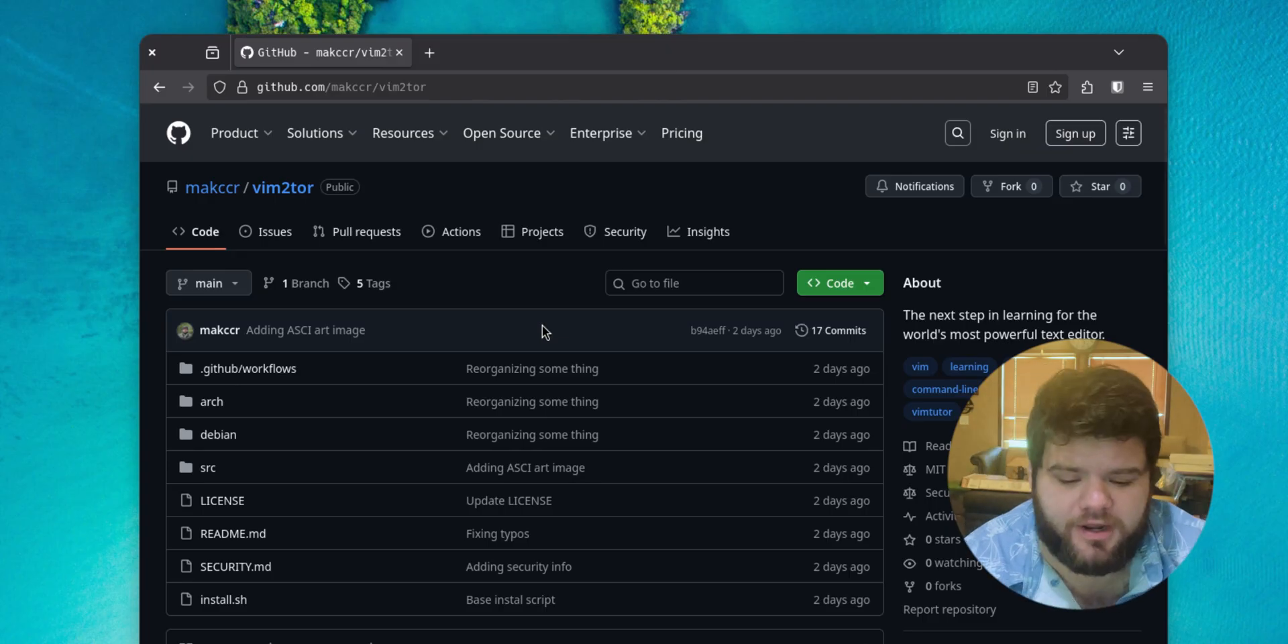
Scroll the makccr/vim2tor repository page down to the README description and Installation heading
scroll(down, 3)
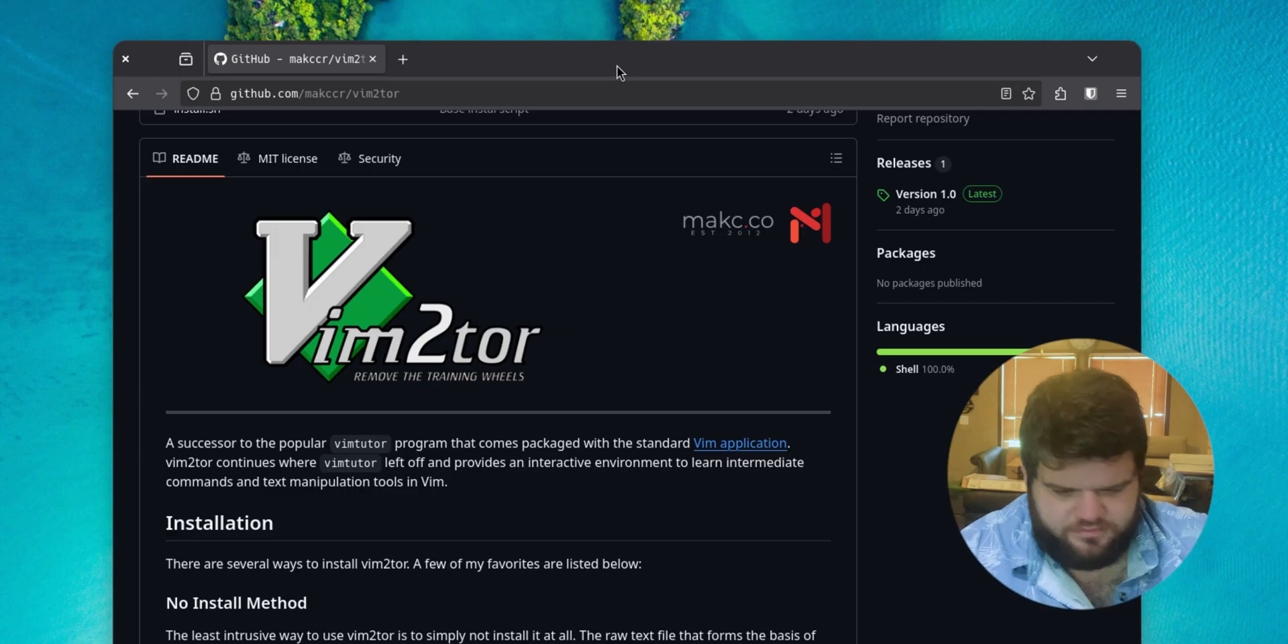
mouse_move(519, 32)
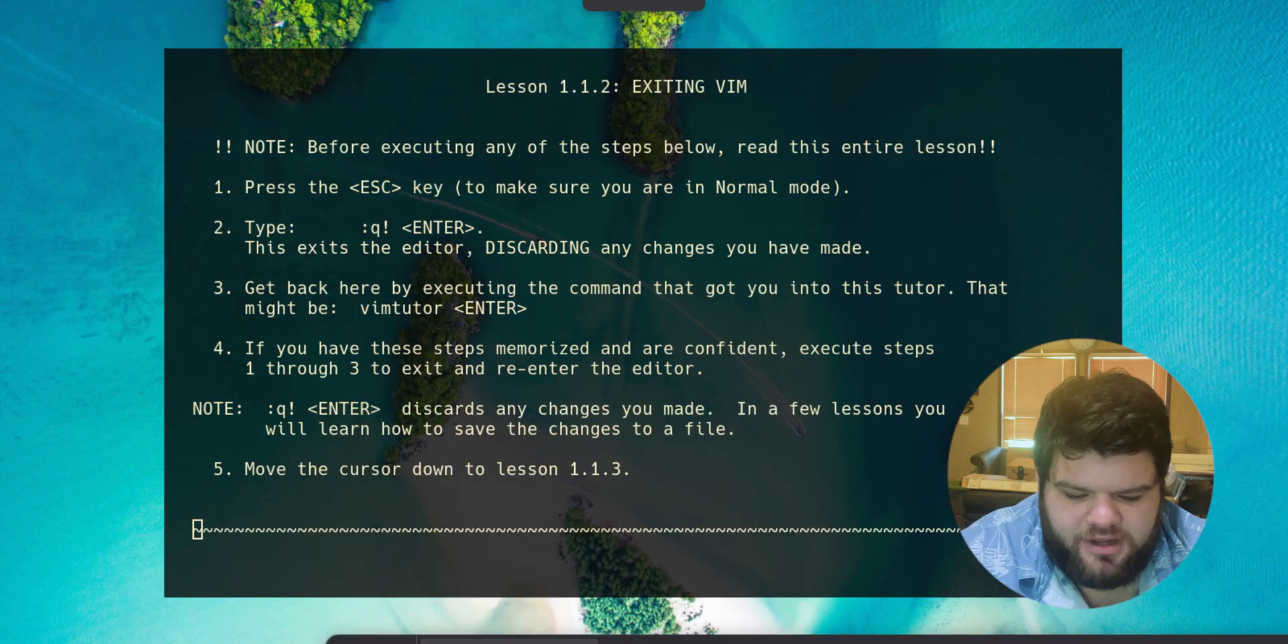
Scroll vimtutor to its final summary and credits before quitting back to the shell
scroll(down, 3)
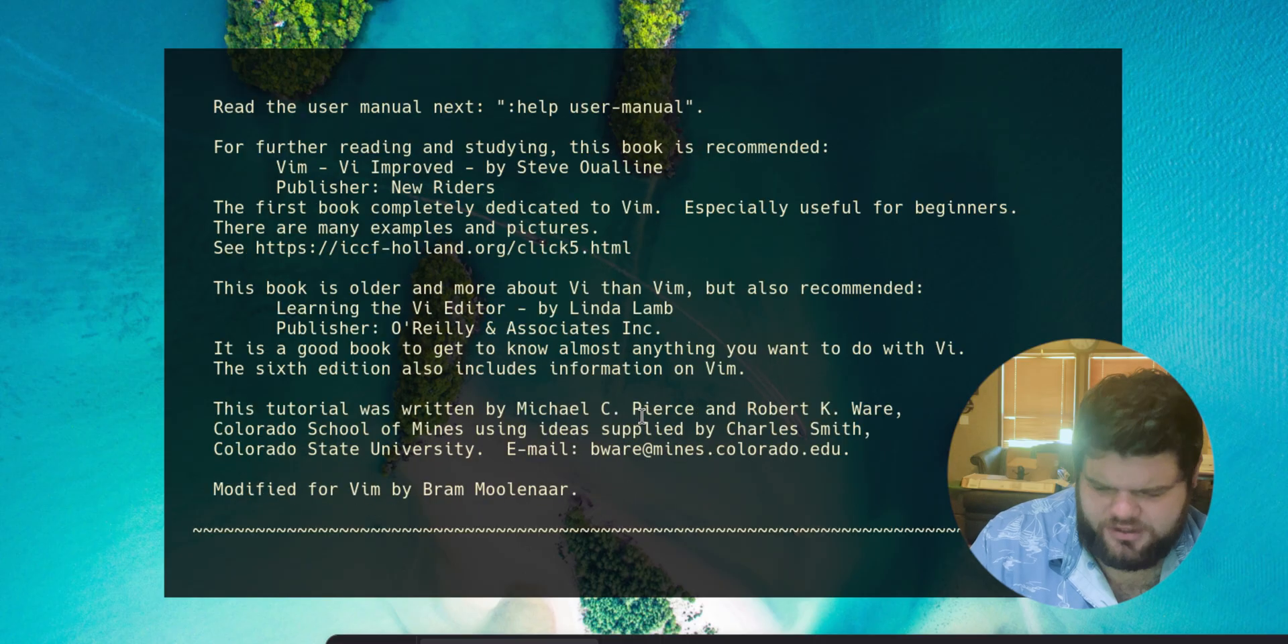
scroll(down, 3)
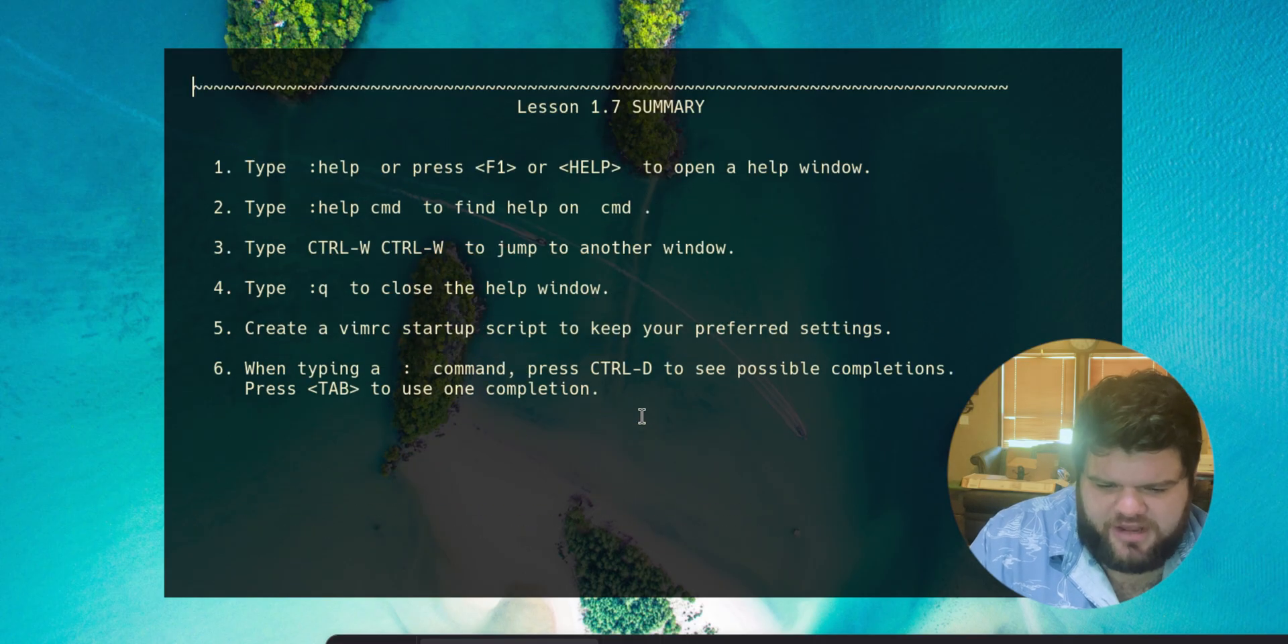
scroll(down, 3)
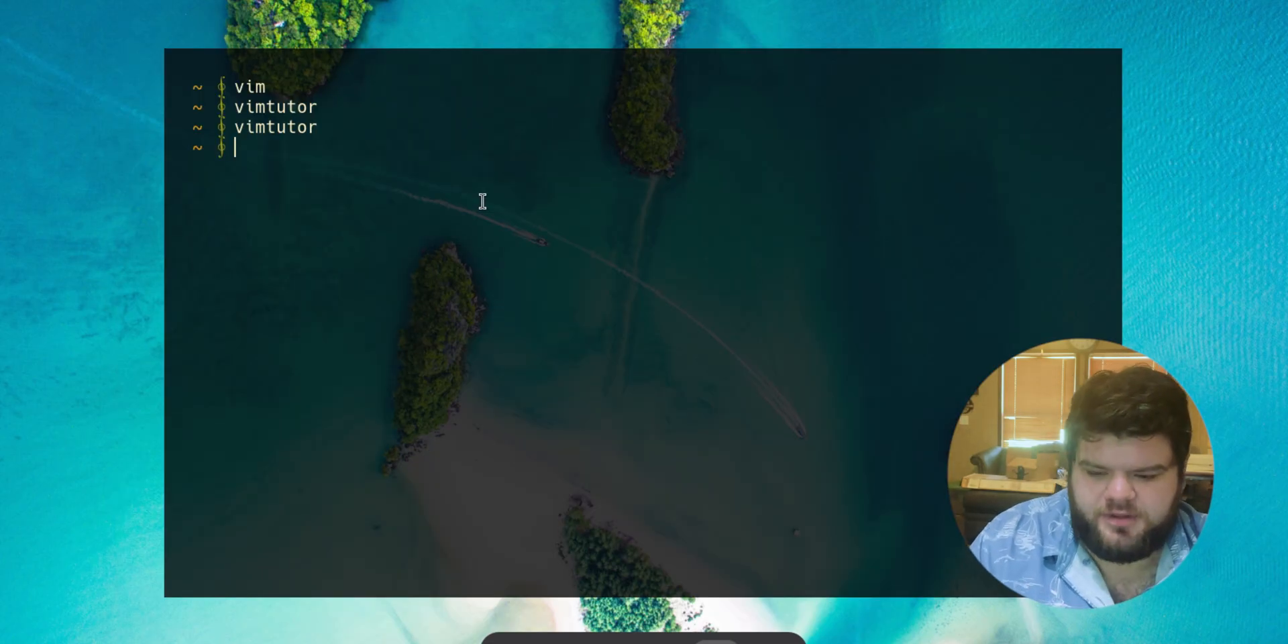
text(git clone)
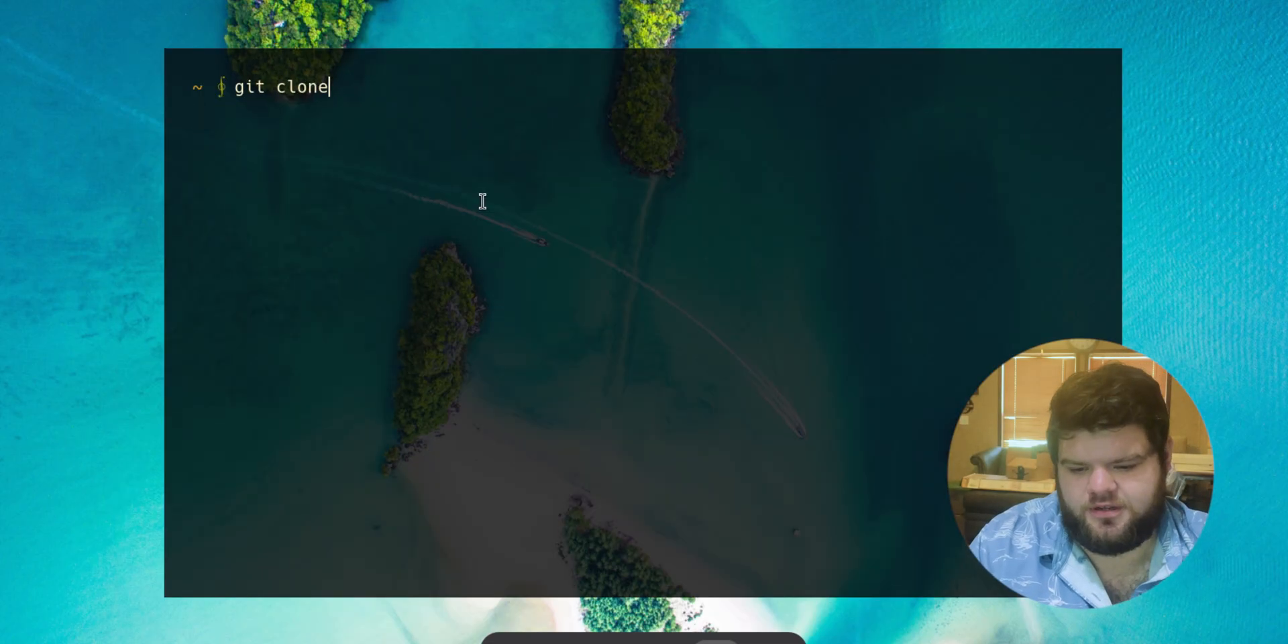
text(https://github.com/makc)
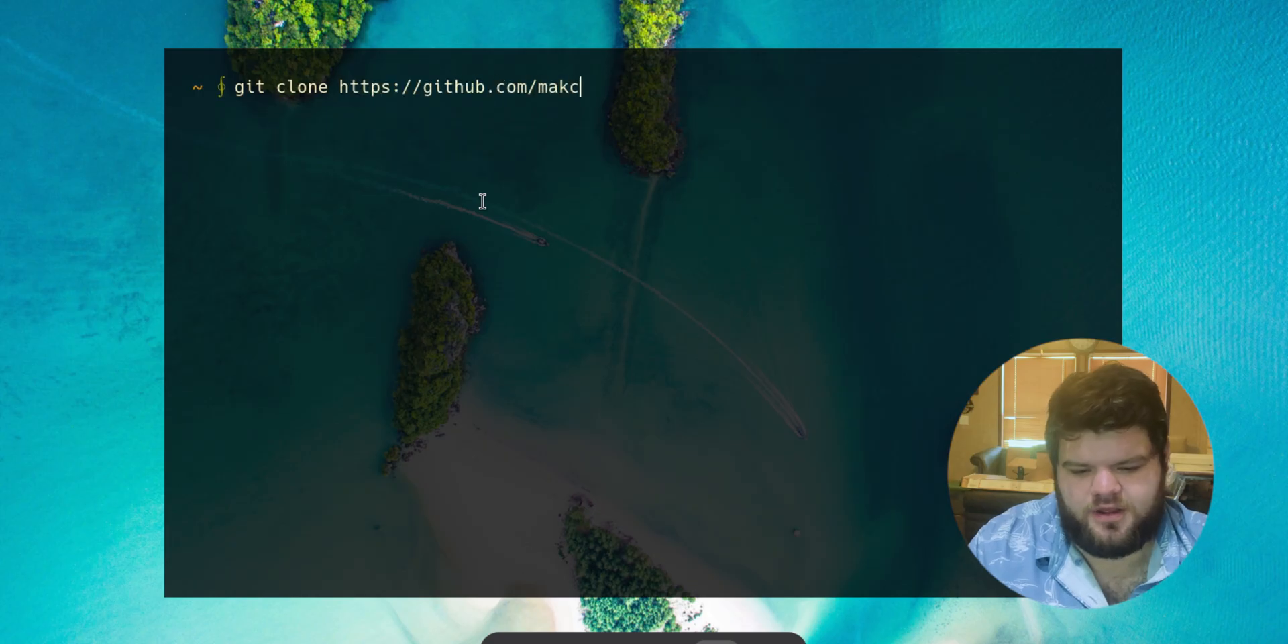
text(cr/vim2tor)
text(cd)
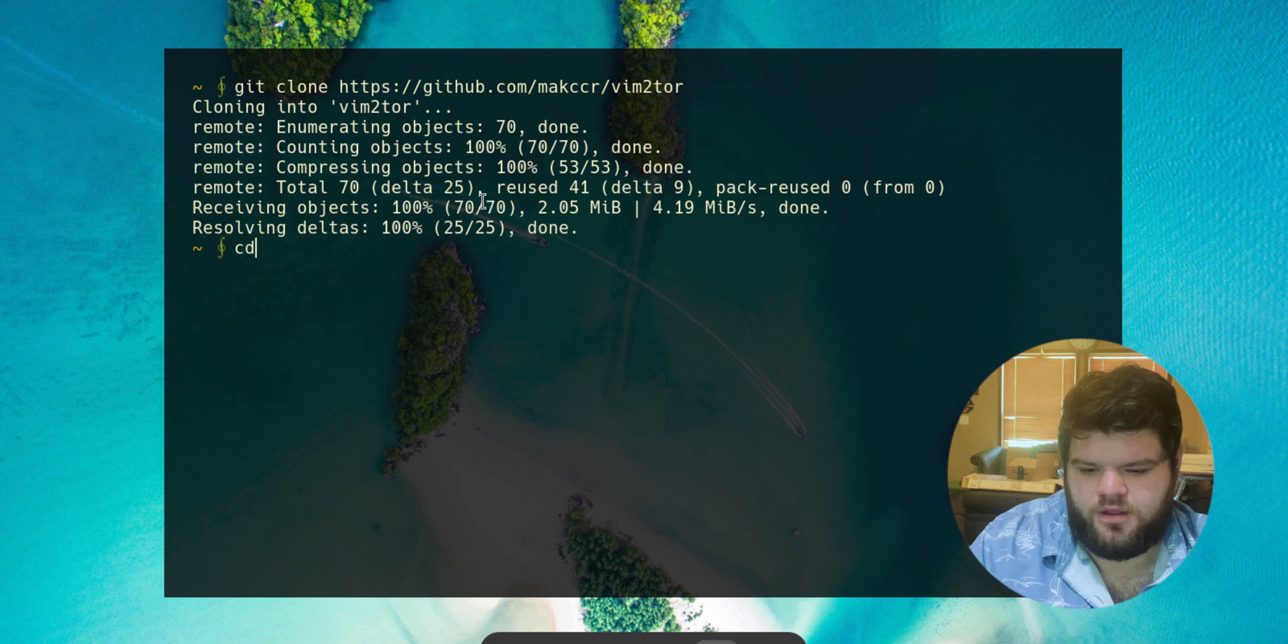
text(clone)
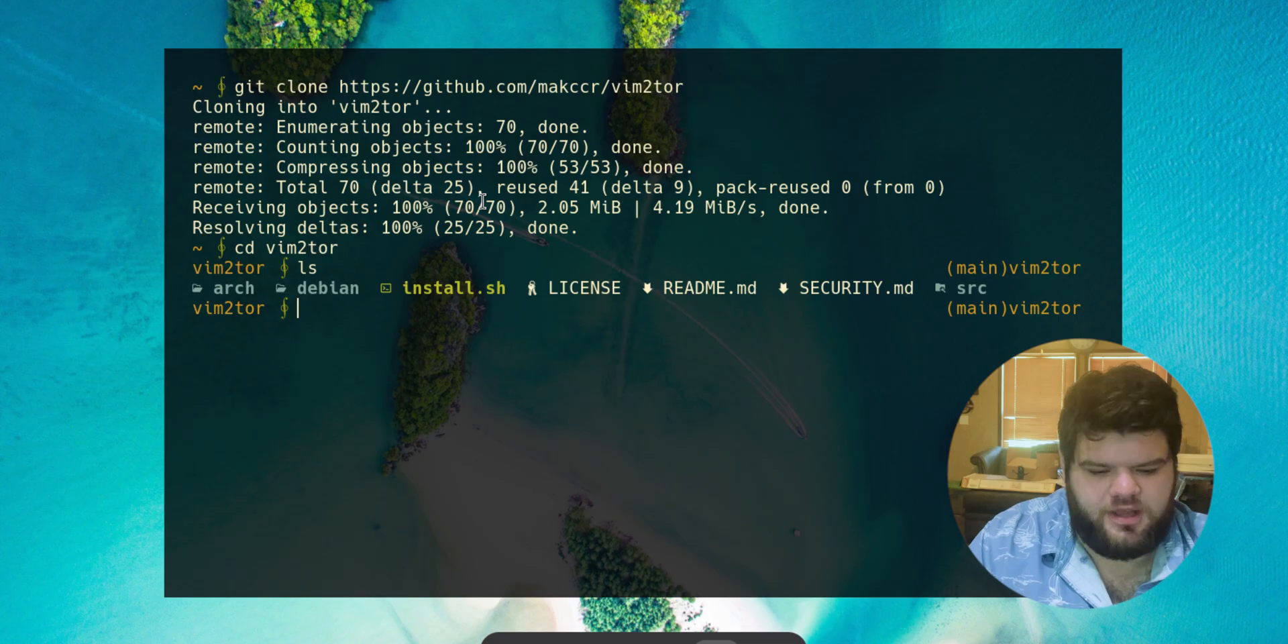
mouse_move(989, 289)
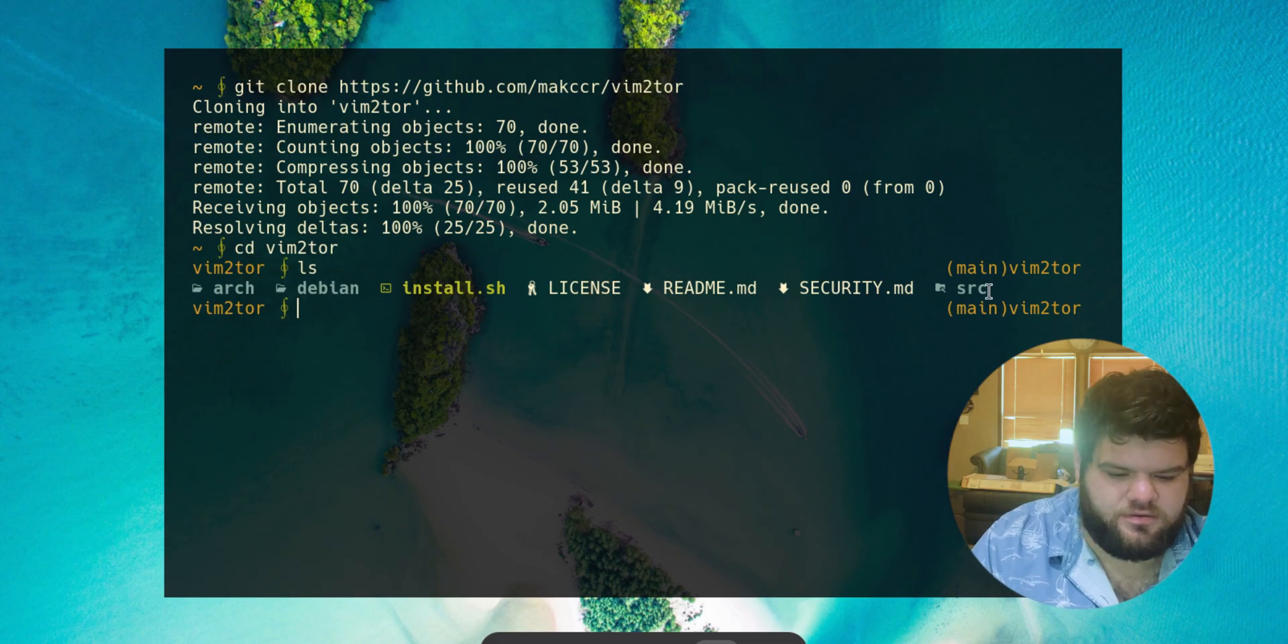
mouse_move(483, 394)
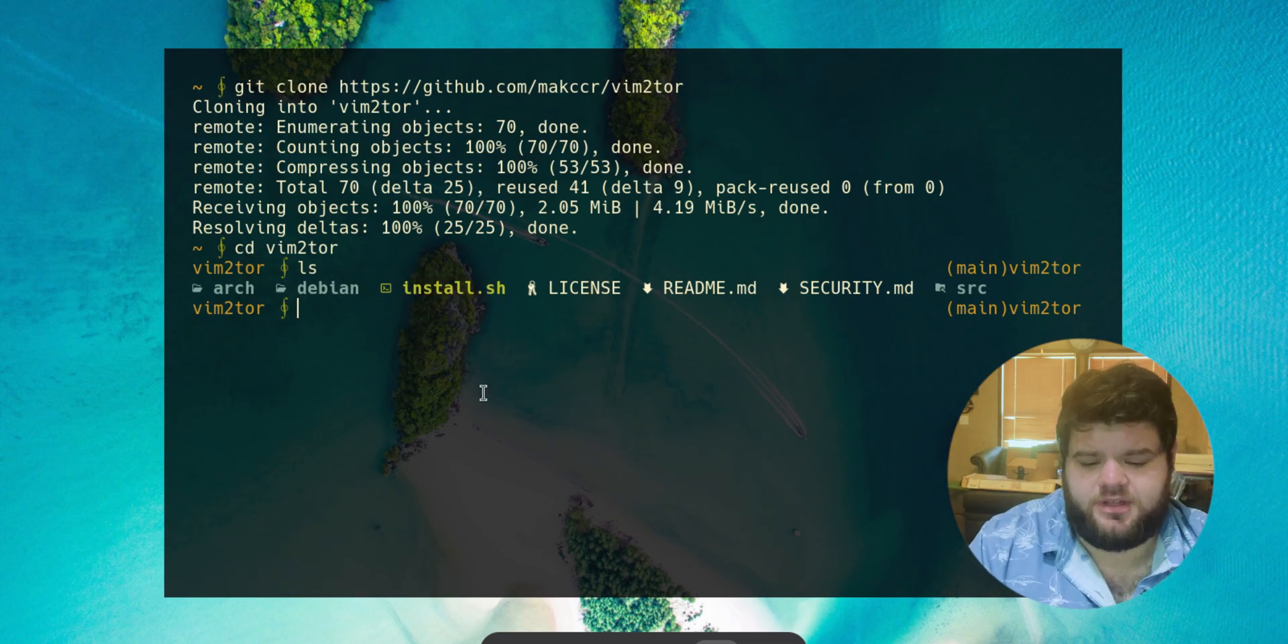
Run sudo ./install.sh to install vim2tor, then cd ../ and clear the command line
text(./install.sh)
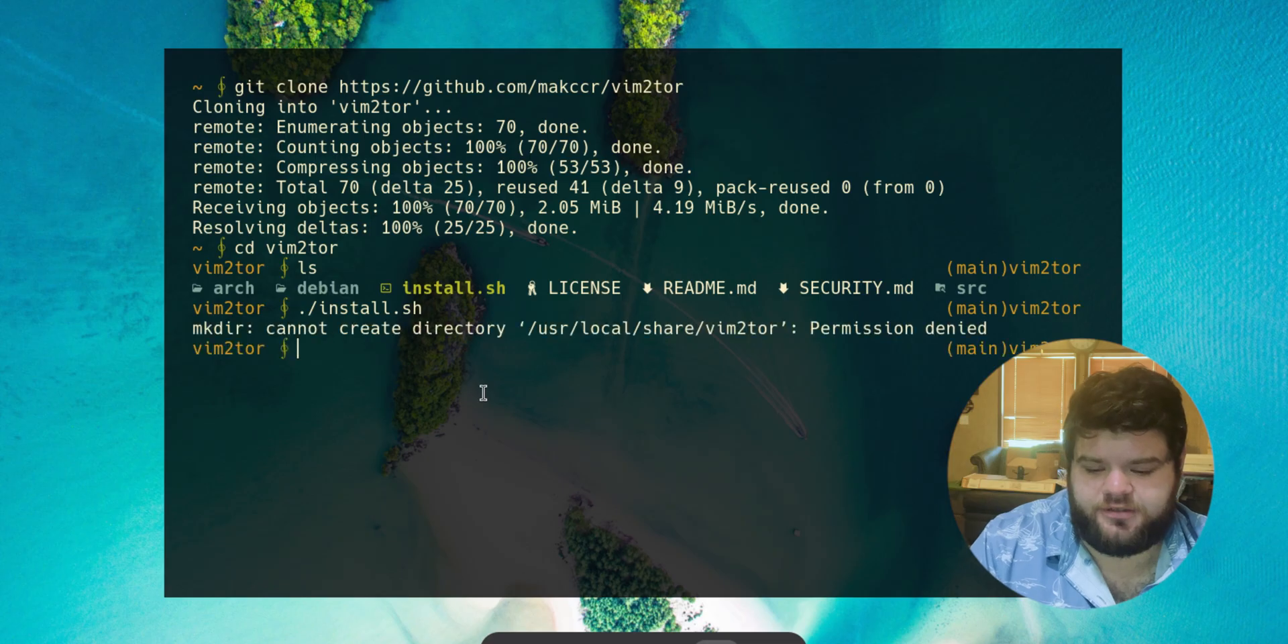
text(sudo ./install.sh)
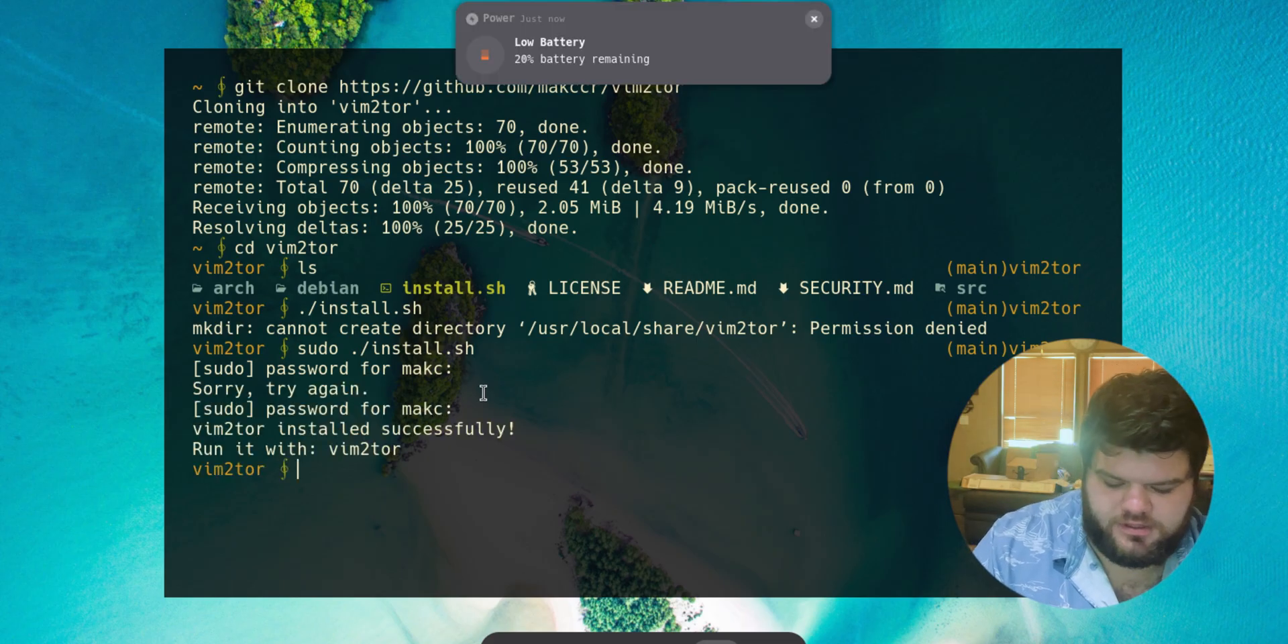
text(cd ../)
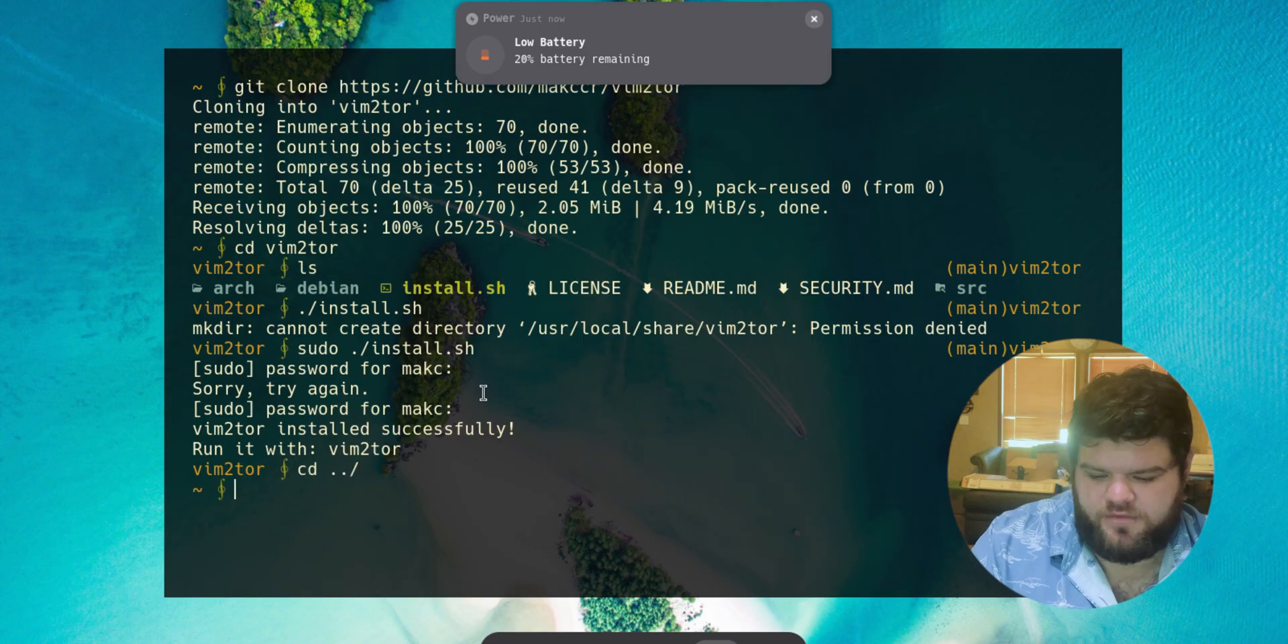
text(rm -rf vim)
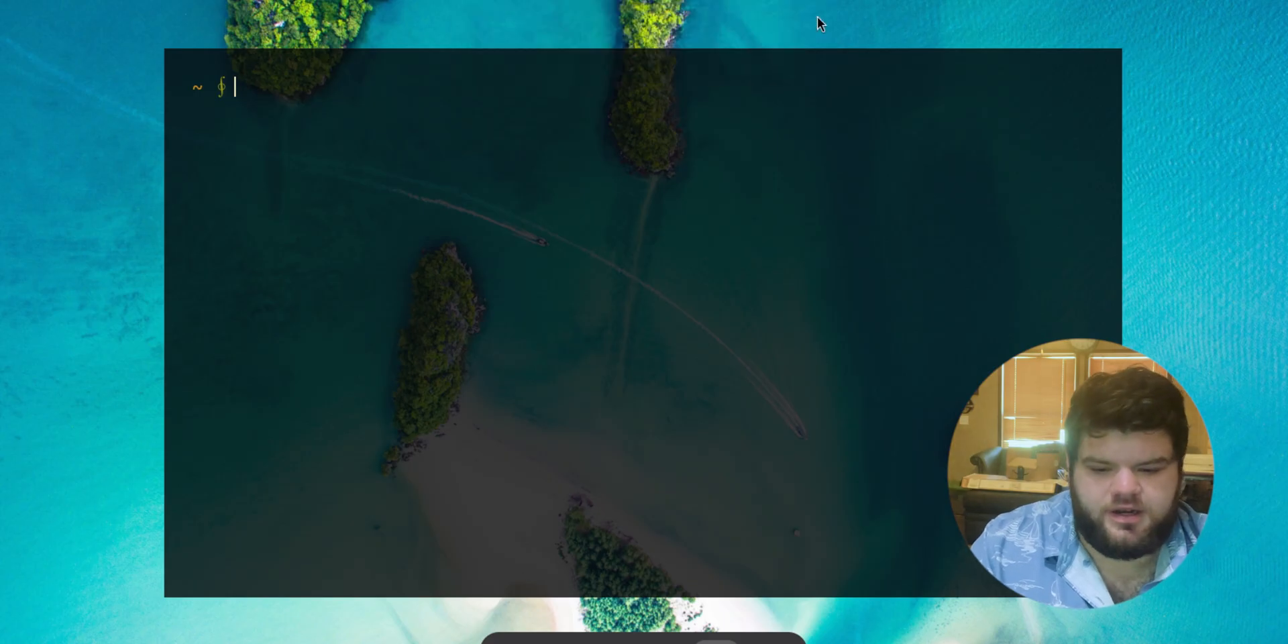
text(vim)
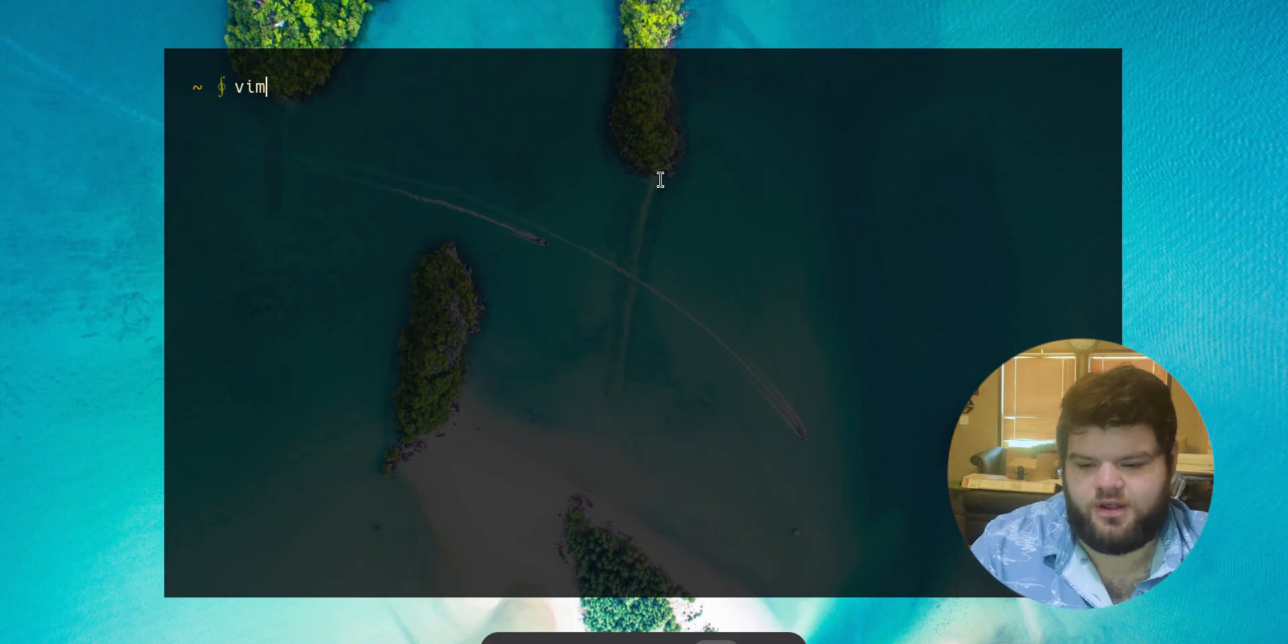
key(ctrl+u)
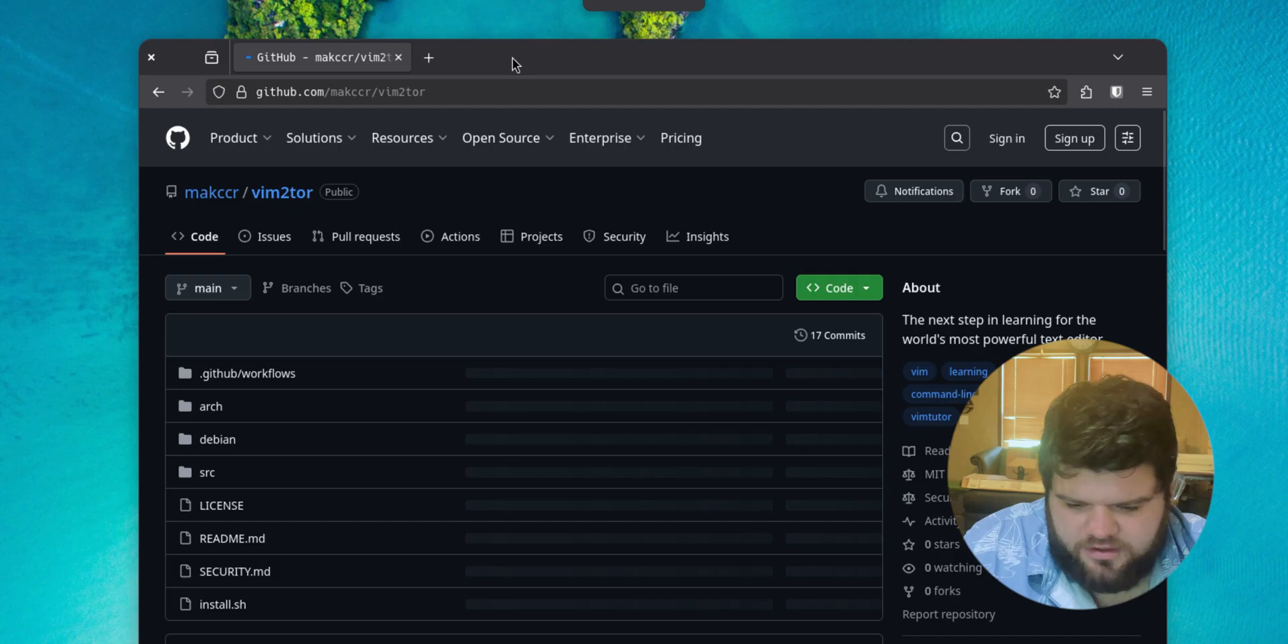
Follow the README's /src/vim2tor.txt link to the raw lesson file
scroll(down, 3)
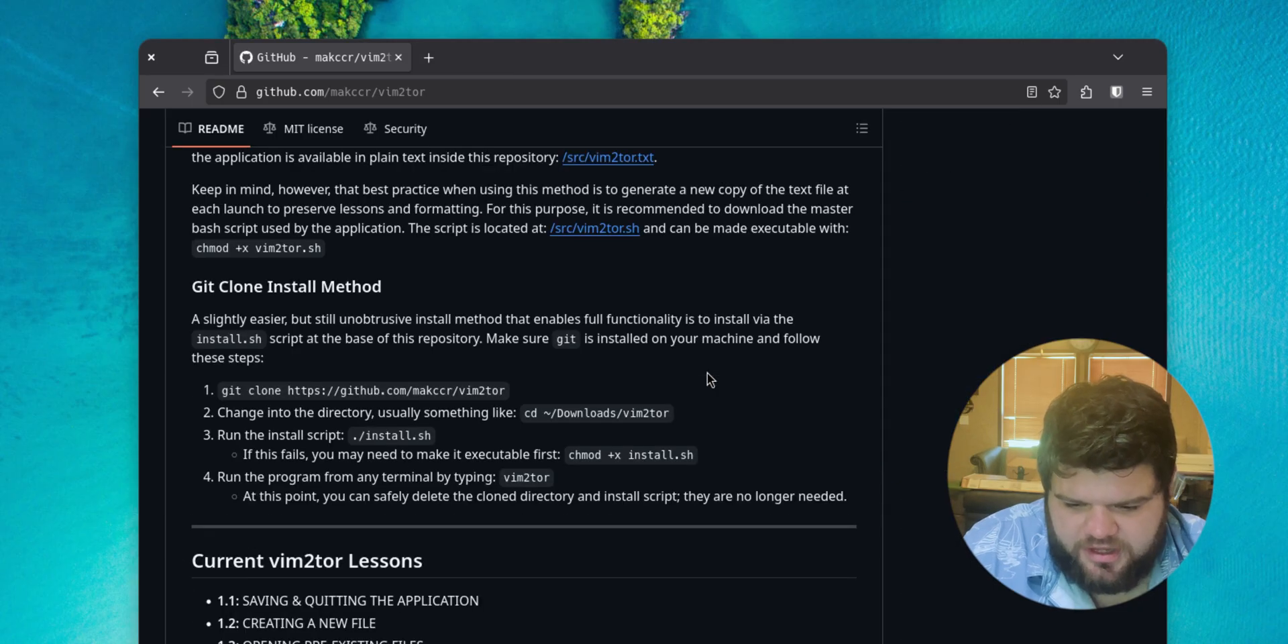
scroll(up, 3)
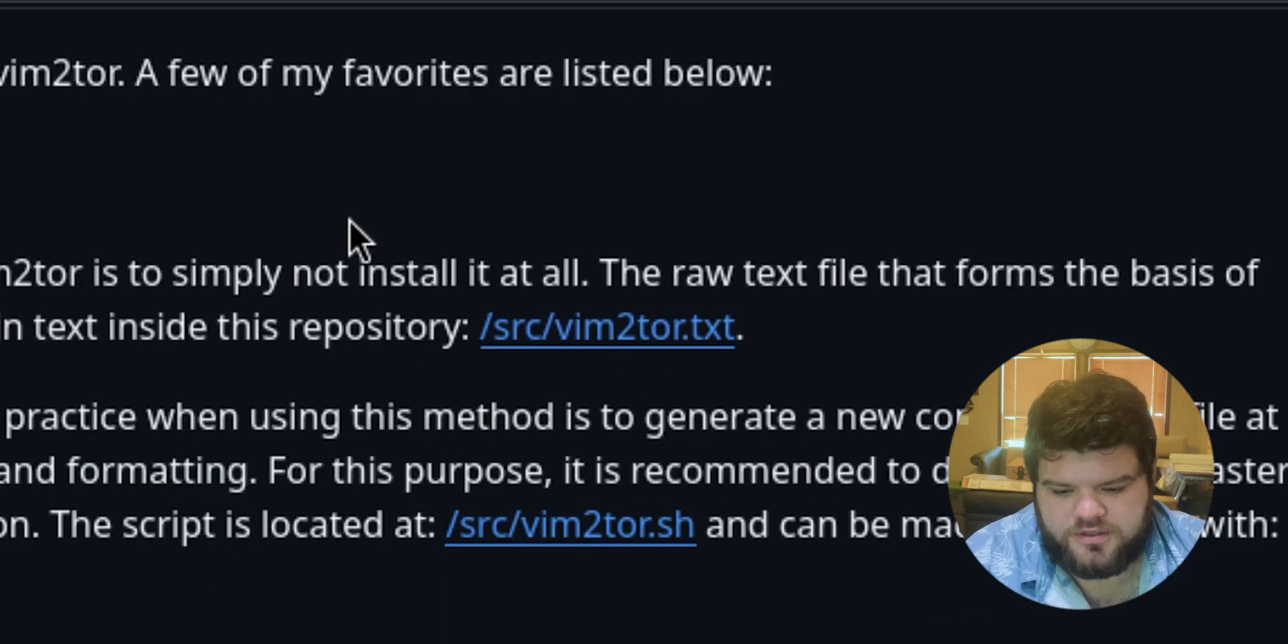
click(606, 326)
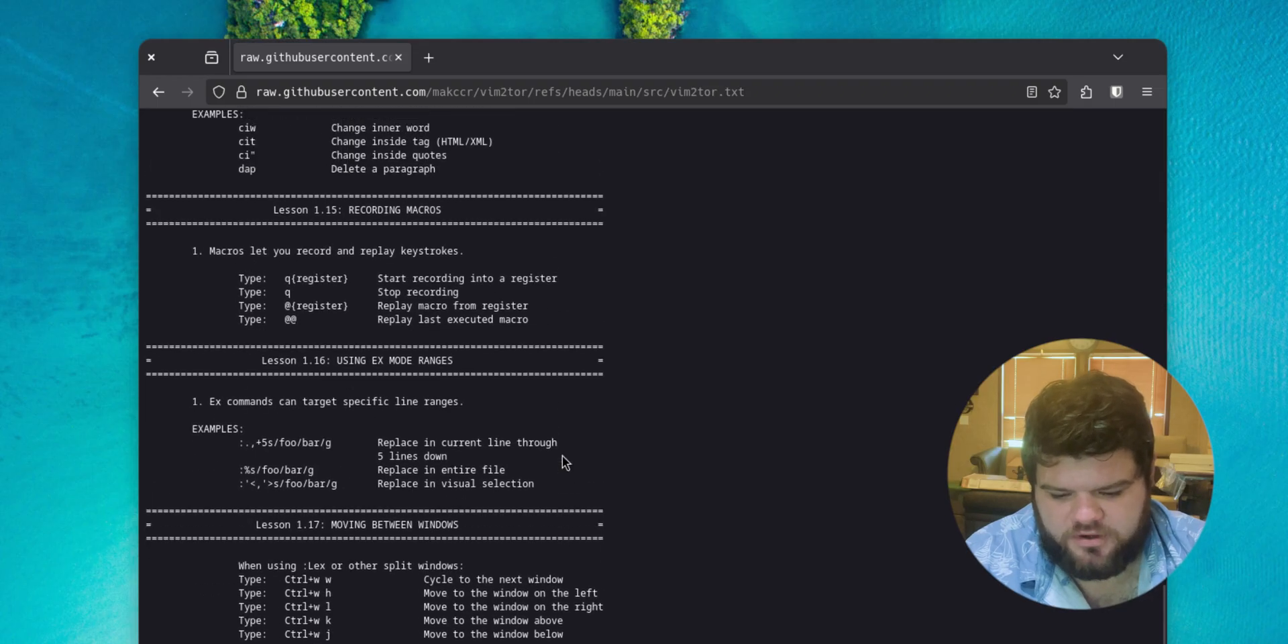
Scroll through the raw vim2tor.txt lessons down to Lesson 1.7
scroll(down, 3)
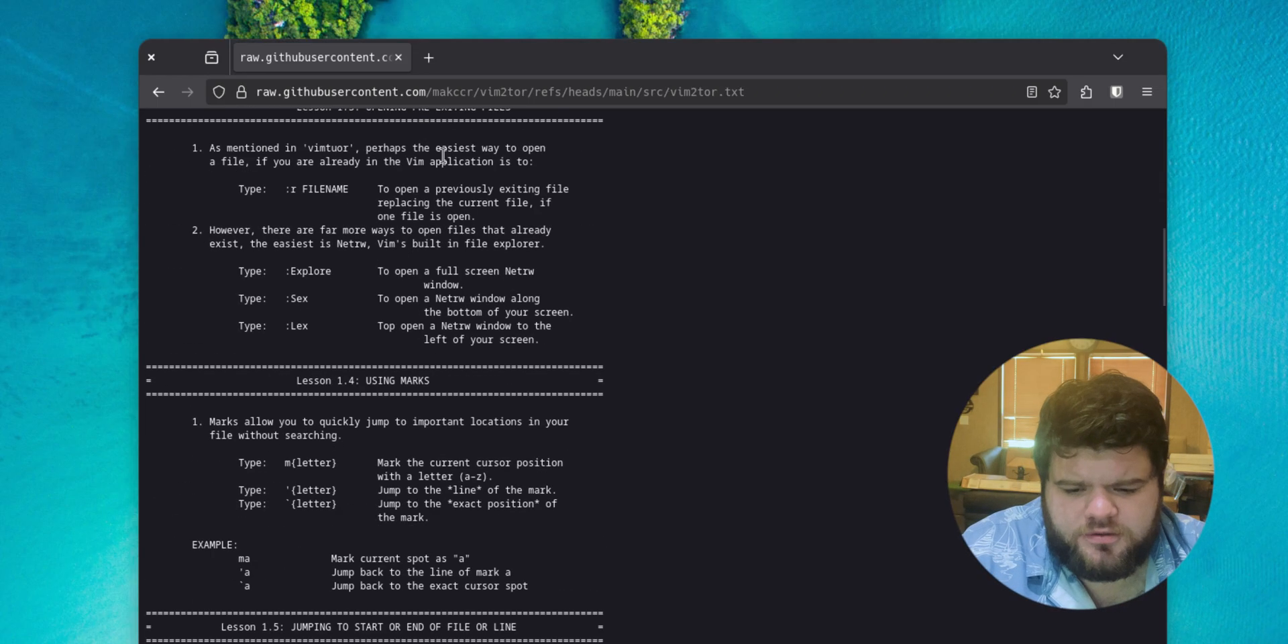
mouse_move(550, 287)
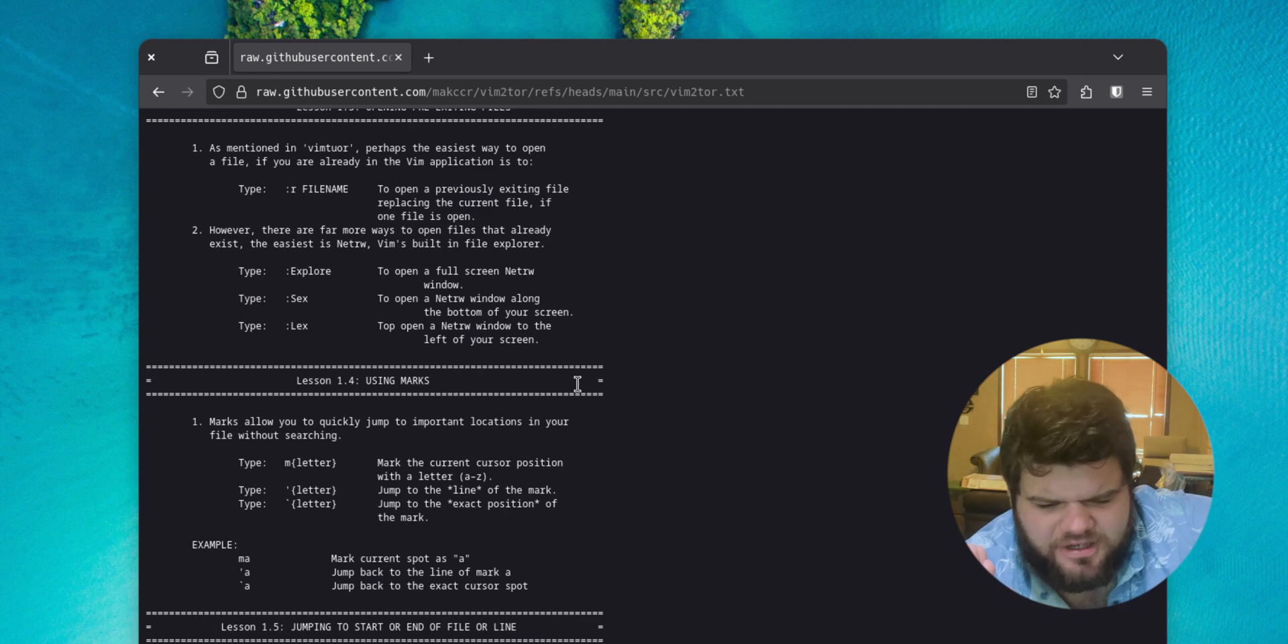
scroll(down, 3)
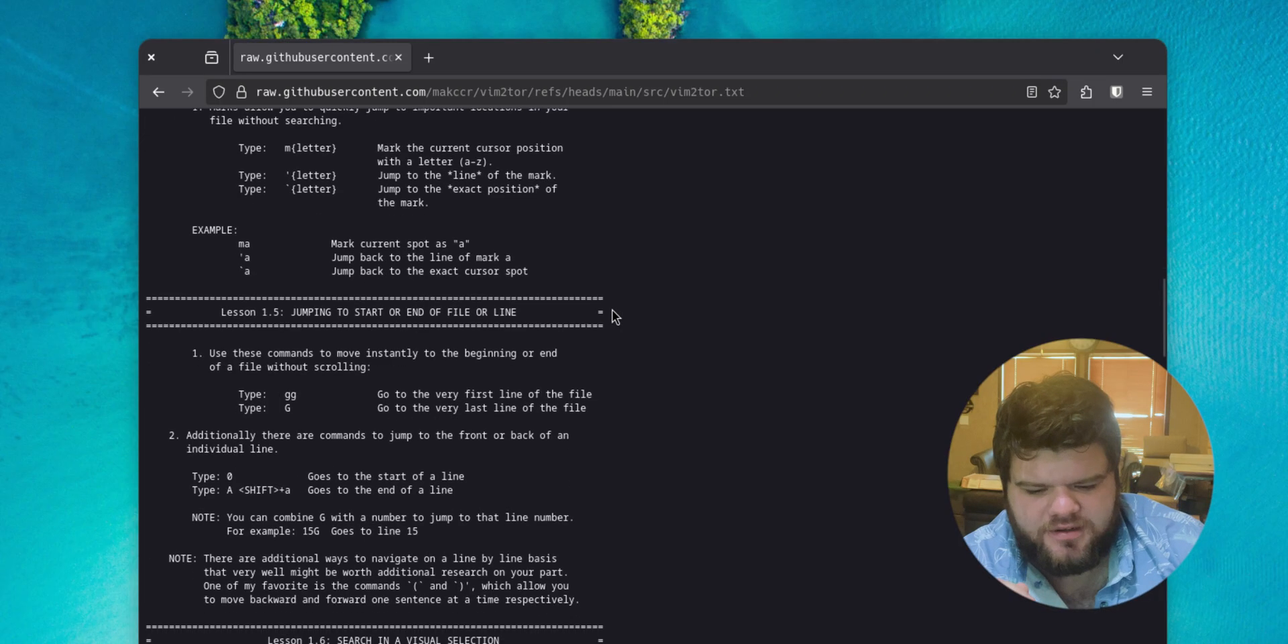
scroll(down, 3)
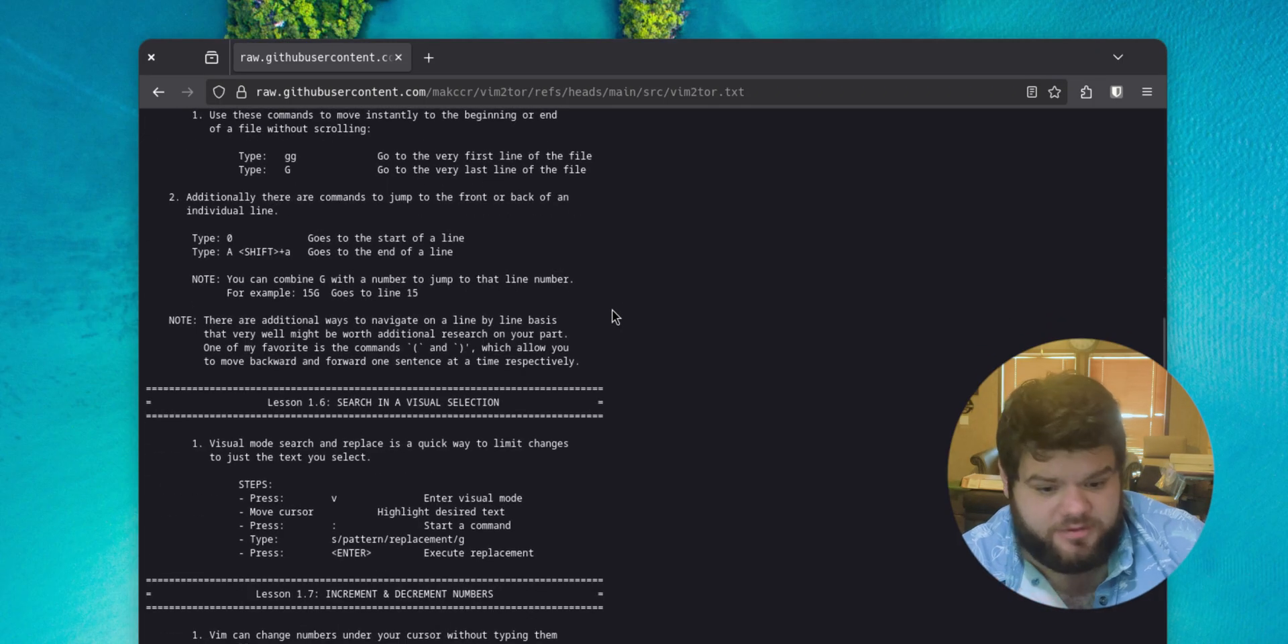
mouse_move(620, 307)
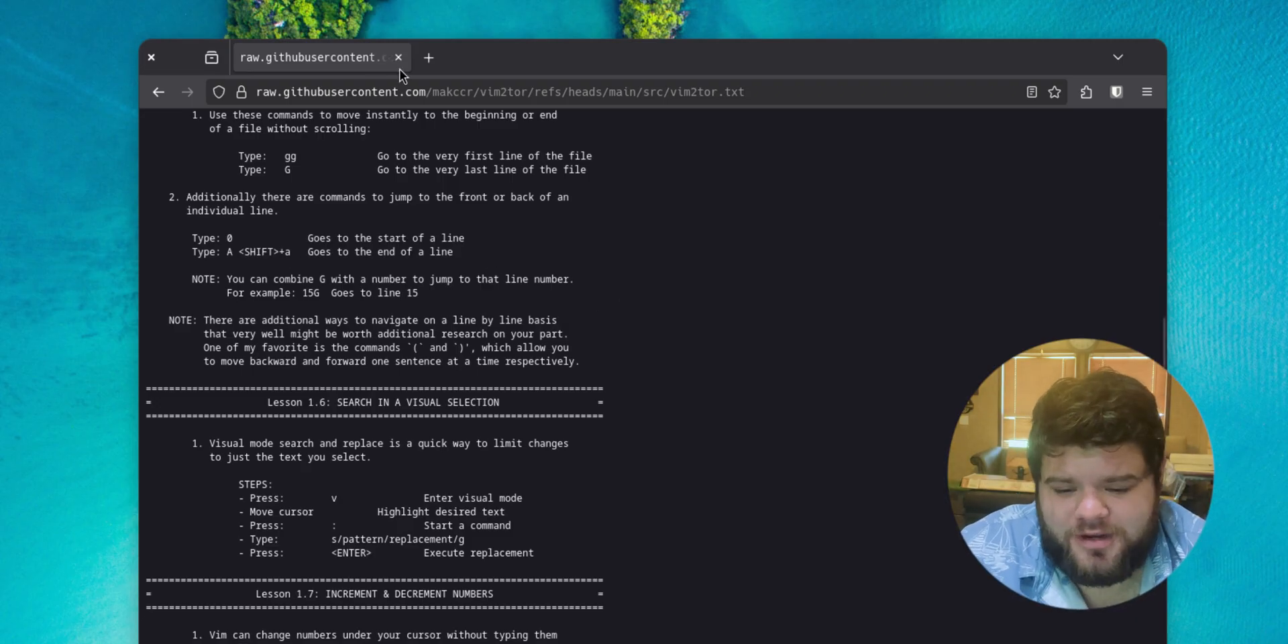
Close the raw file page, save-quit Vim with :x and clear the terminal
click(399, 58)
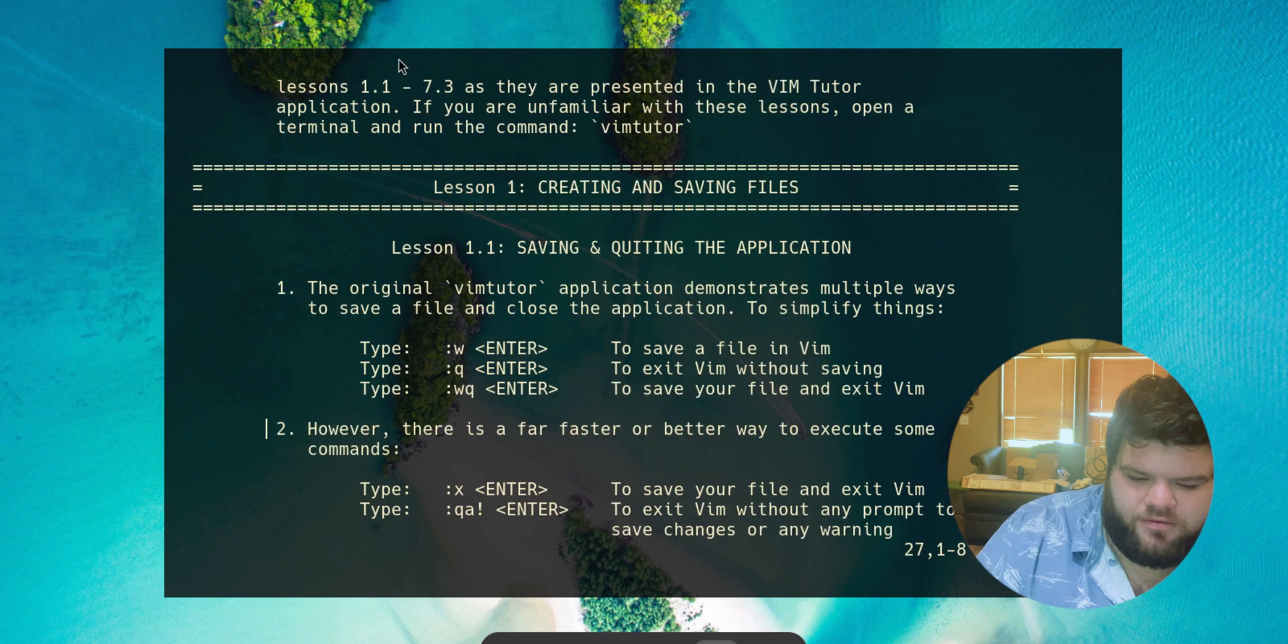
scroll(down, 3)
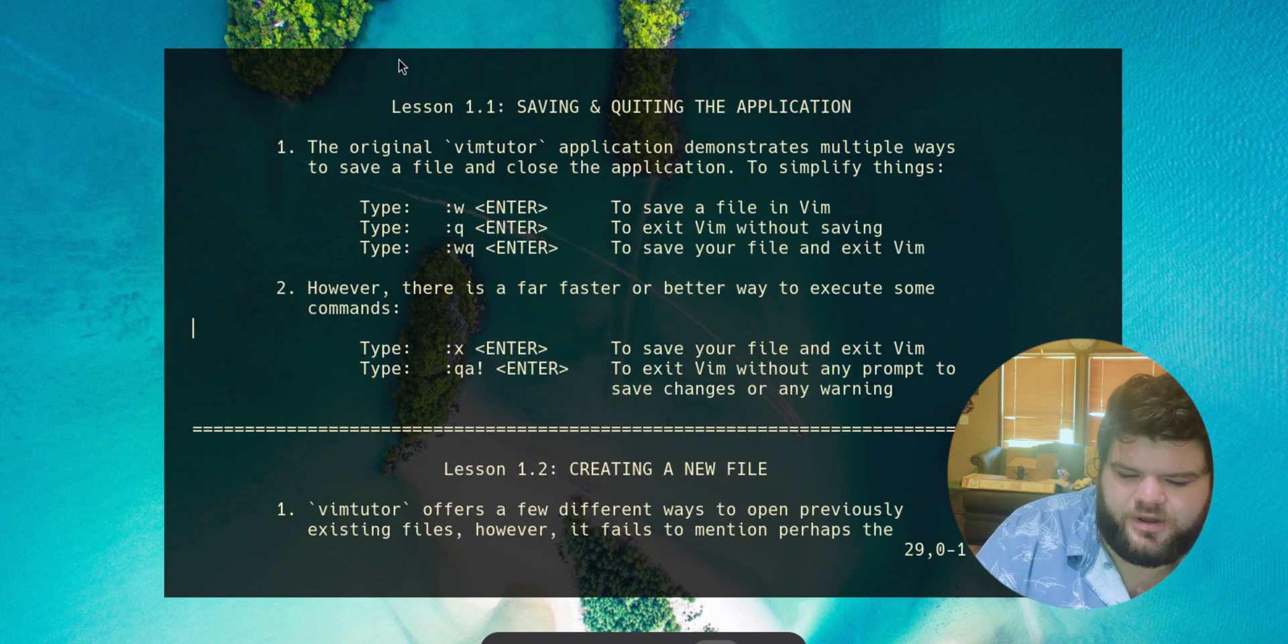
text(:x)
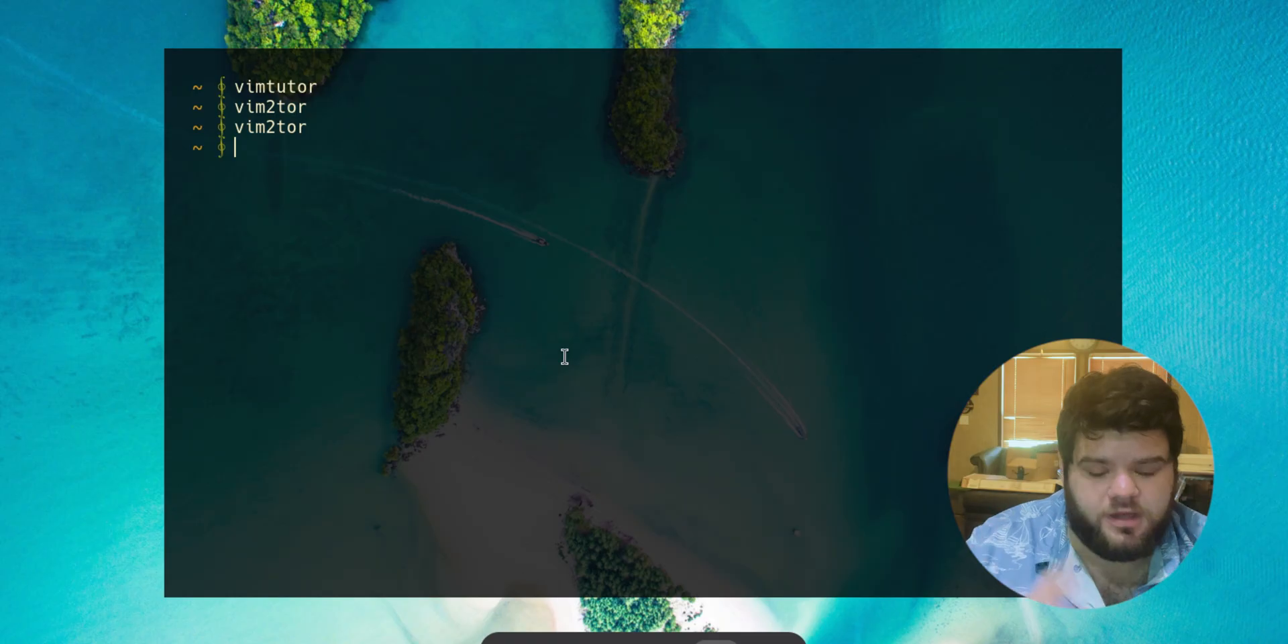
key(ctrl+l)
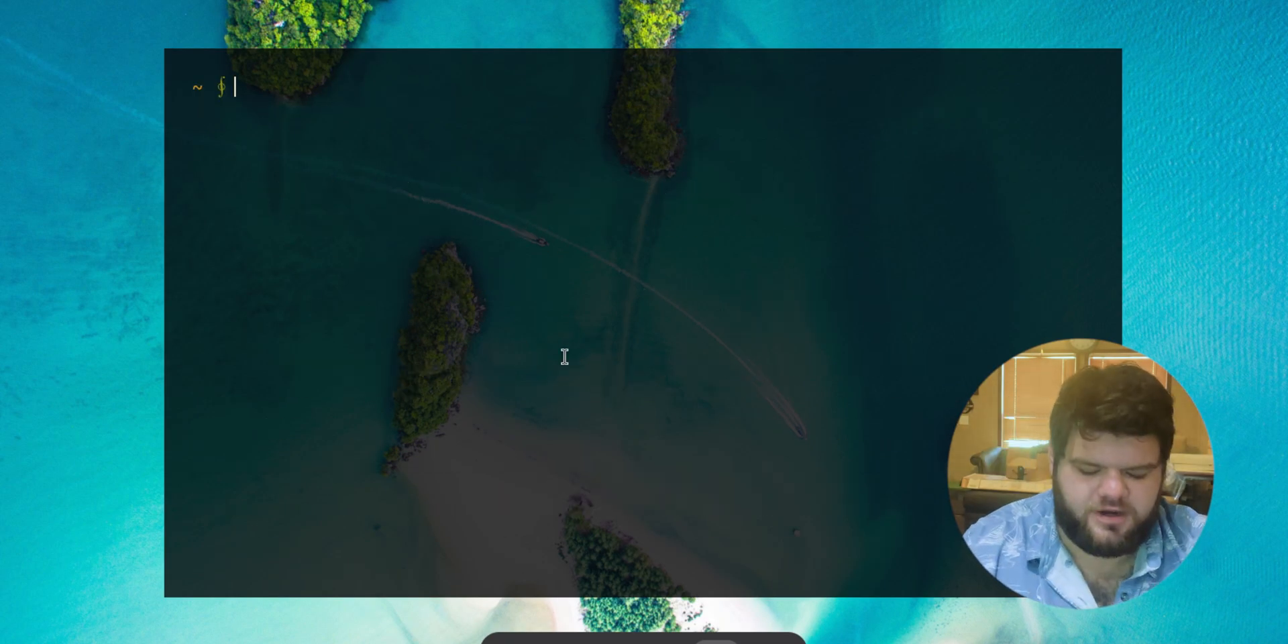
In Downloads, create filename.txt with vim and check it with cat
text(cd Dow)
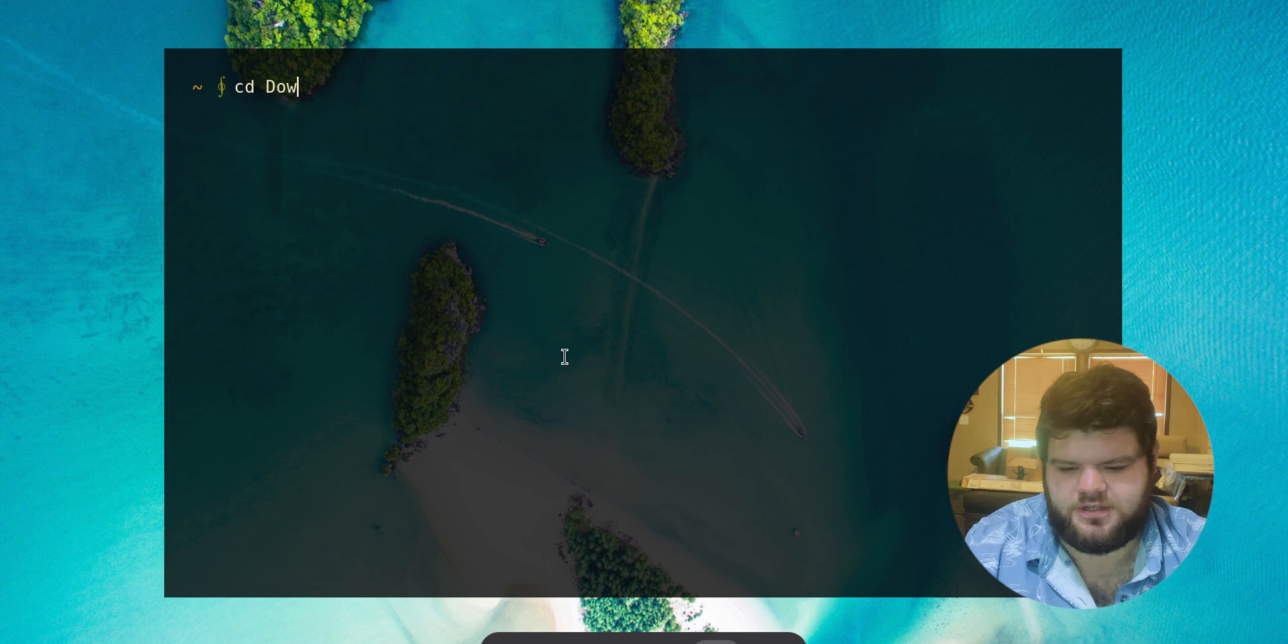
text(nloads/)
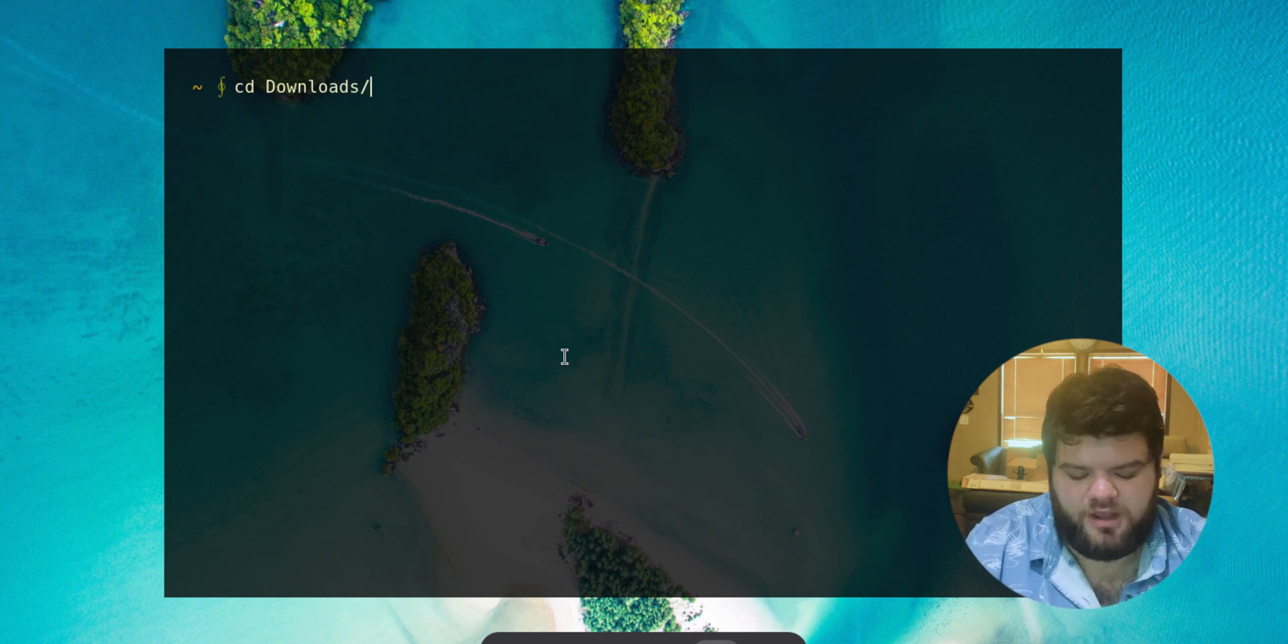
text(vim filename.txt)
text(ls -la)
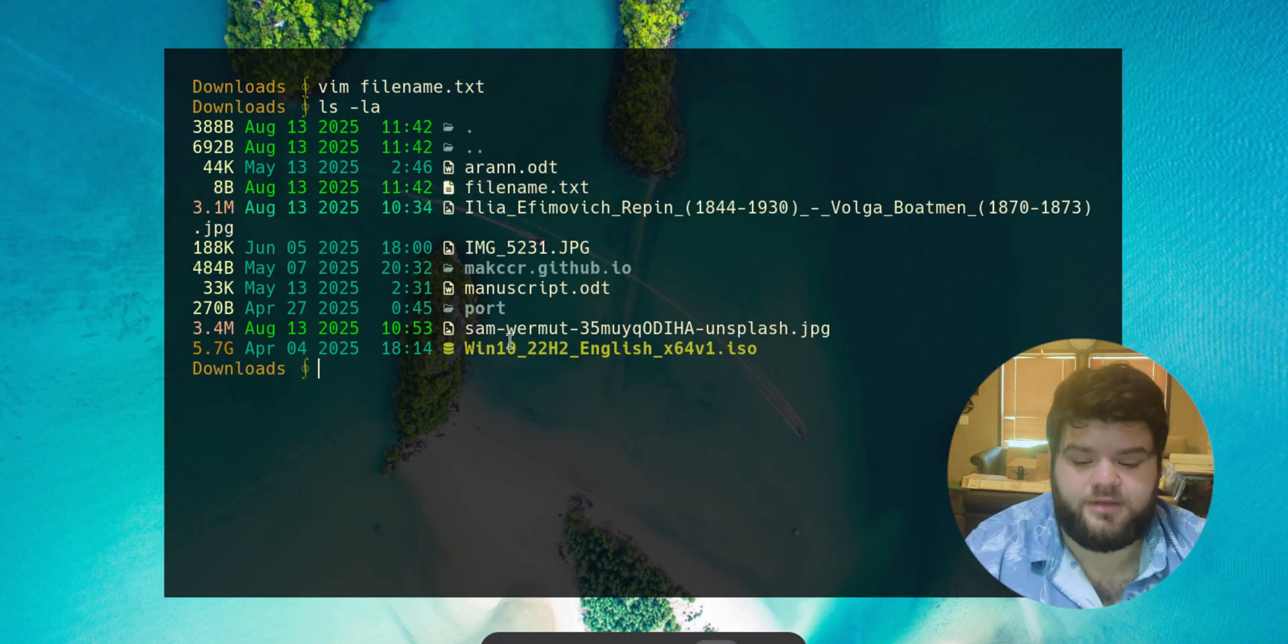
text(cat file)
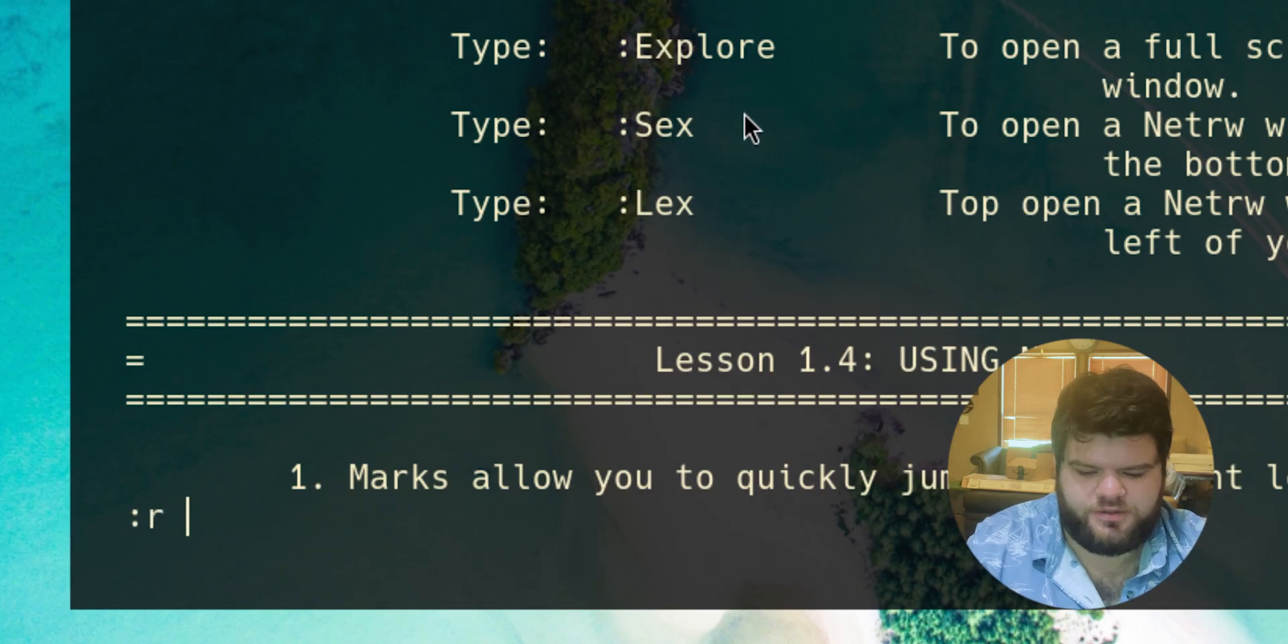
Relaunch vim2tor from .scripts/ and try the :r and :Explore !~/ commands from Lesson 1.3
text(.scripts/)
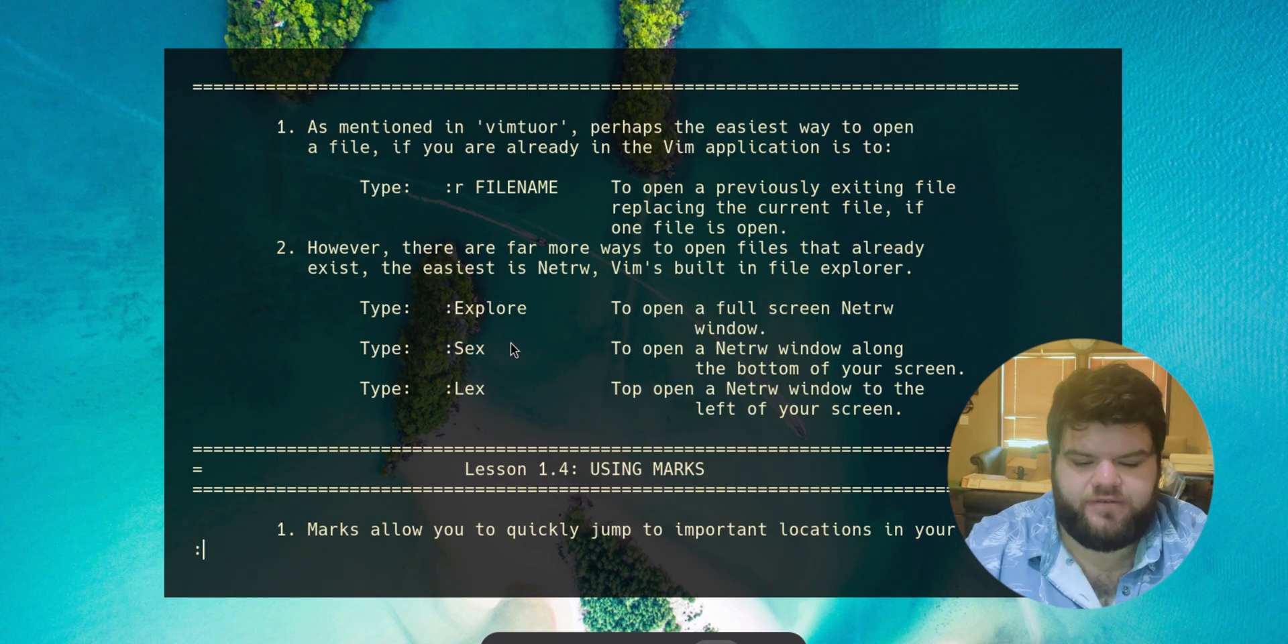
text(Expor)
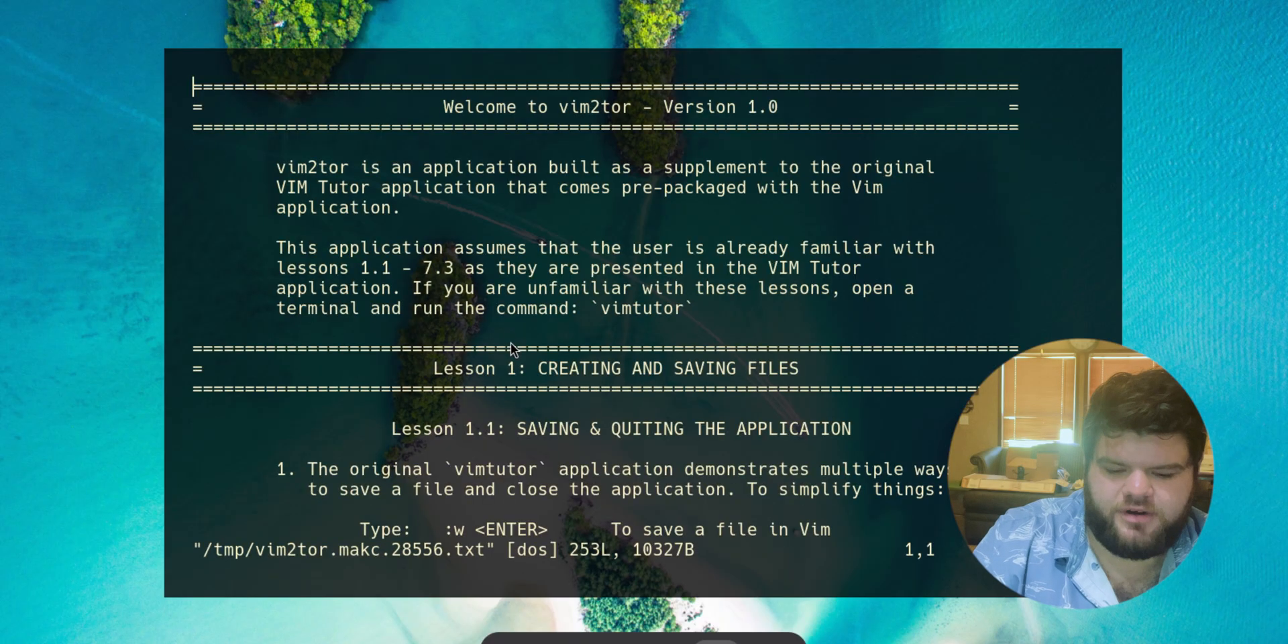
text(:E)
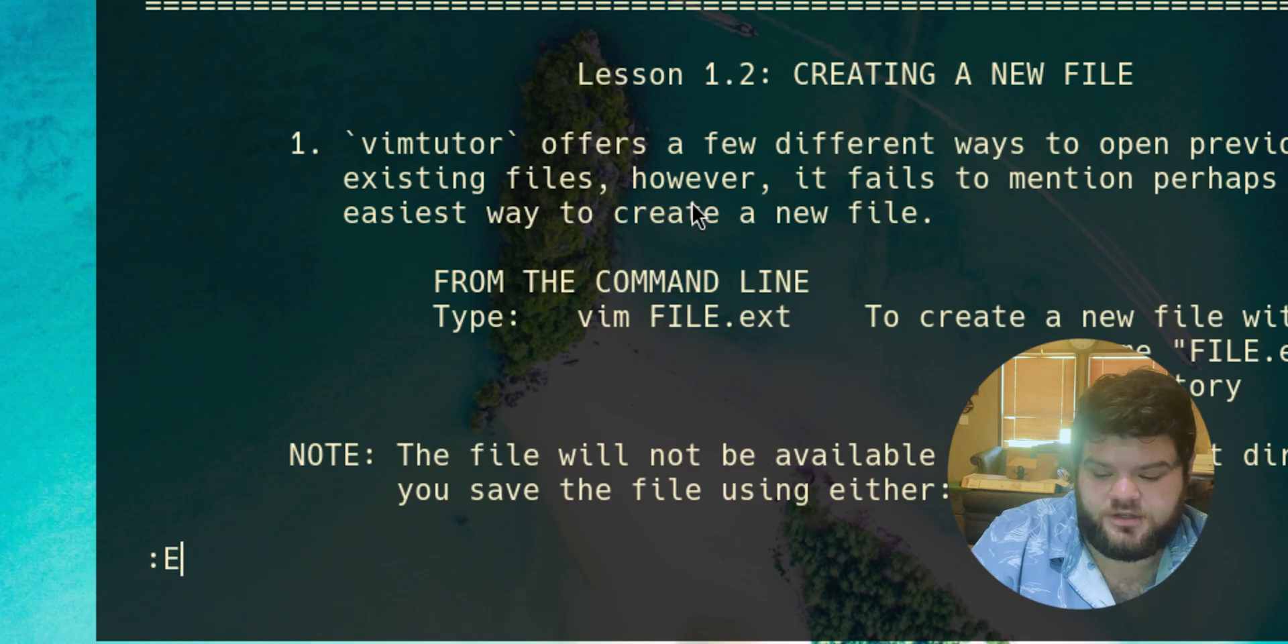
text(xplore !~/)
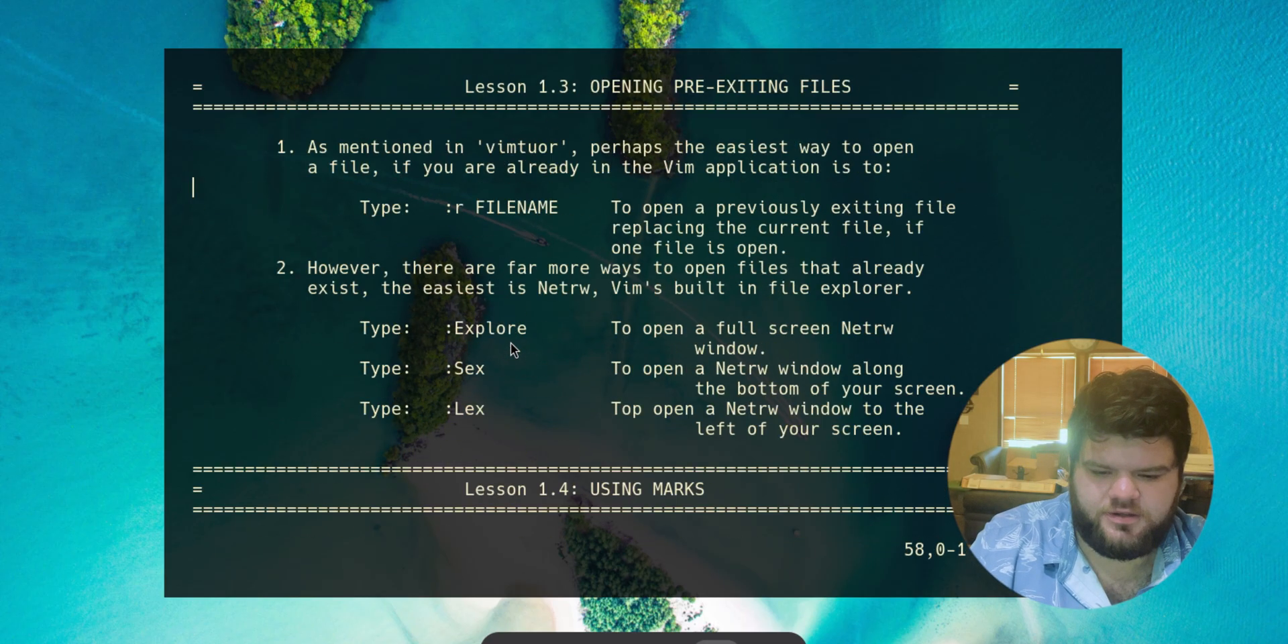
Scroll down to Lesson 1.17, then jump back to the top with gg
scroll(down, 3)
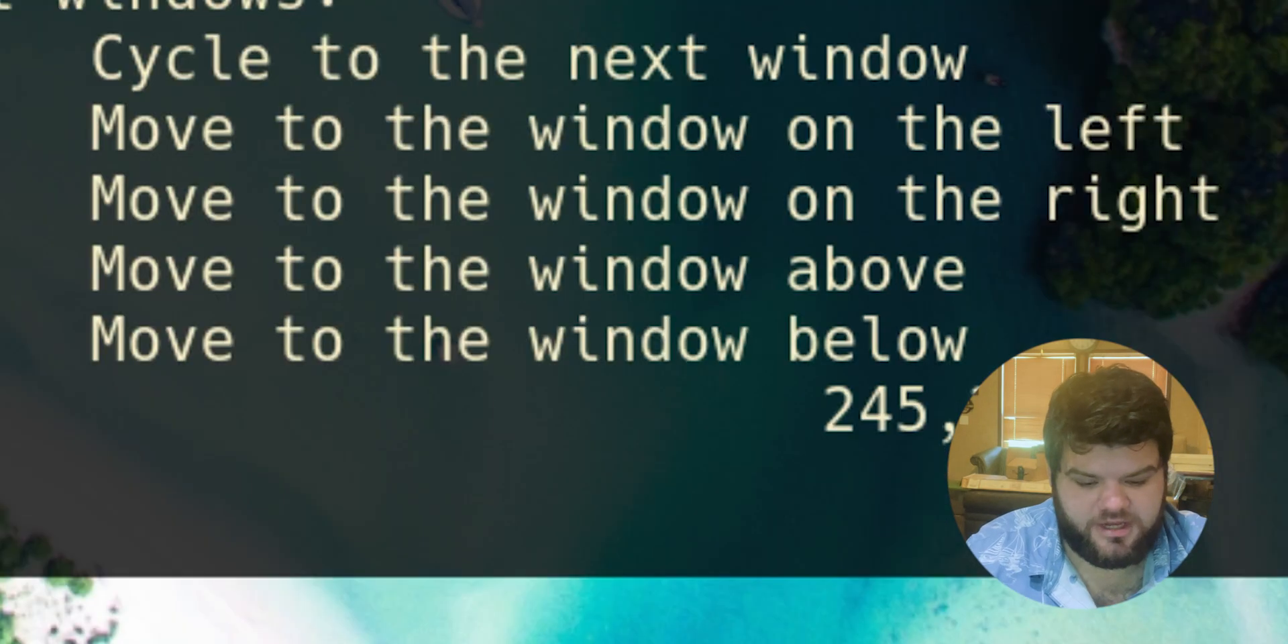
text(m)
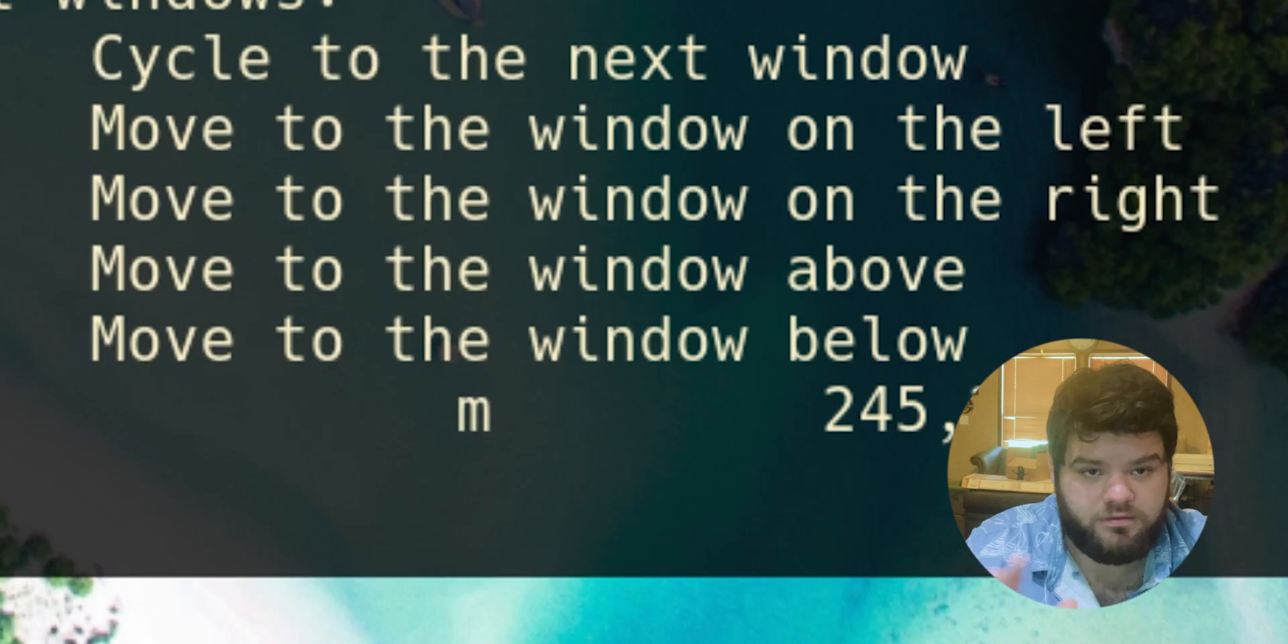
scroll(down, 3)
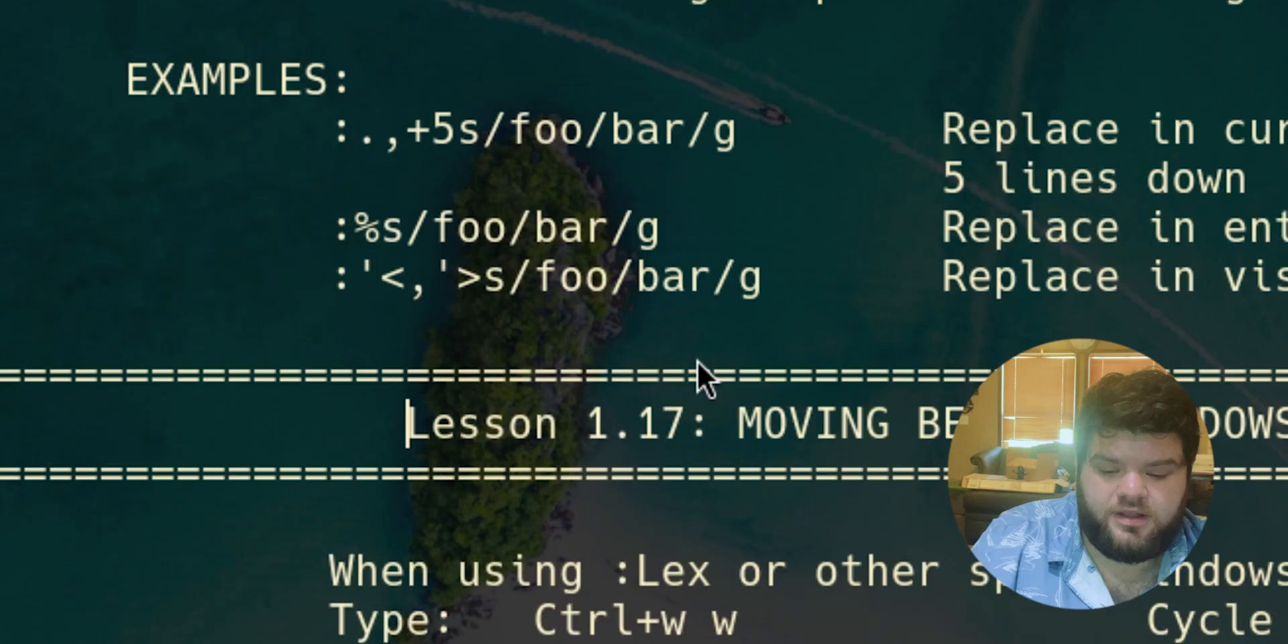
mouse_move(426, 456)
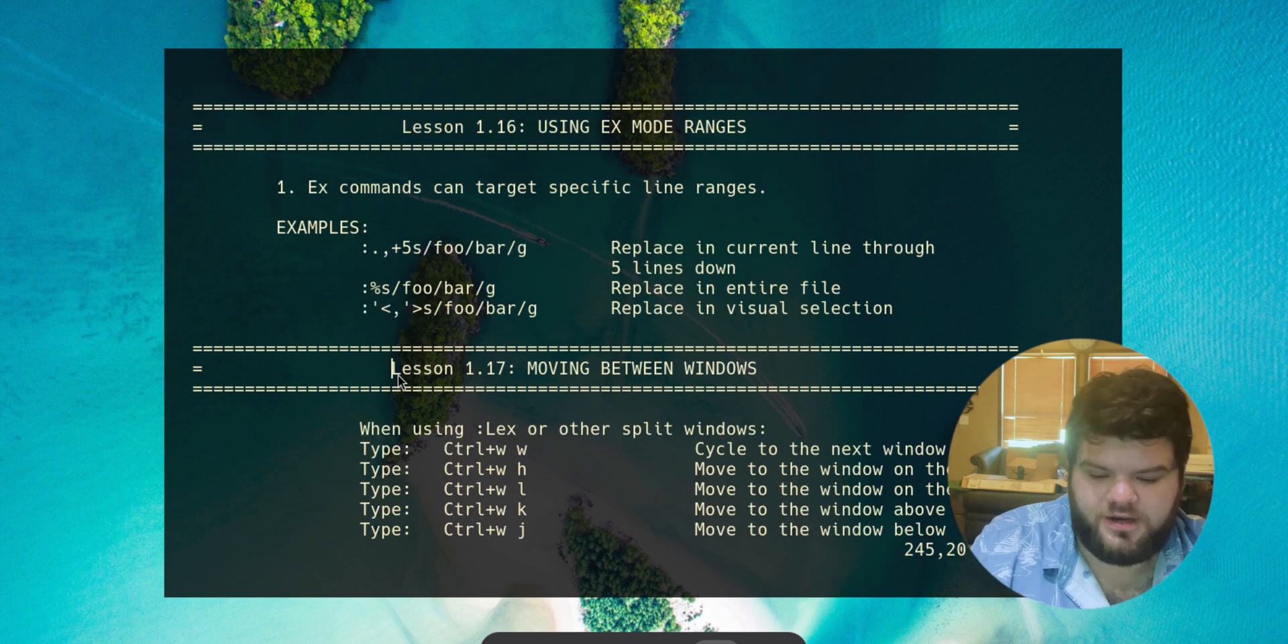
mouse_move(469, 379)
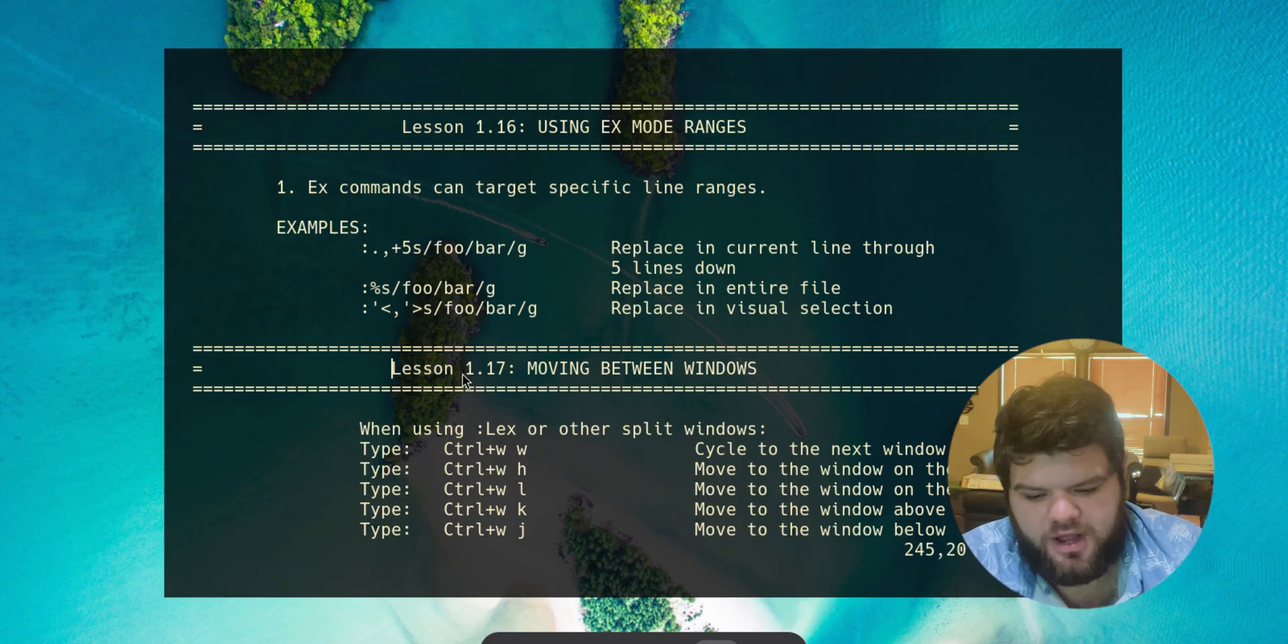
text(gg)
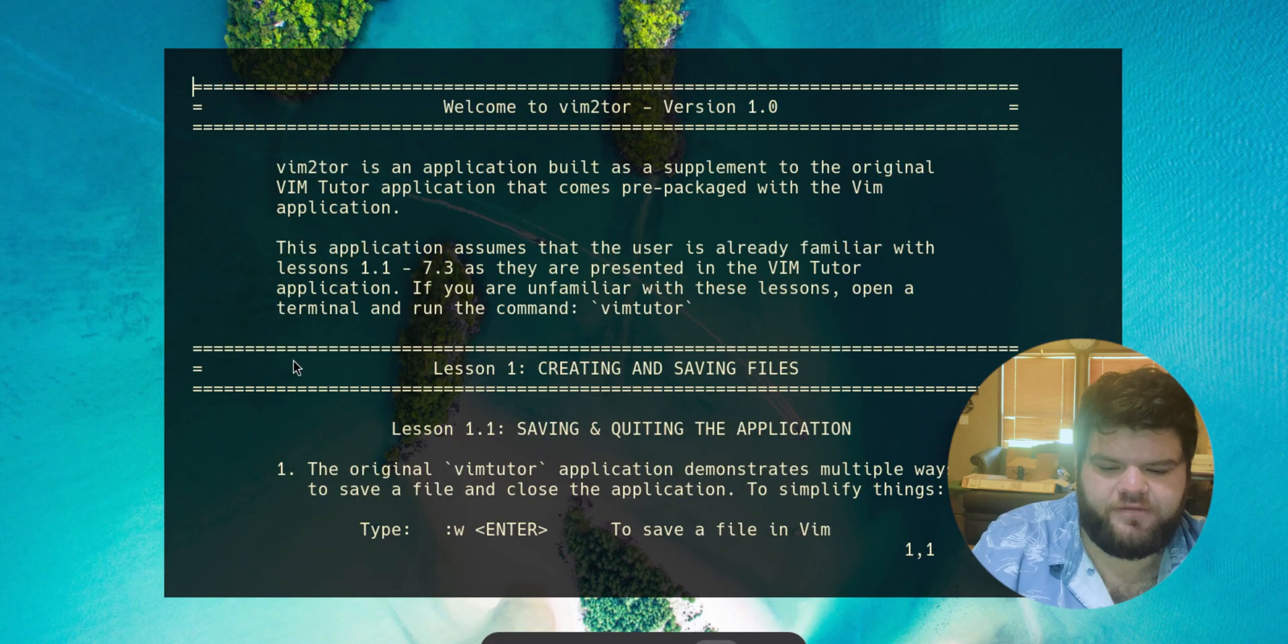
In Lesson 1.6 try visual mode and a search for 'mode', then escape without changes
scroll(down, 3)
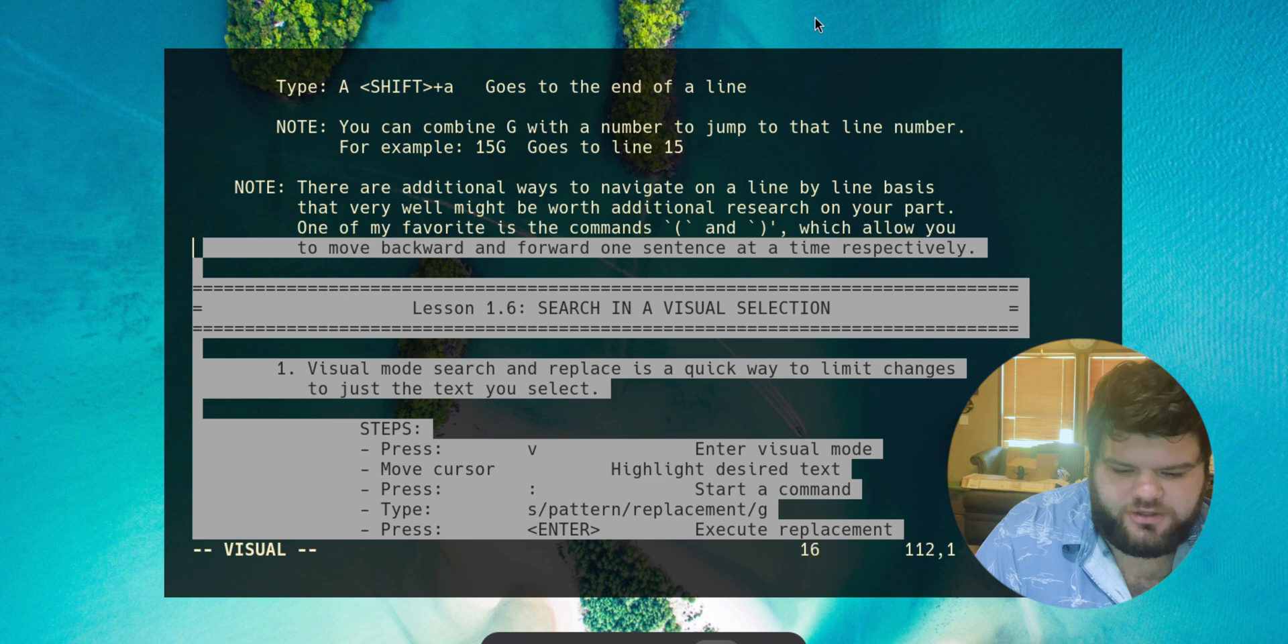
scroll(down, 3)
text(/)
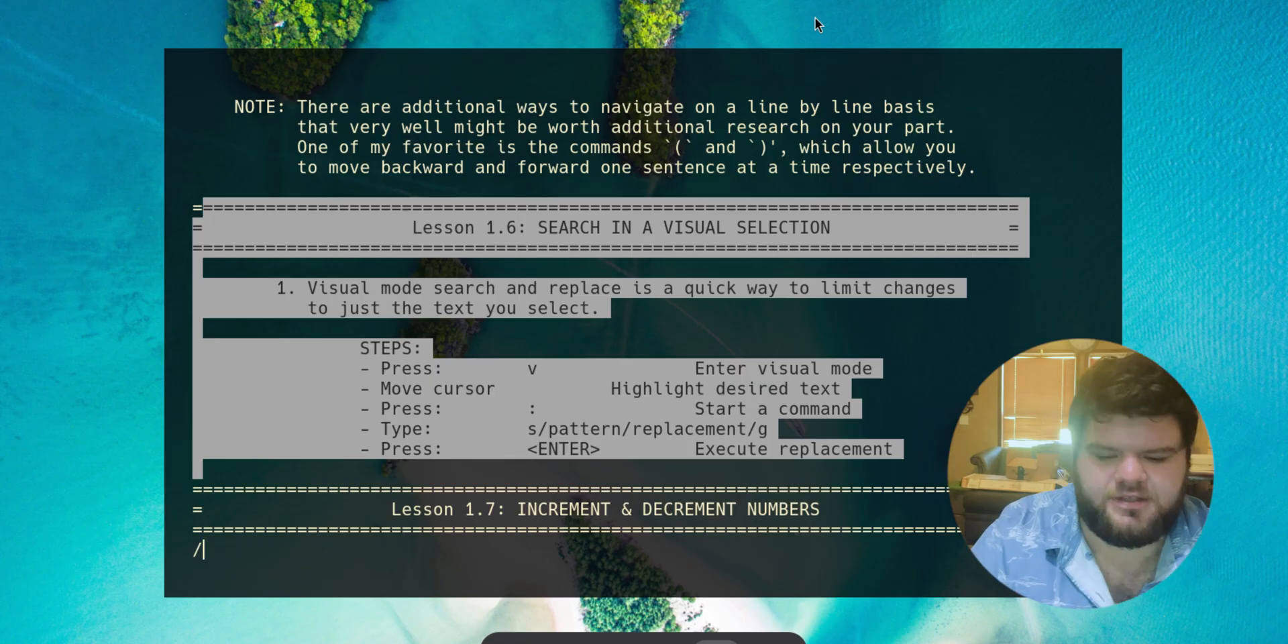
text(mode)
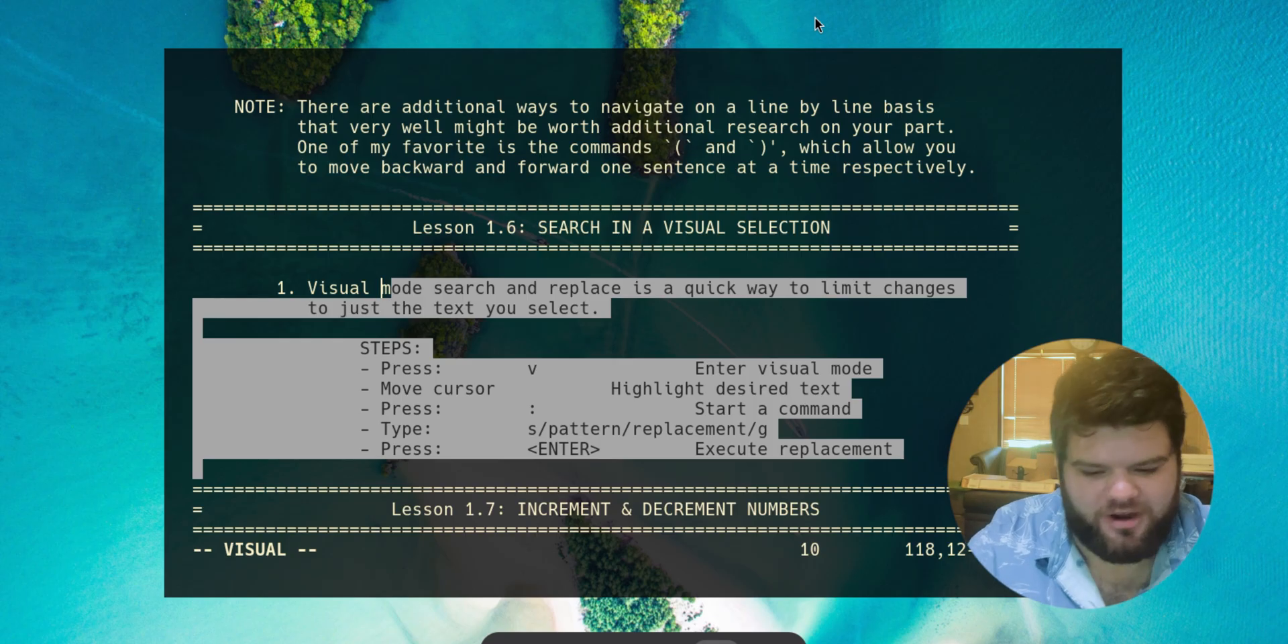
key(Escape)
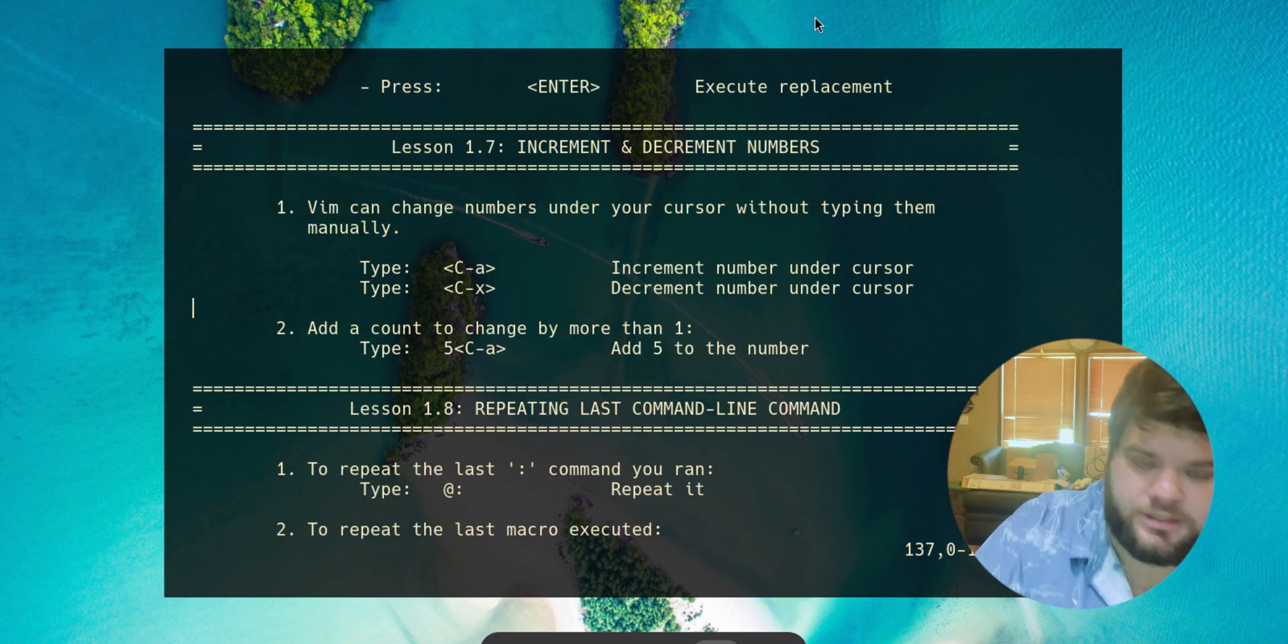
Select the 5 in Lesson 1.7's 'Add 5 to the number' line to increment it to 533 and save
key(j)
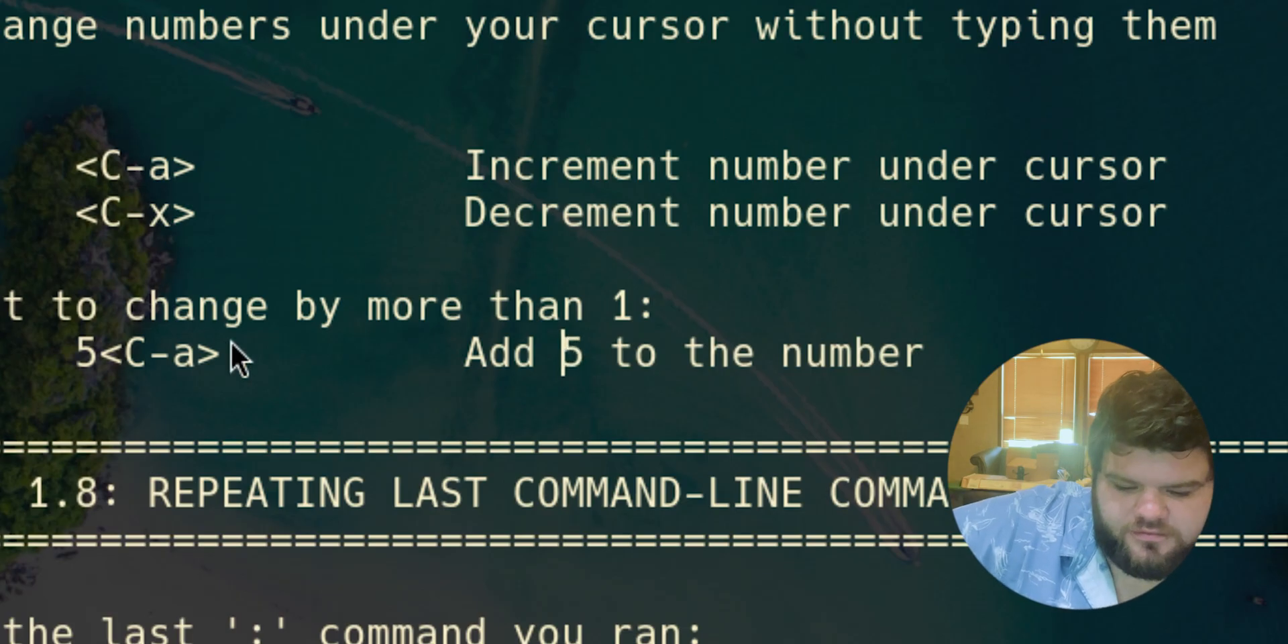
double_click(135, 351)
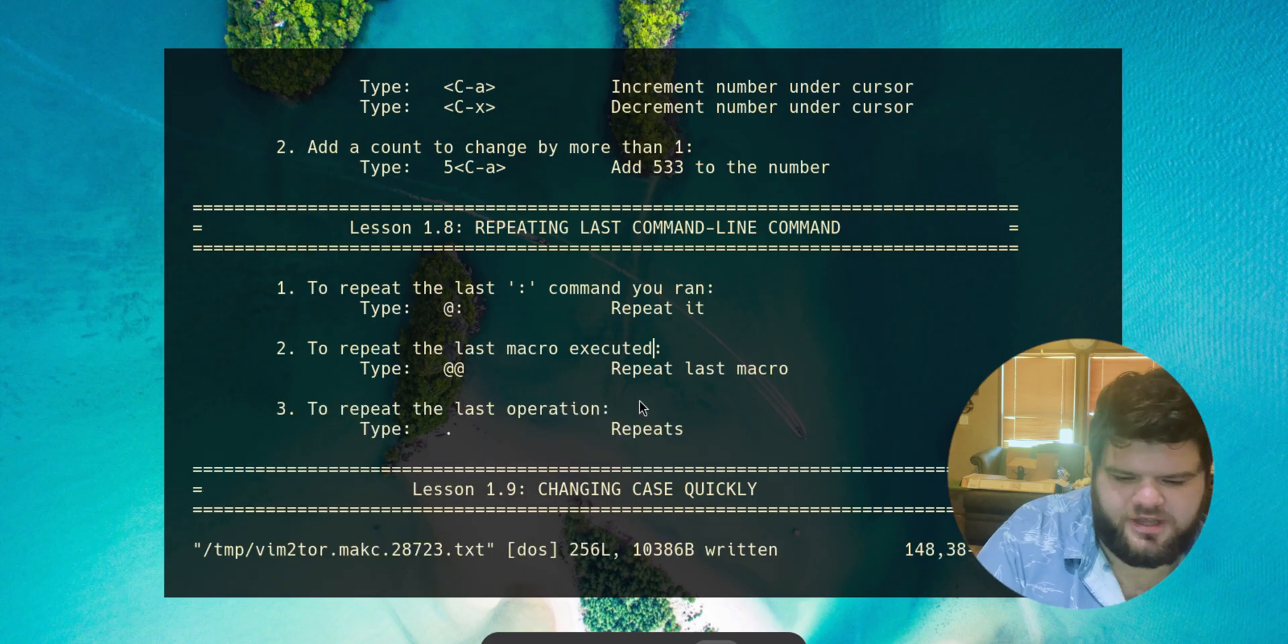
mouse_move(506, 321)
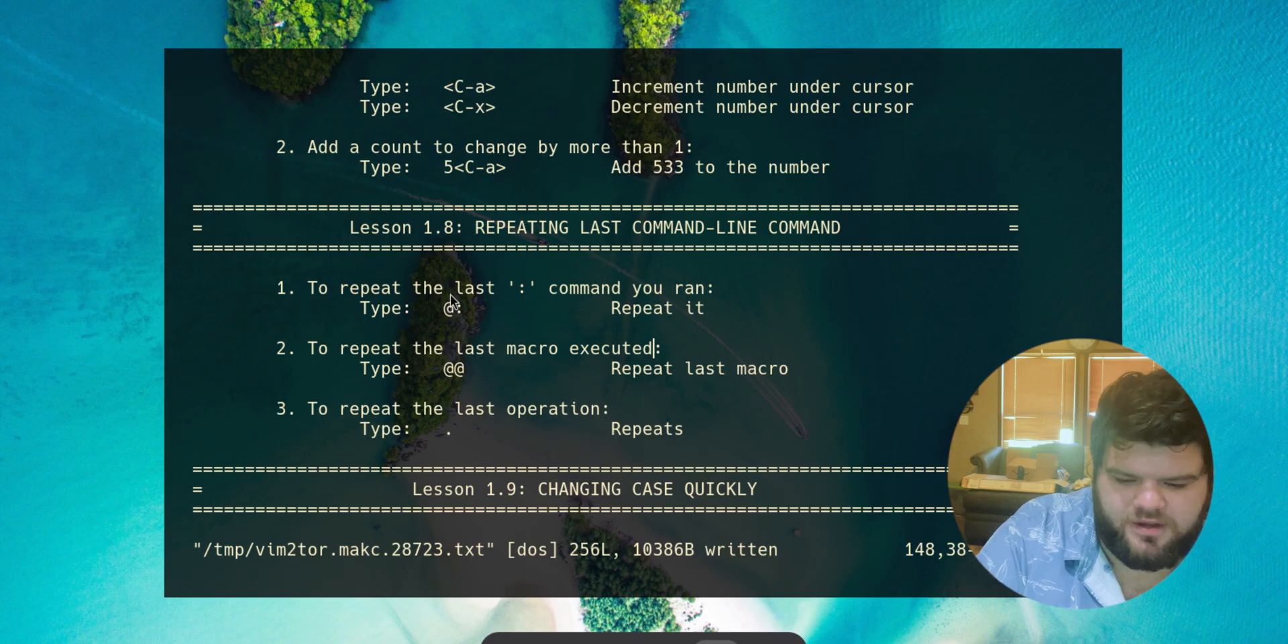
mouse_move(465, 433)
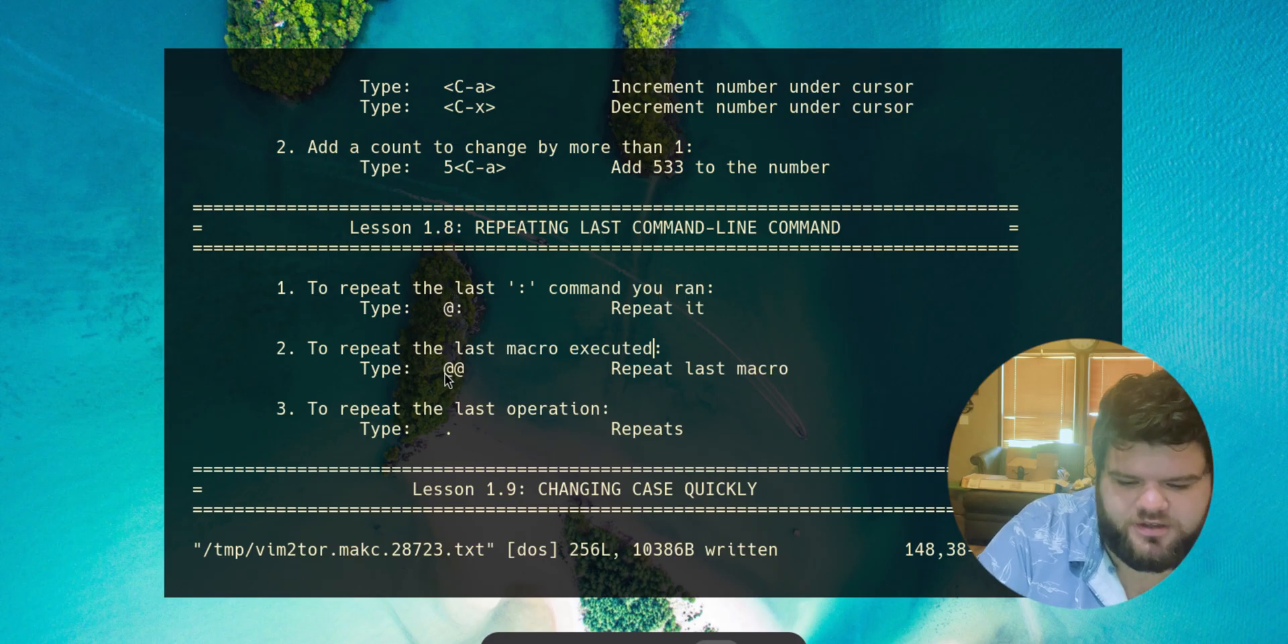
Scroll past Lesson 1.8 on repeating commands to Lesson 1.9 on changing case
scroll(down, 3)
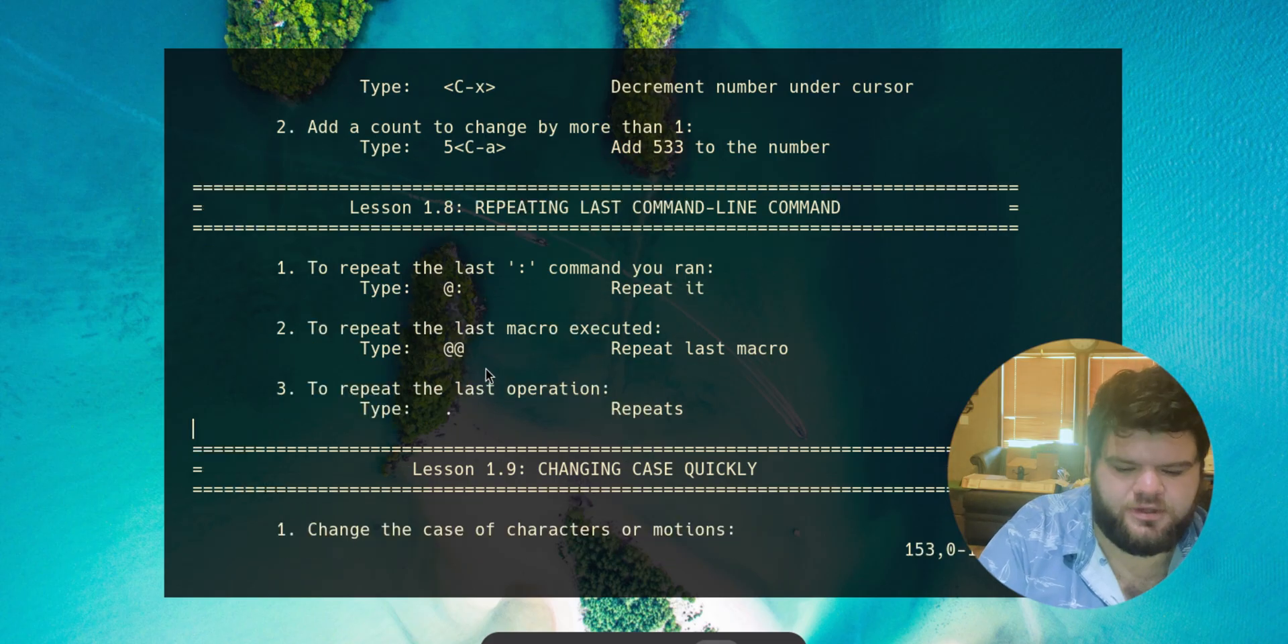
scroll(down, 3)
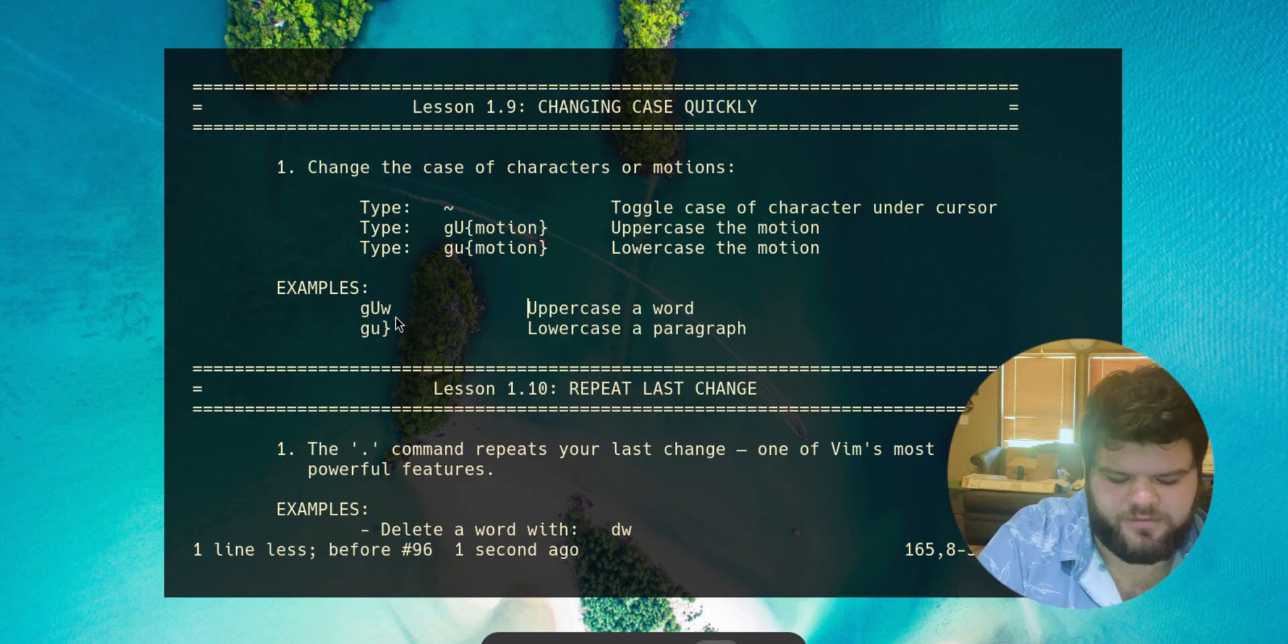
Uppercase the Lesson 1.9 examples with gU and a paragraph motion, then continue to Lesson 1.11
text(gU)
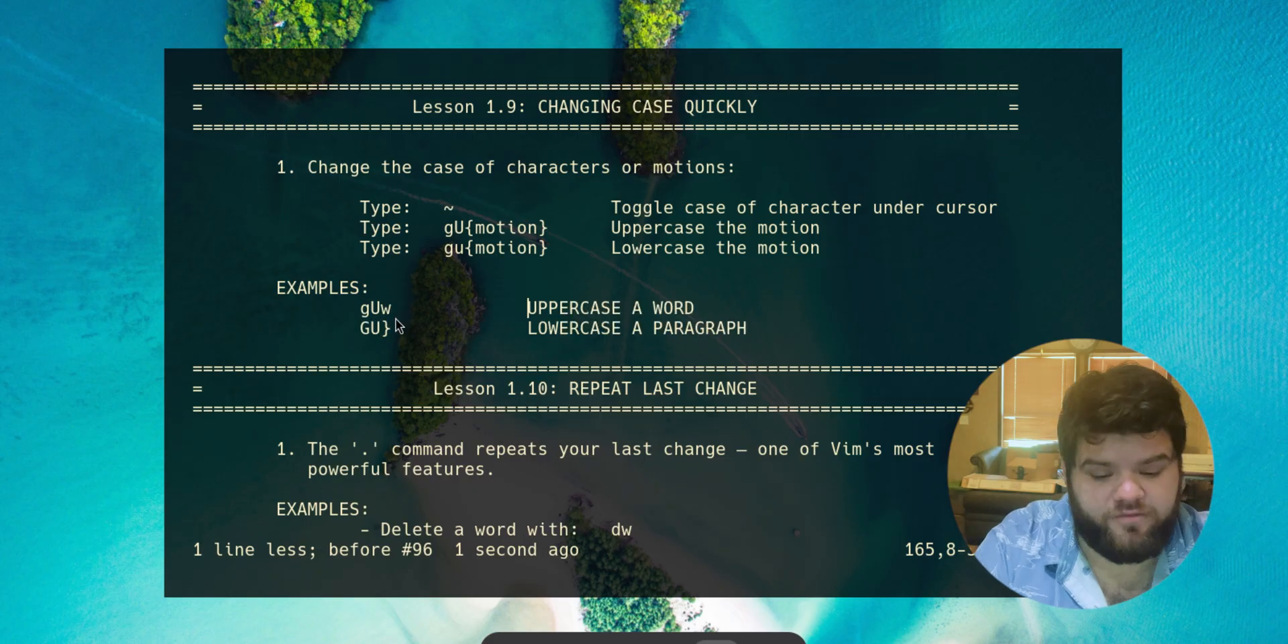
mouse_move(764, 344)
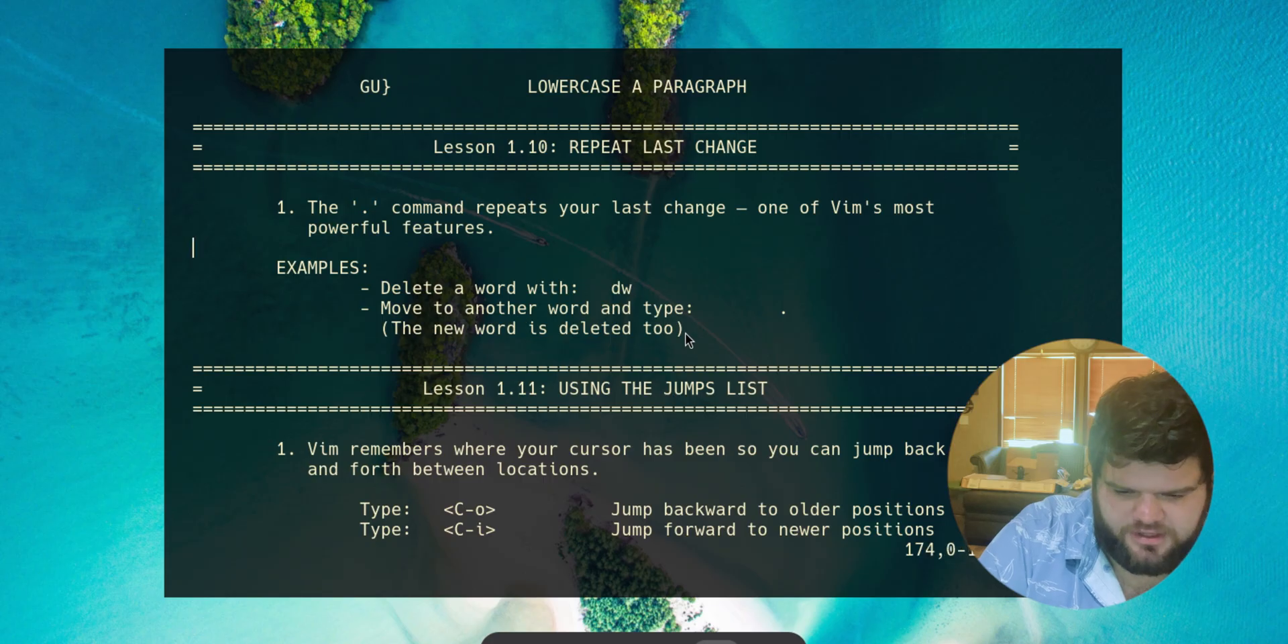
key(j)
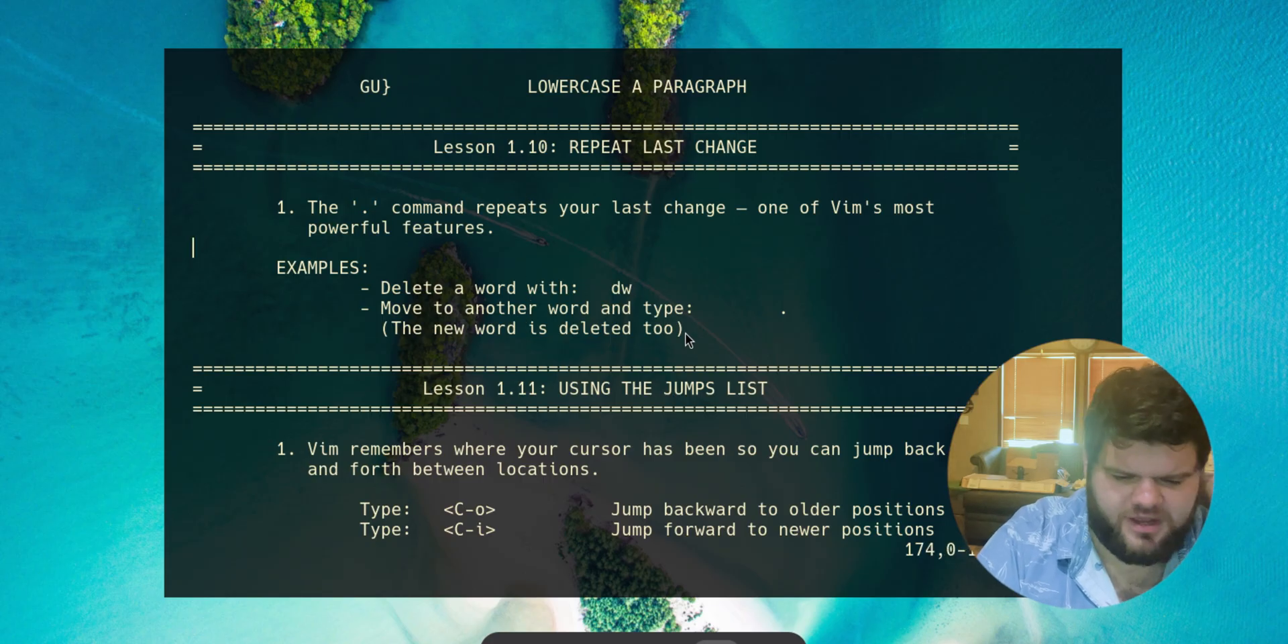
scroll(down, 3)
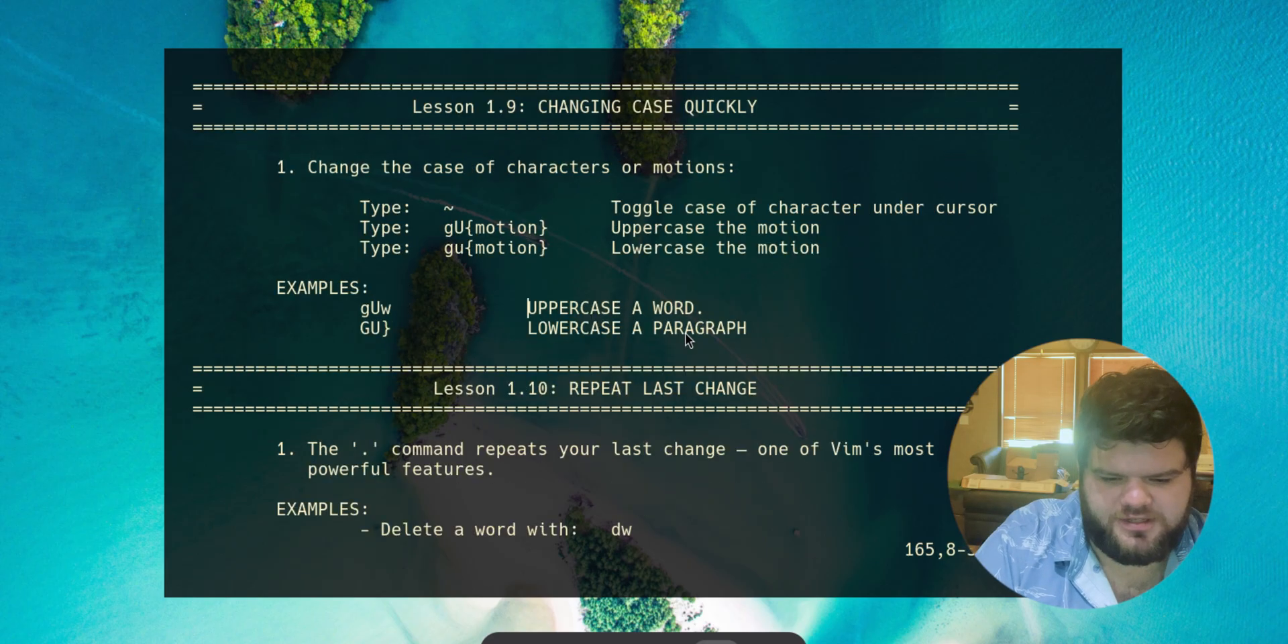
scroll(down, 3)
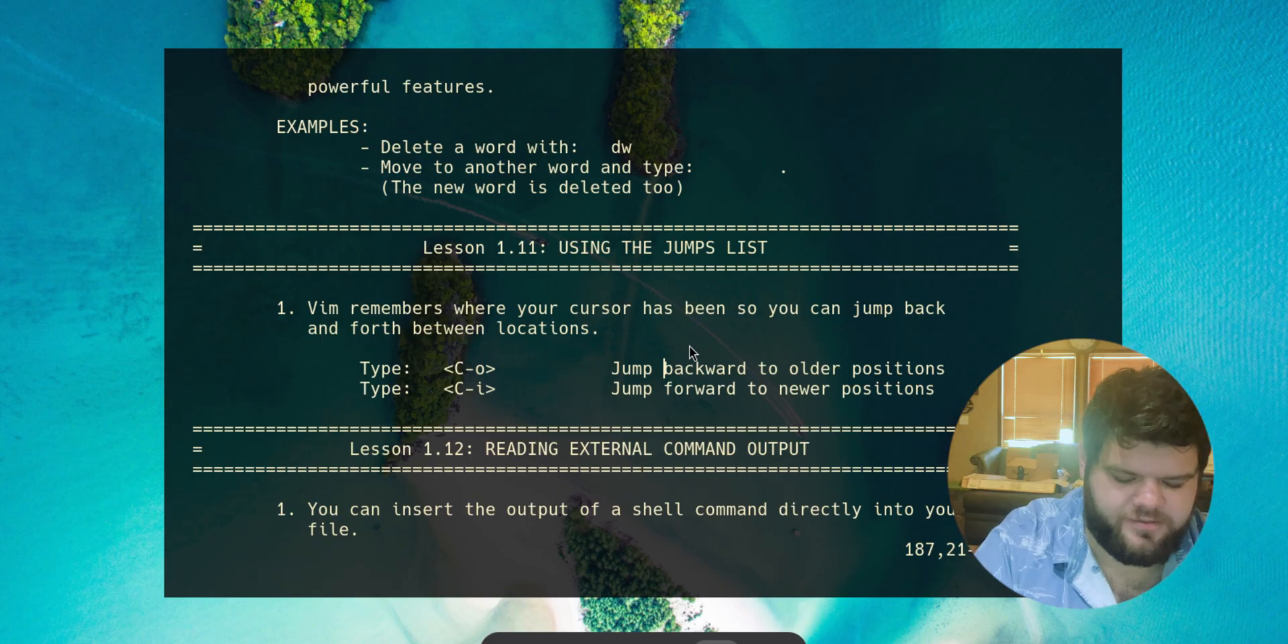
scroll(down, 3)
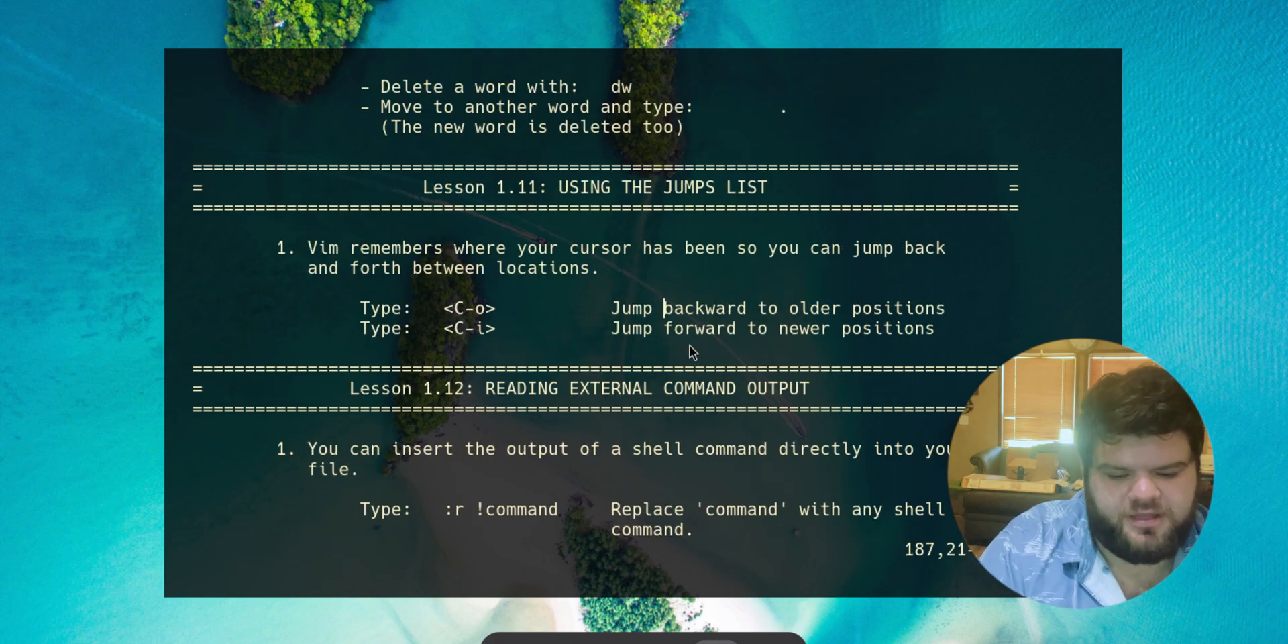
Scroll down from the :r !ls output to reach Lesson 1.14 on text objects
scroll(down, 3)
text(:)
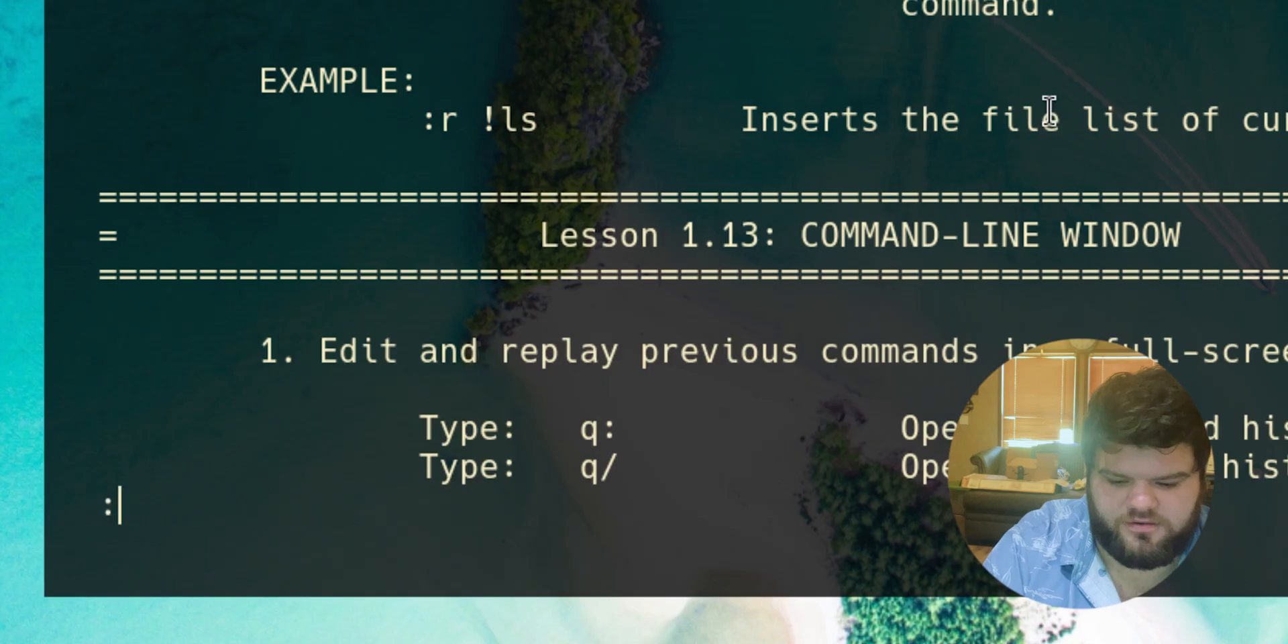
mouse_move(1056, 127)
text(r !dat)
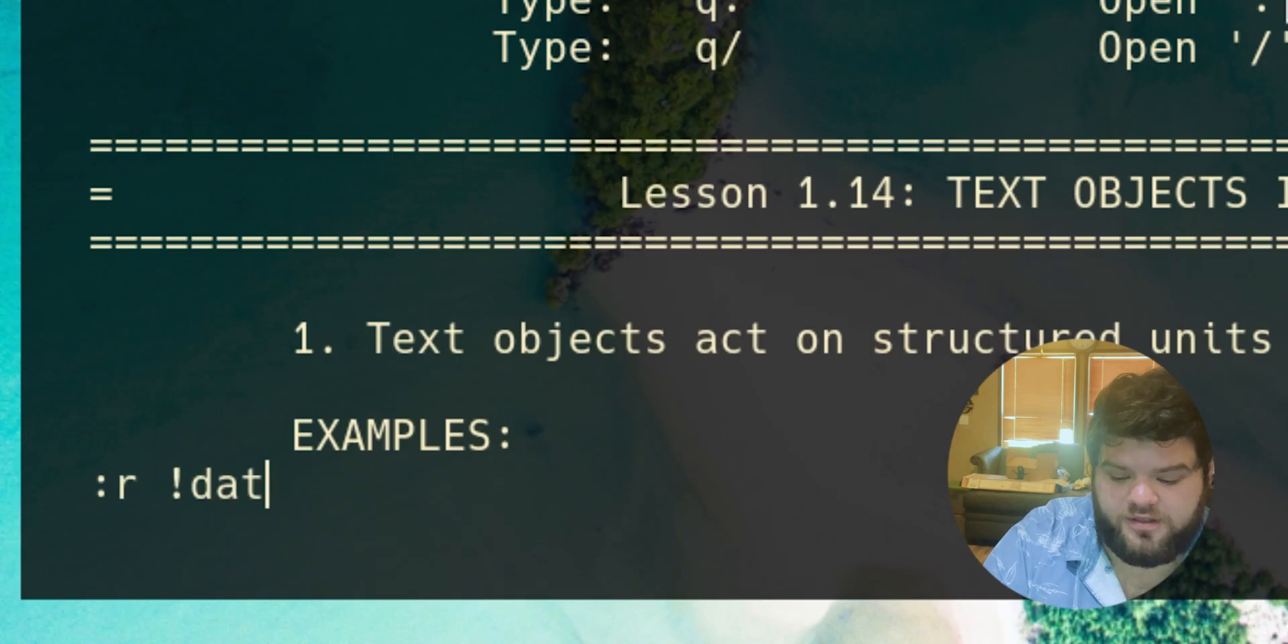
key(Return)
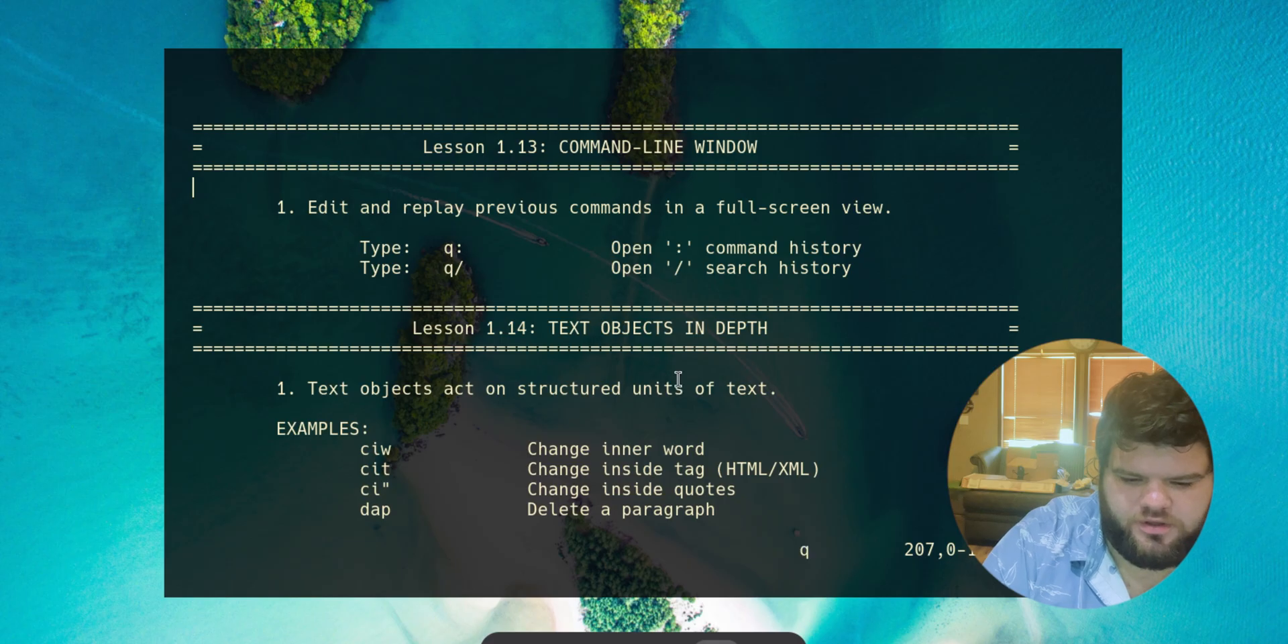
text(q:)
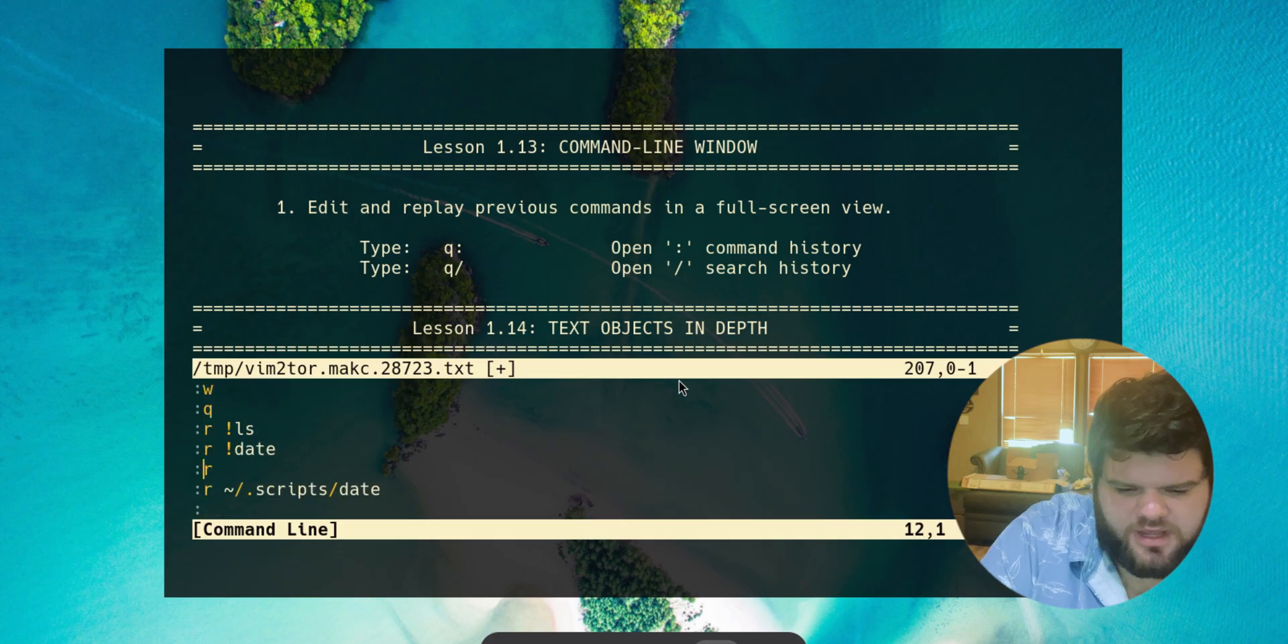
text(/aslfkjds)
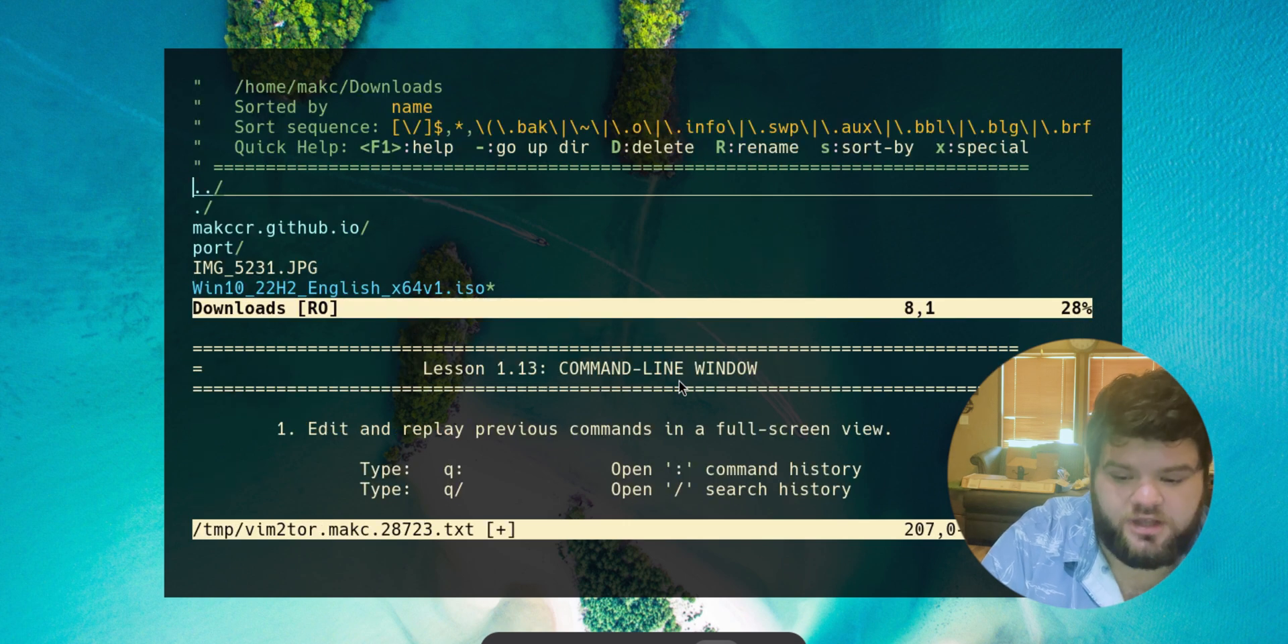
text(:q)
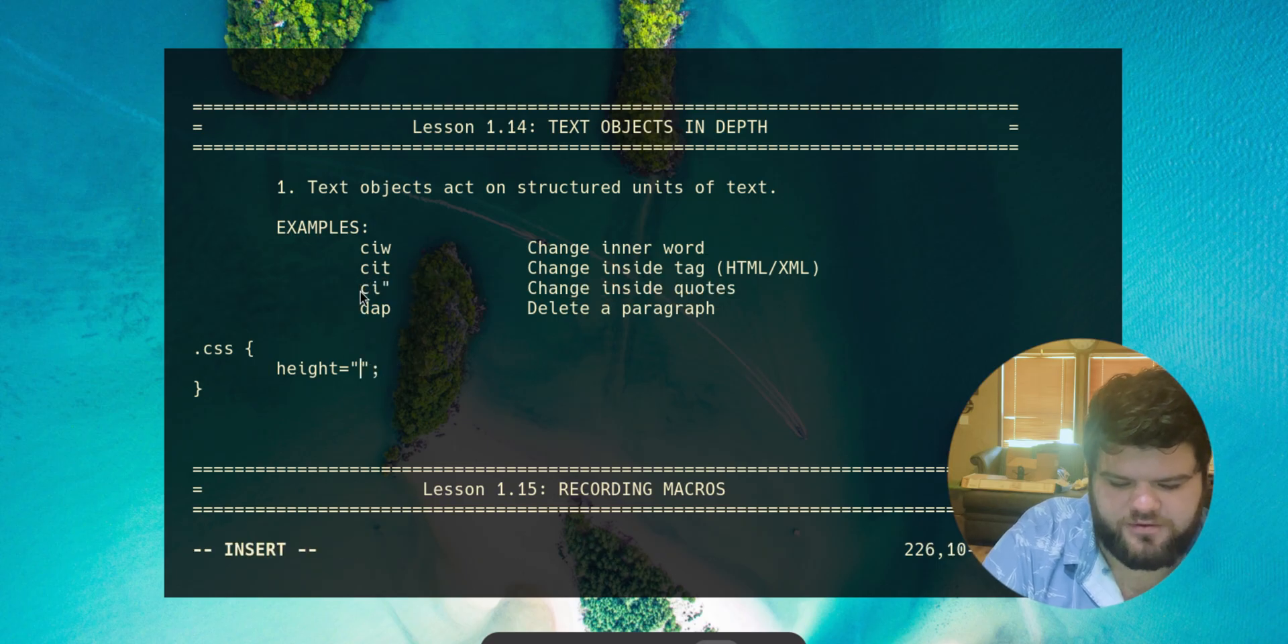
Fill the .css block with placeholder text and change the quoted height to 500px via ci"
text(asdlkfajlfds)
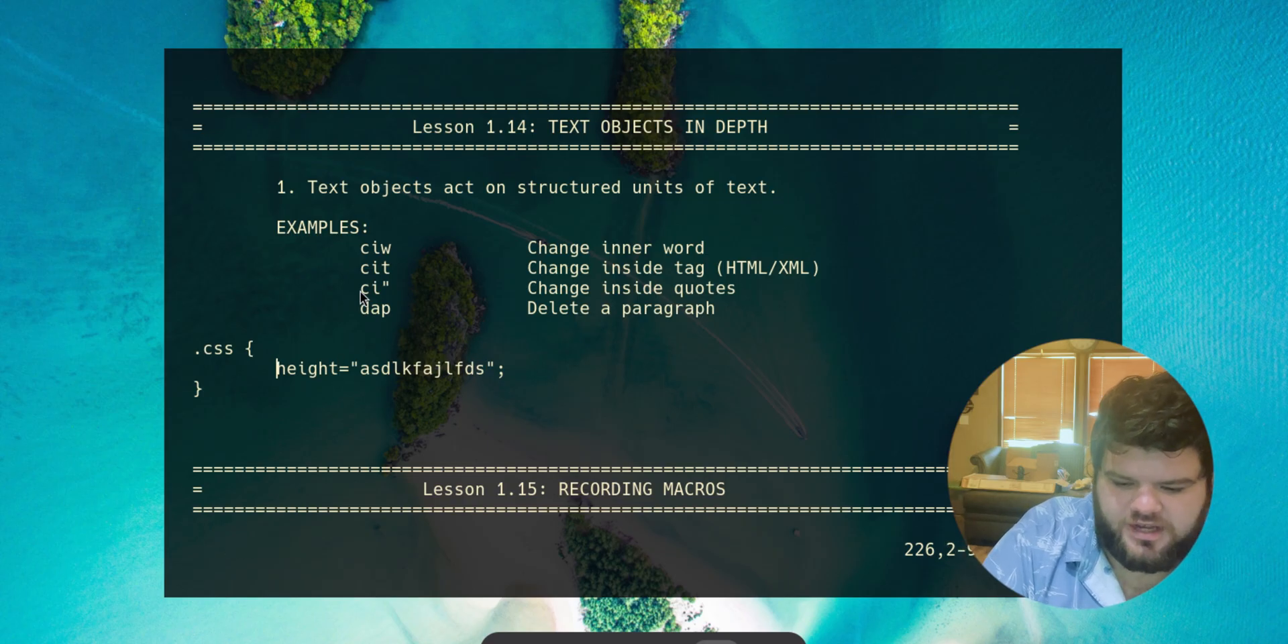
text(asdlkfads)
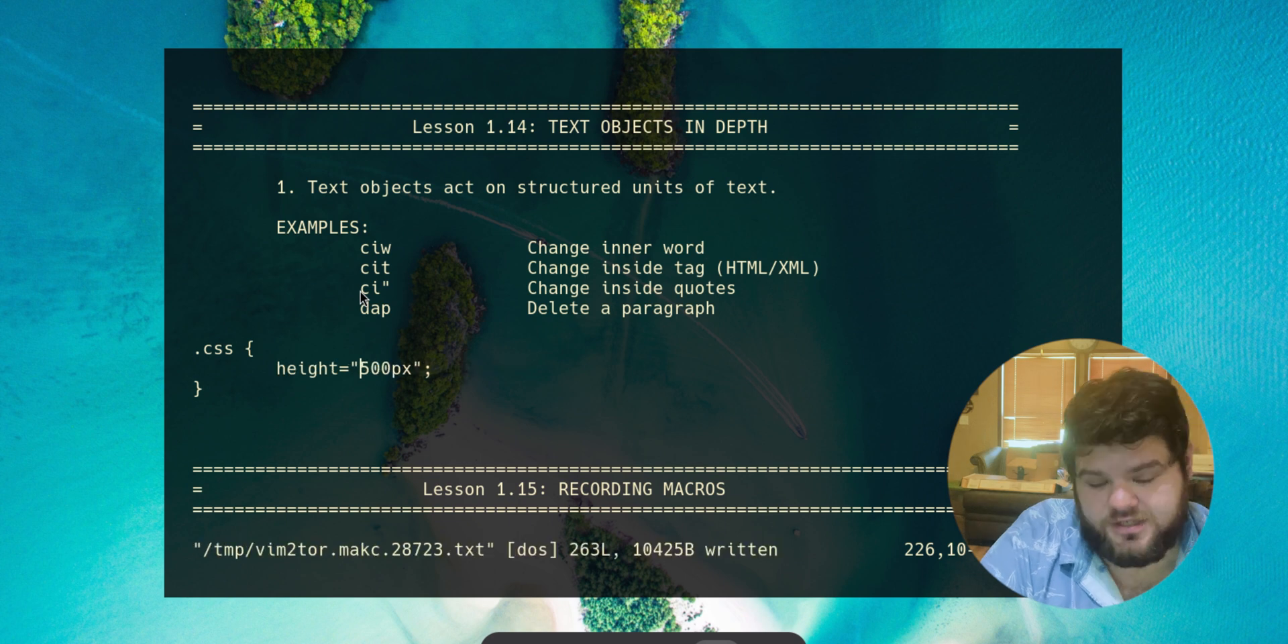
key(i)
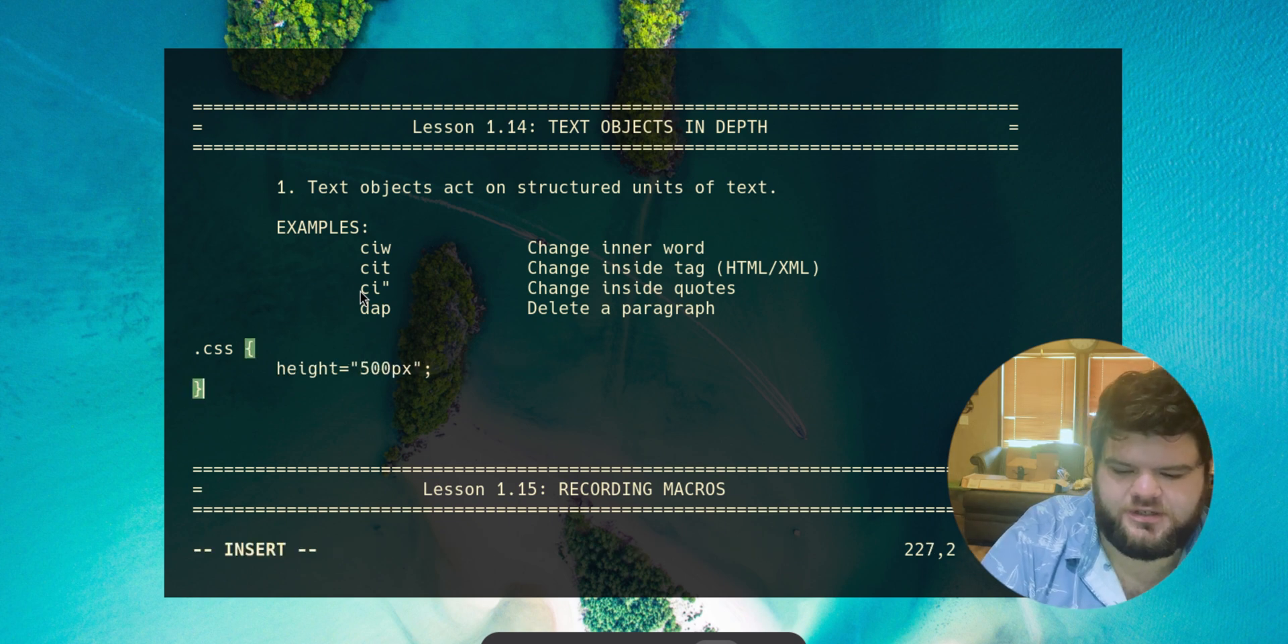
Add a <footer></footer> tag pair below and empty its contents with cit
text(<footer> </)
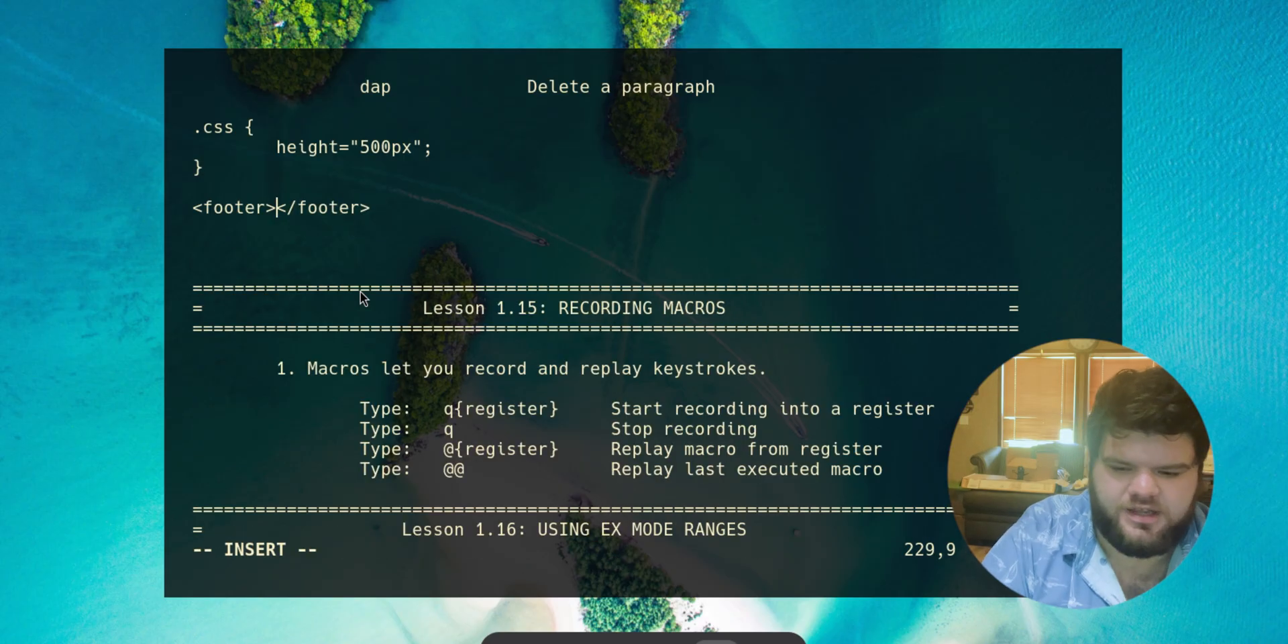
text(lkajdslkfa jdslf)
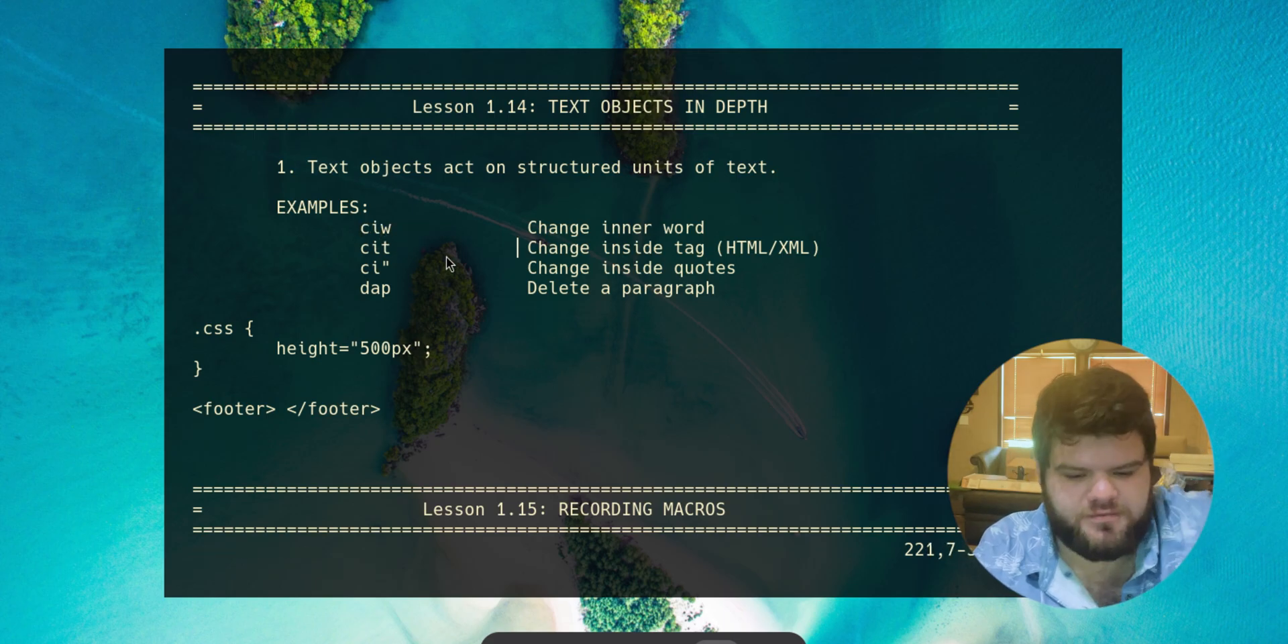
mouse_move(395, 278)
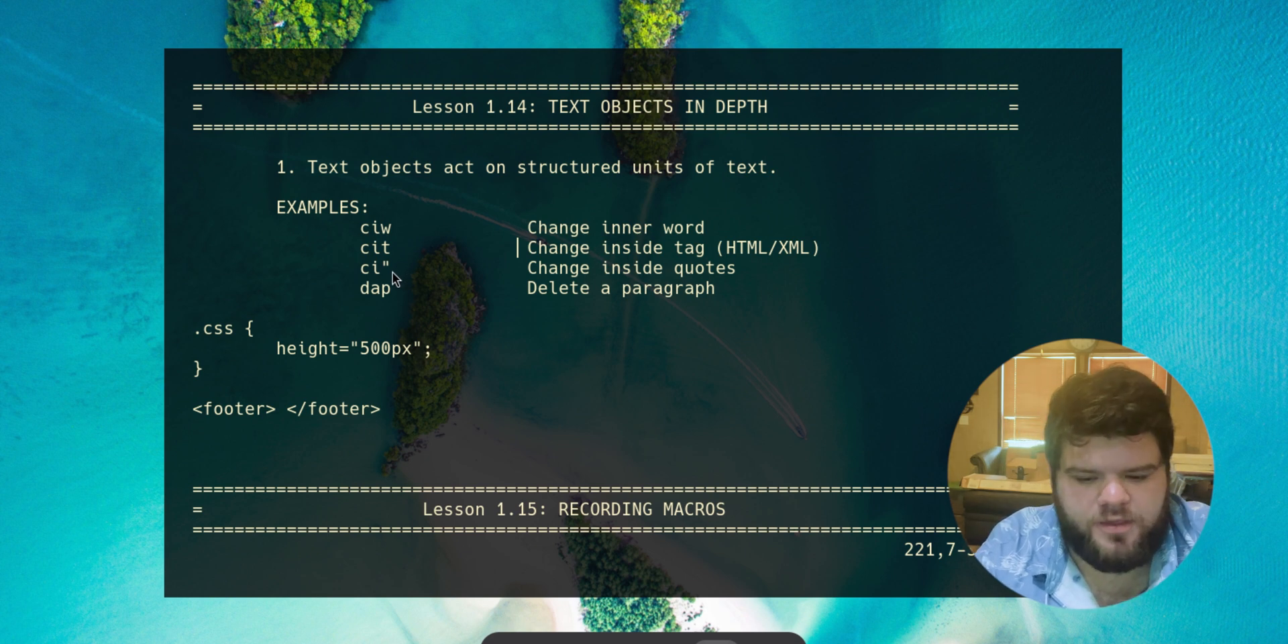
Record macro b that uppercases the Lesson 1.15 lines with gU, then reach Lesson 1.17
scroll(down, 3)
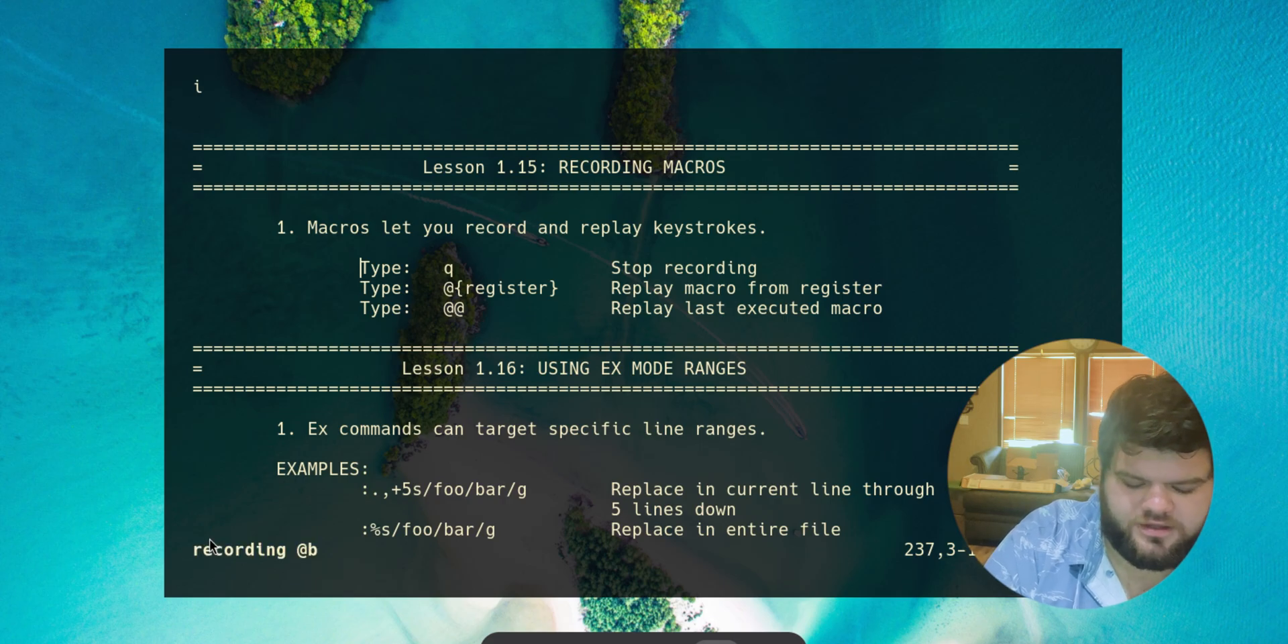
text(gU)
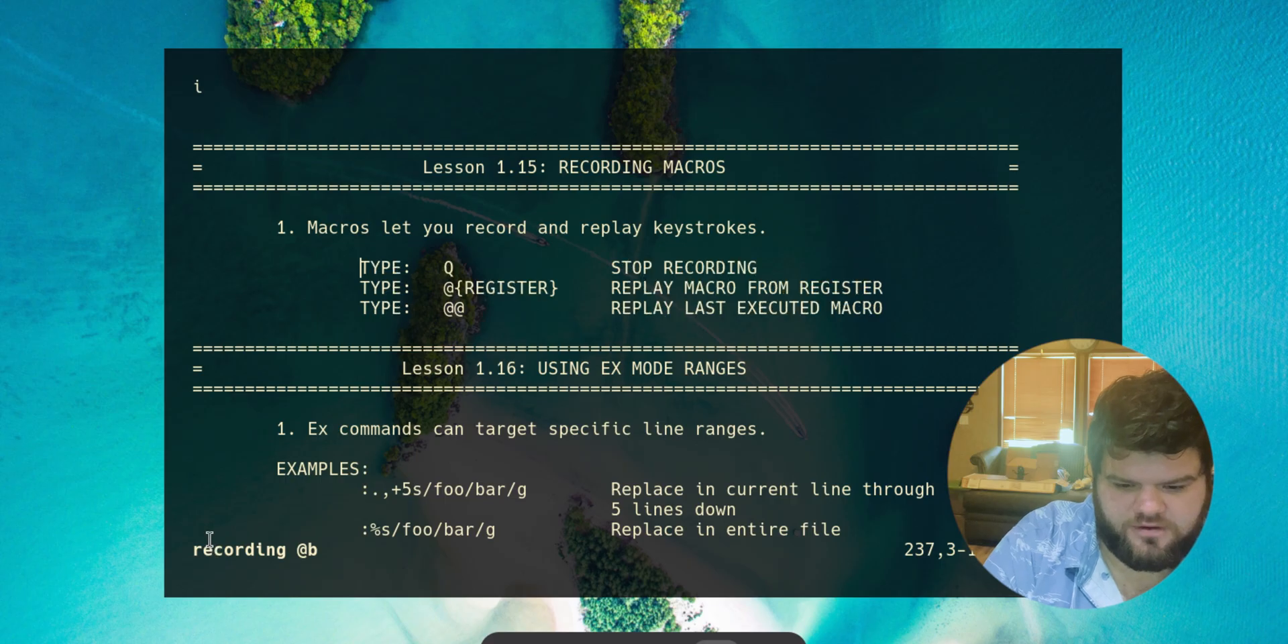
key(q)
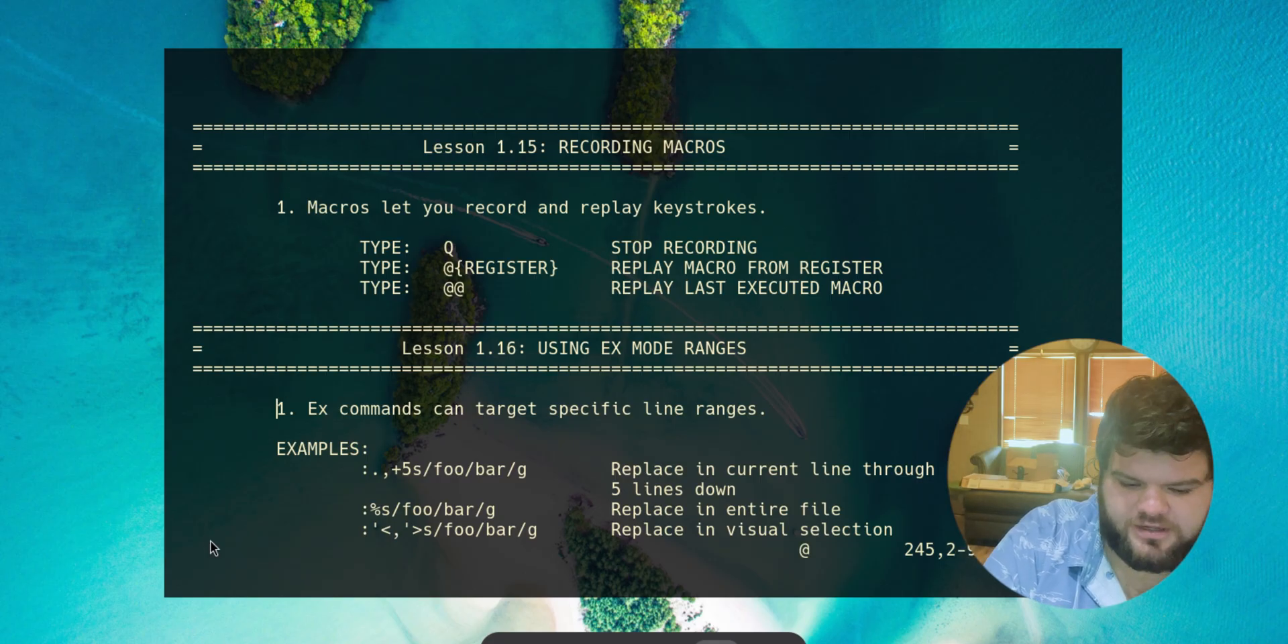
scroll(down, 3)
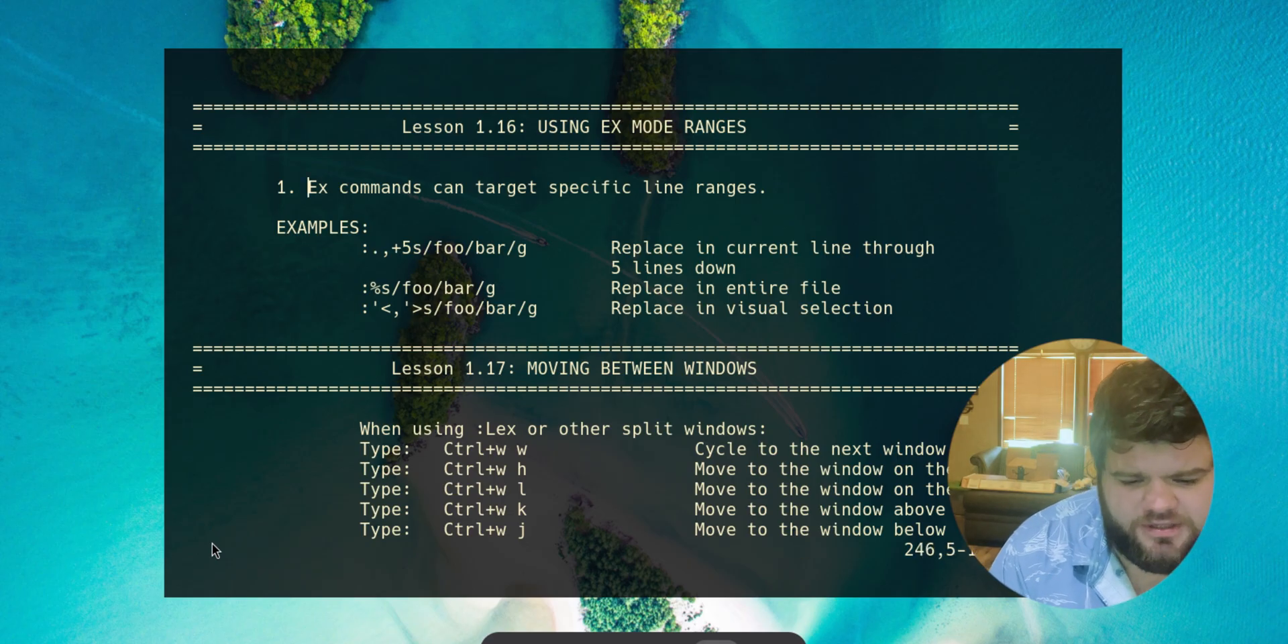
scroll(down, 3)
text(:)
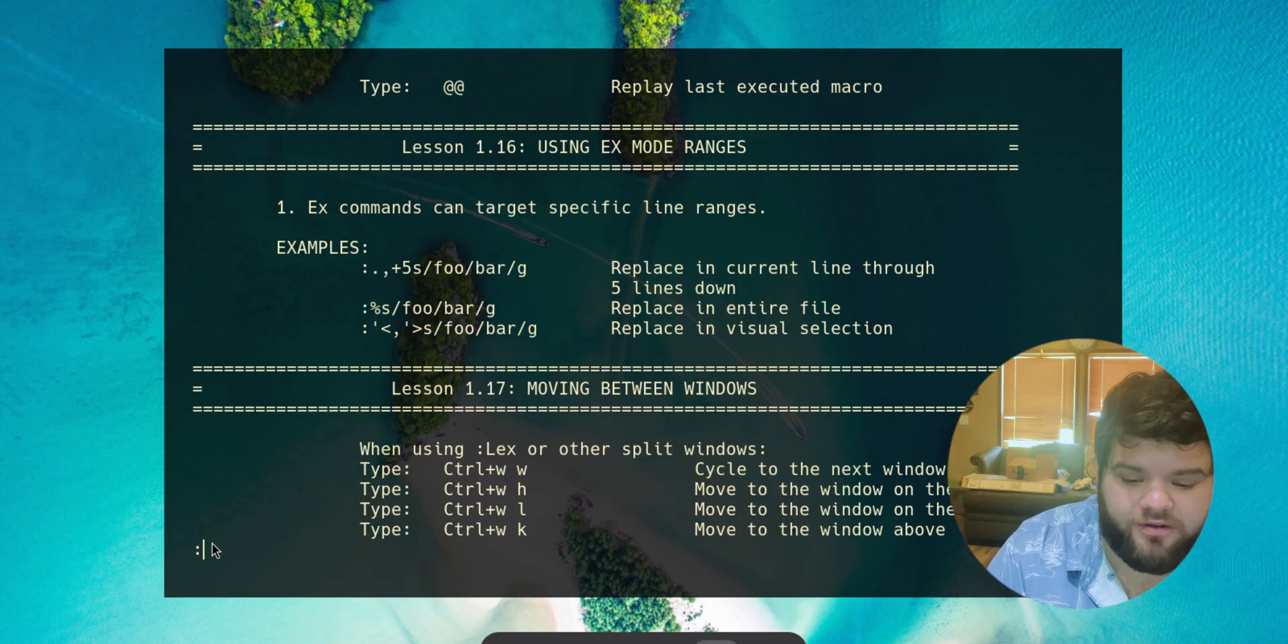
text(./)
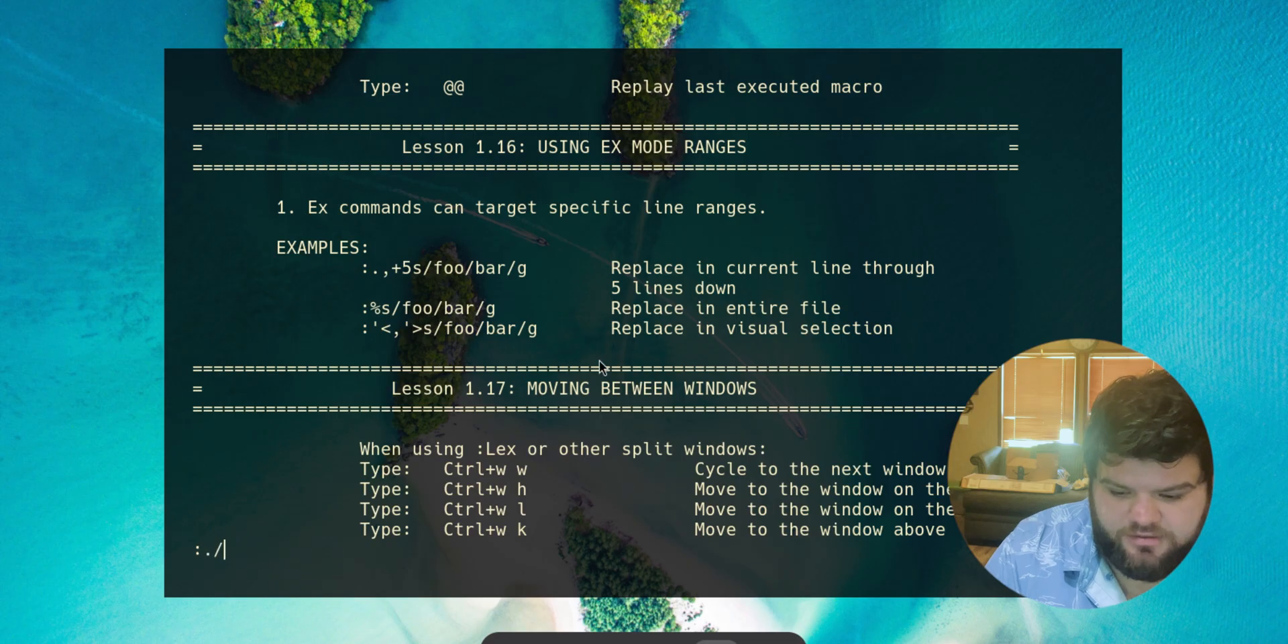
text(.,+)
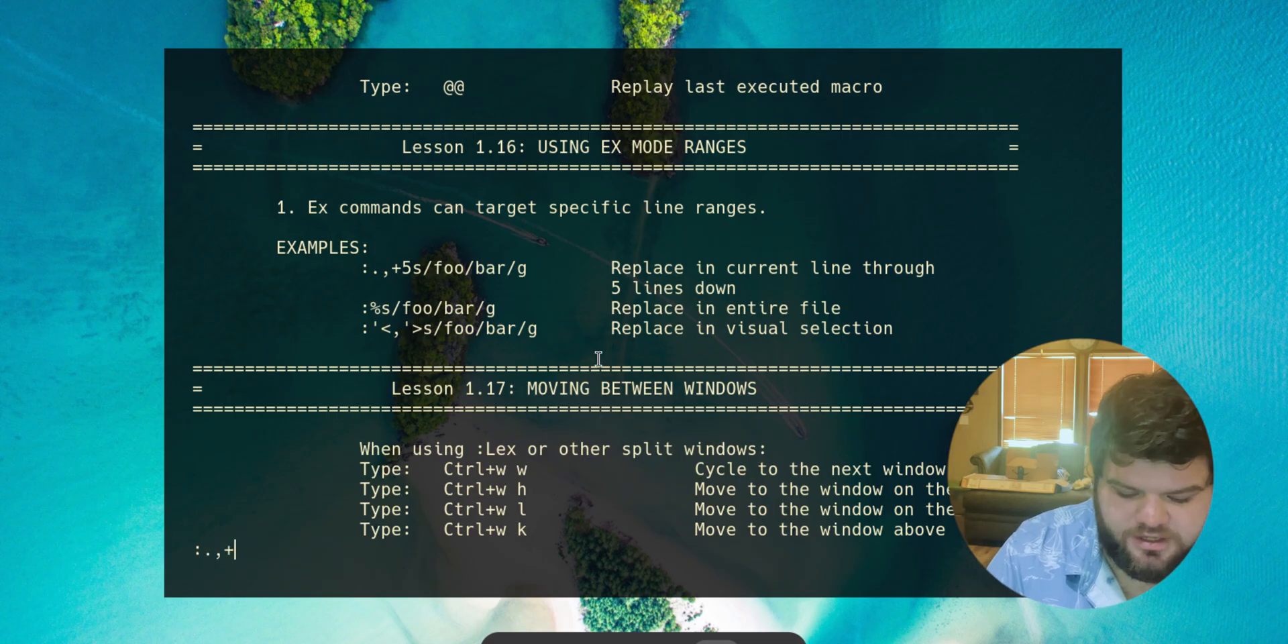
text(5s/EXAMPLES/)
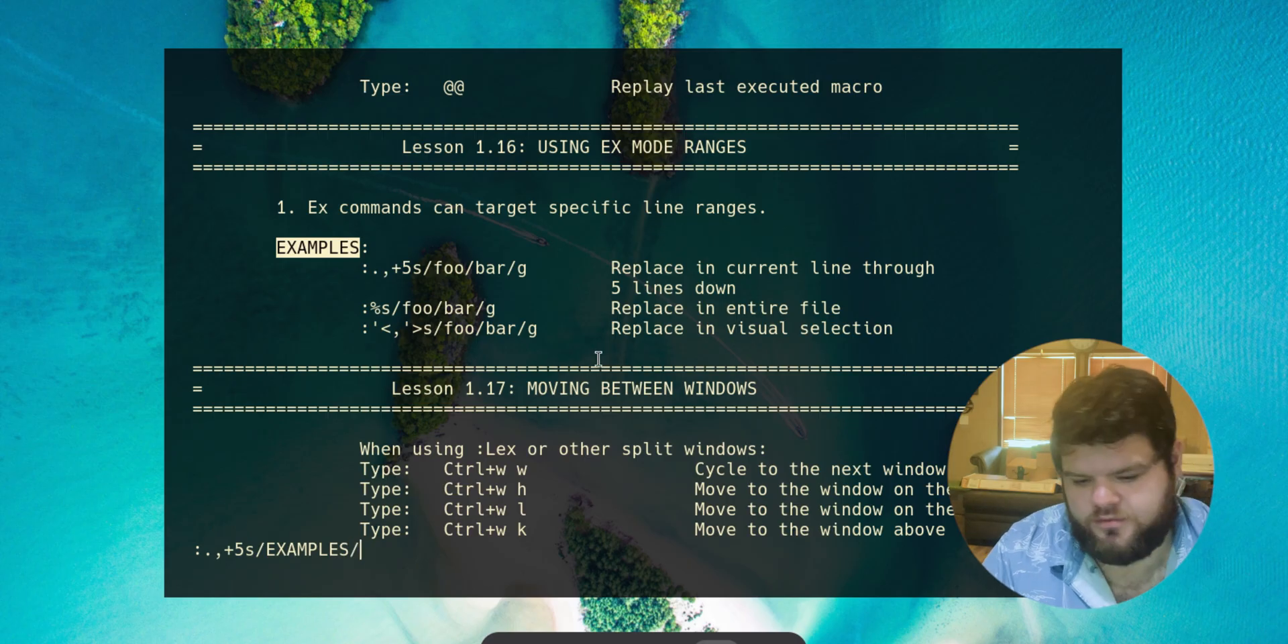
text(Arch)
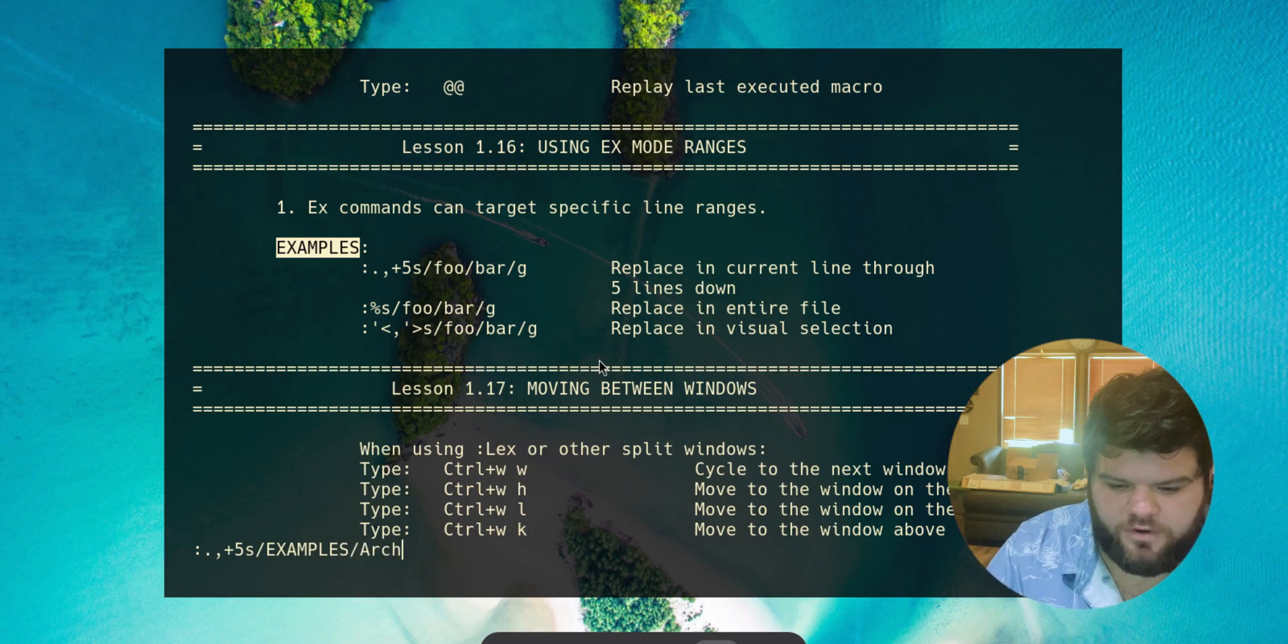
key(Return)
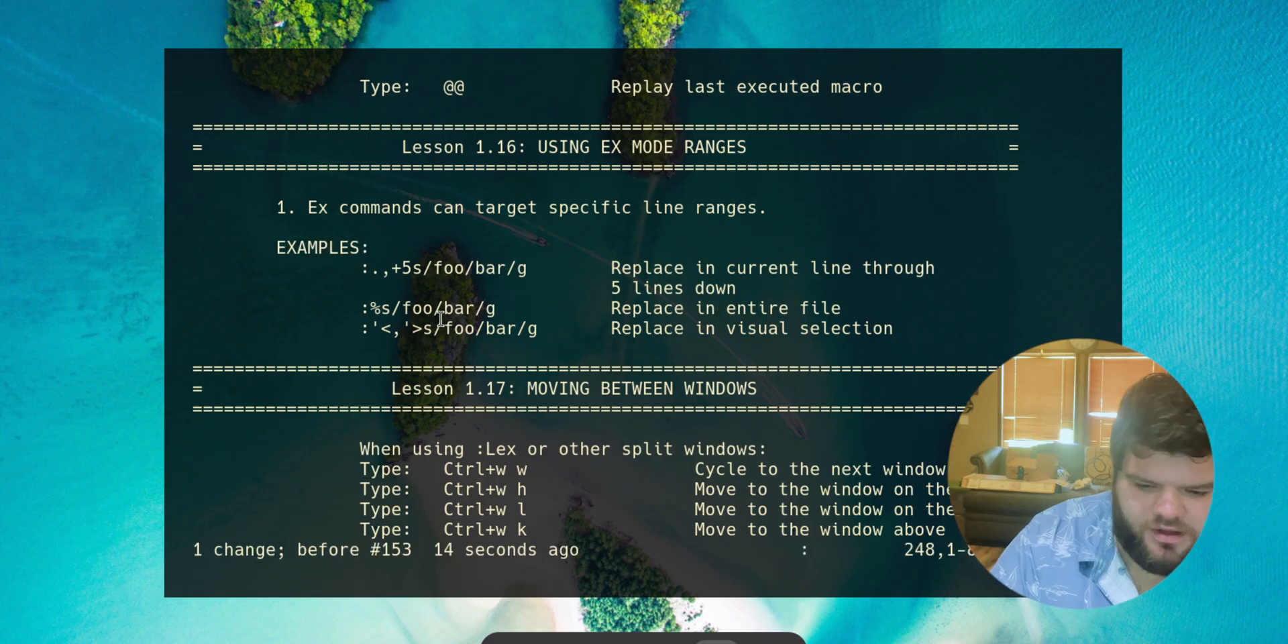
key(v)
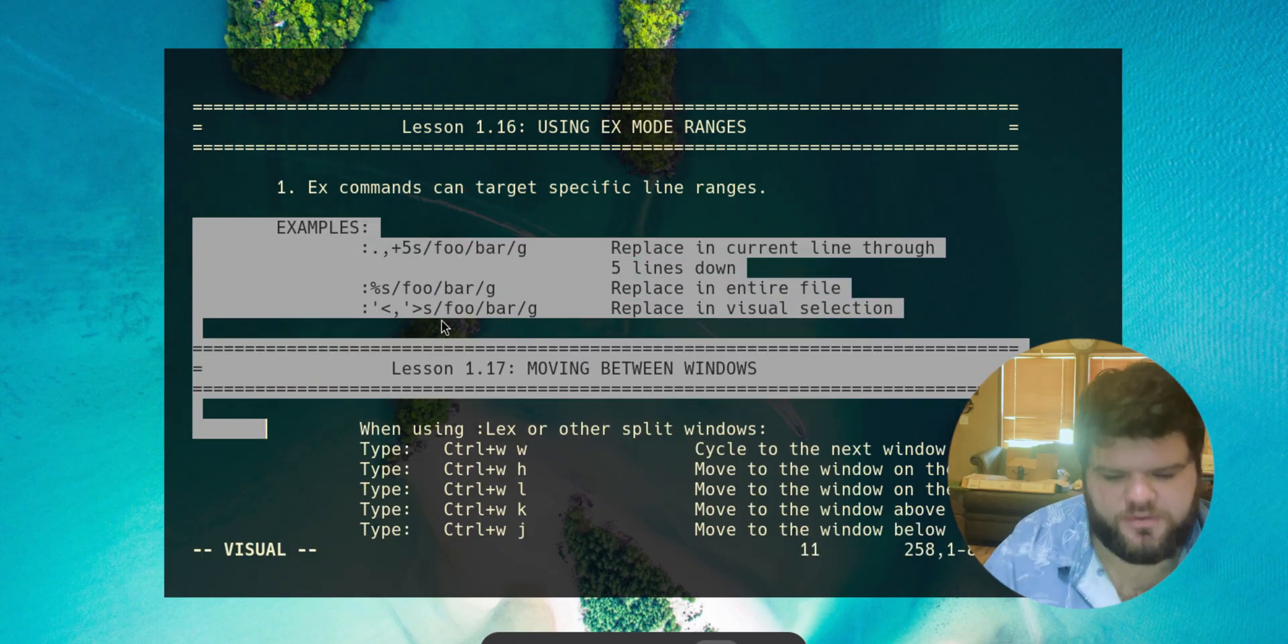
Run :Lex to show the home directory in a netrw split beside Lesson 1.17, then quit it
key(Escape)
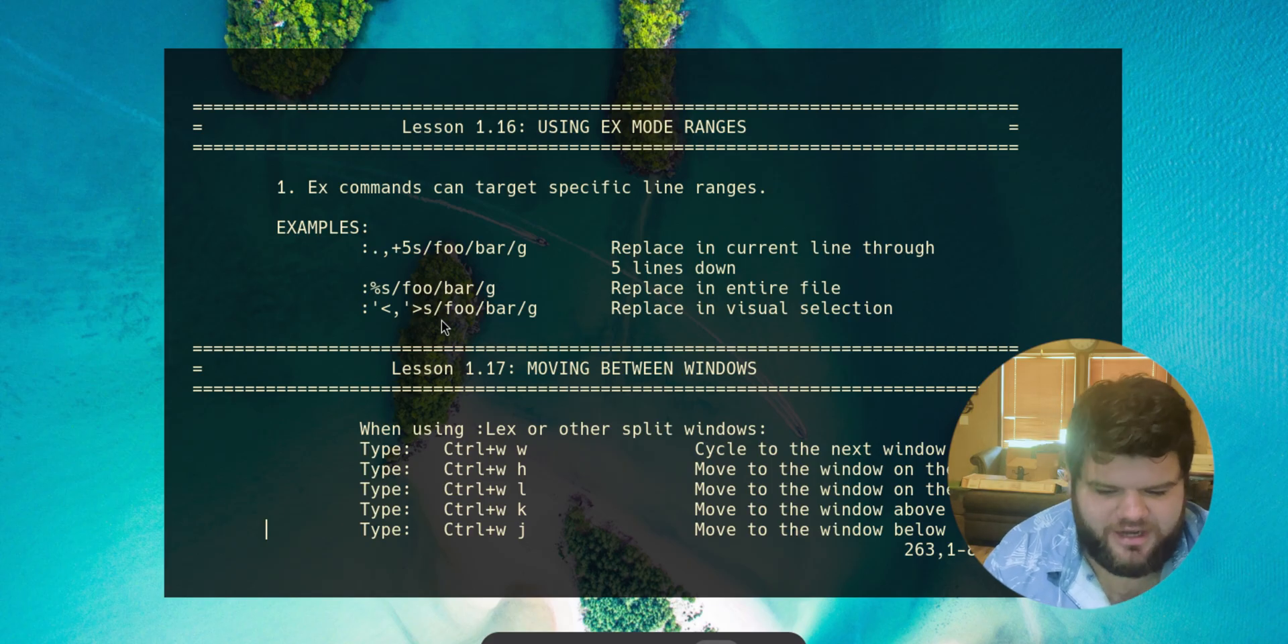
text(:)
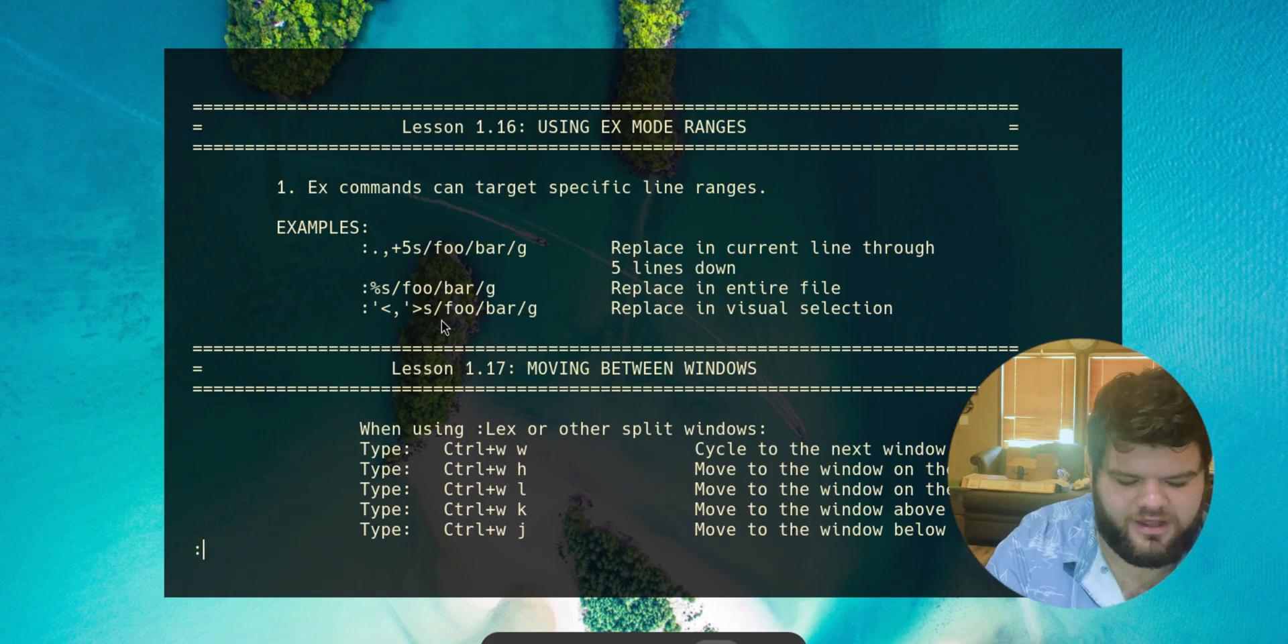
text(Lex)
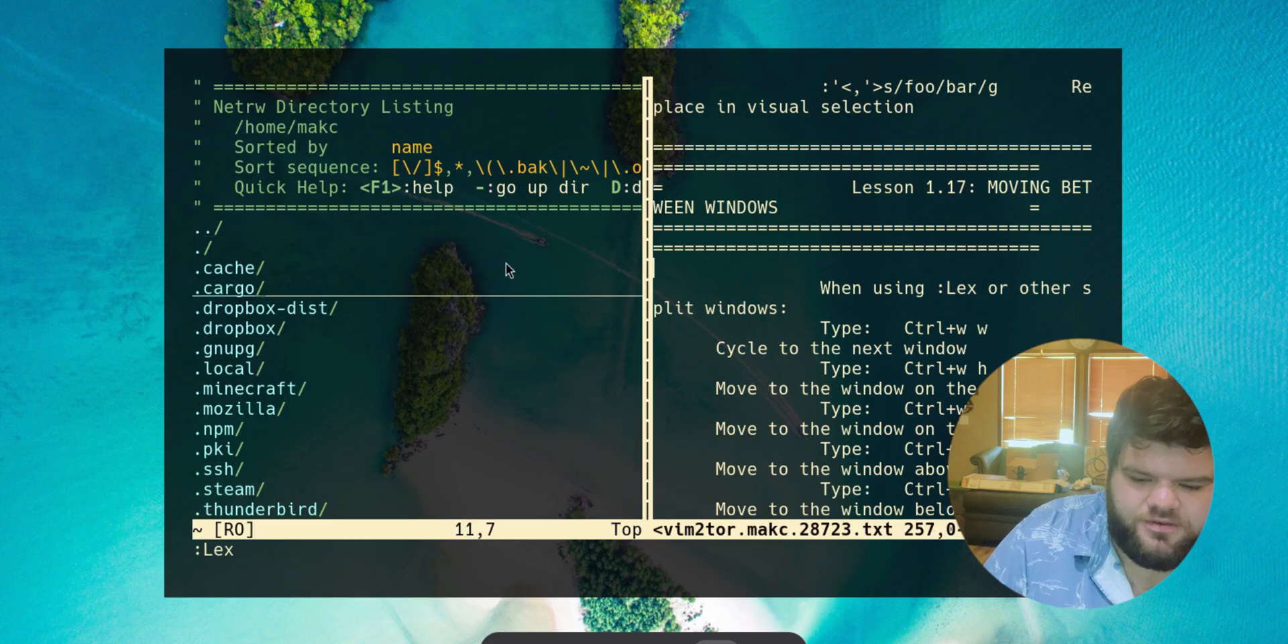
key(k)
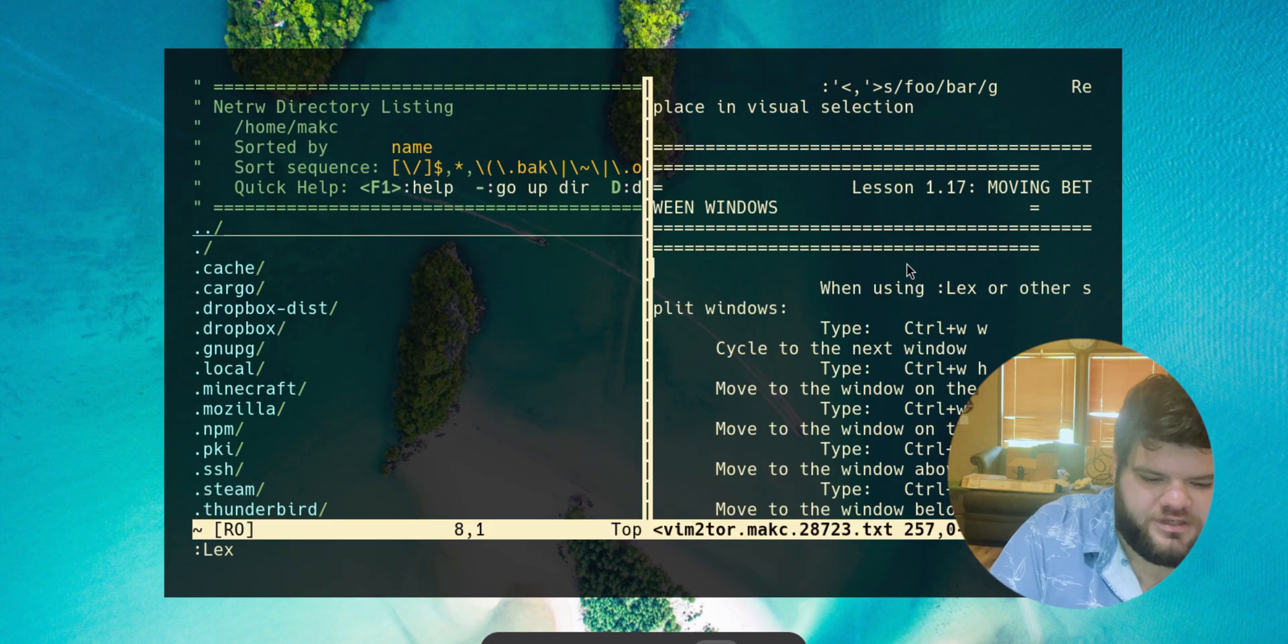
text(:q)
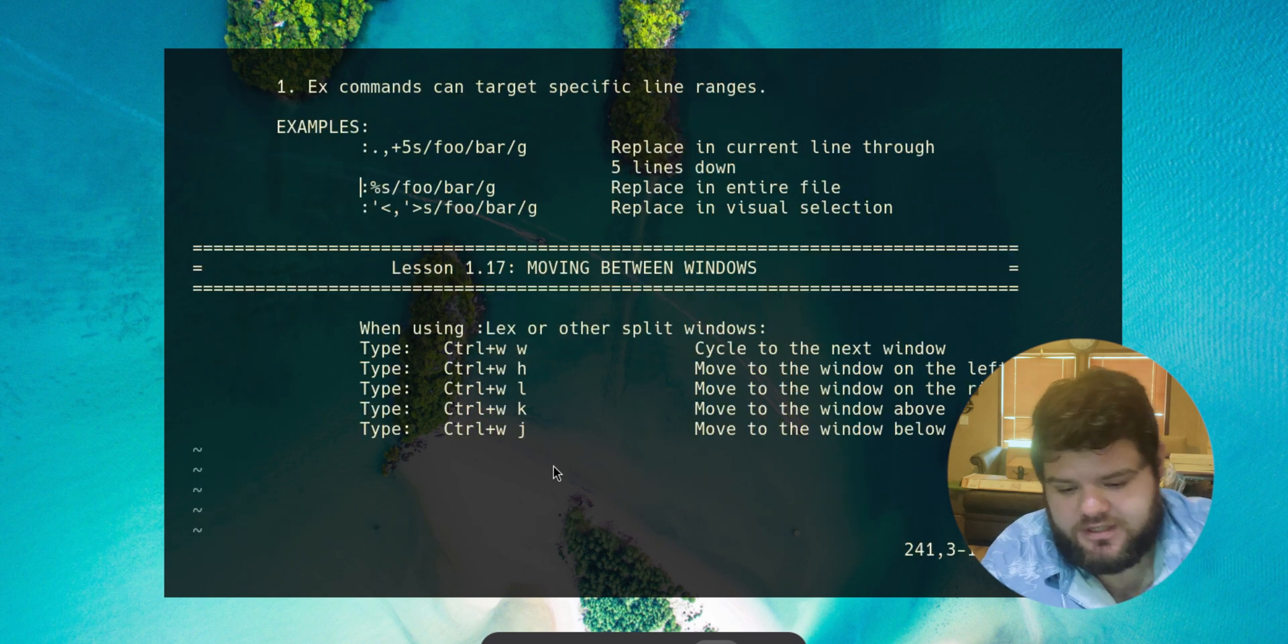
Scroll the single remaining window to Lesson 1.16 ranges above Lesson 1.17
scroll(down, 3)
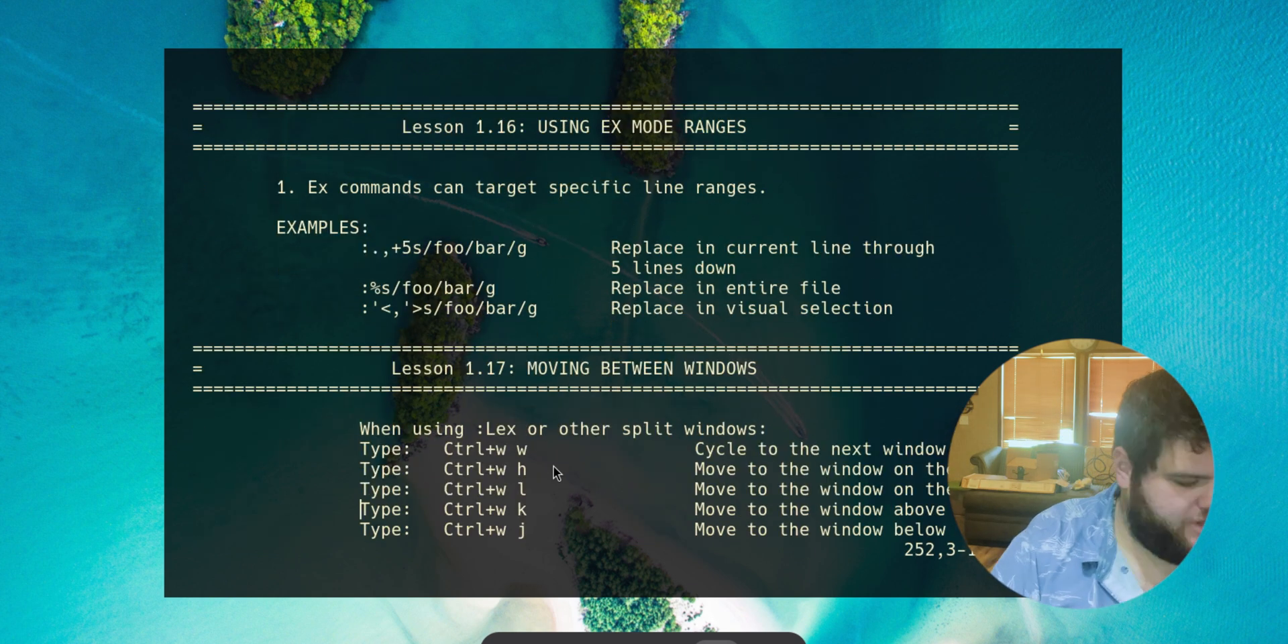